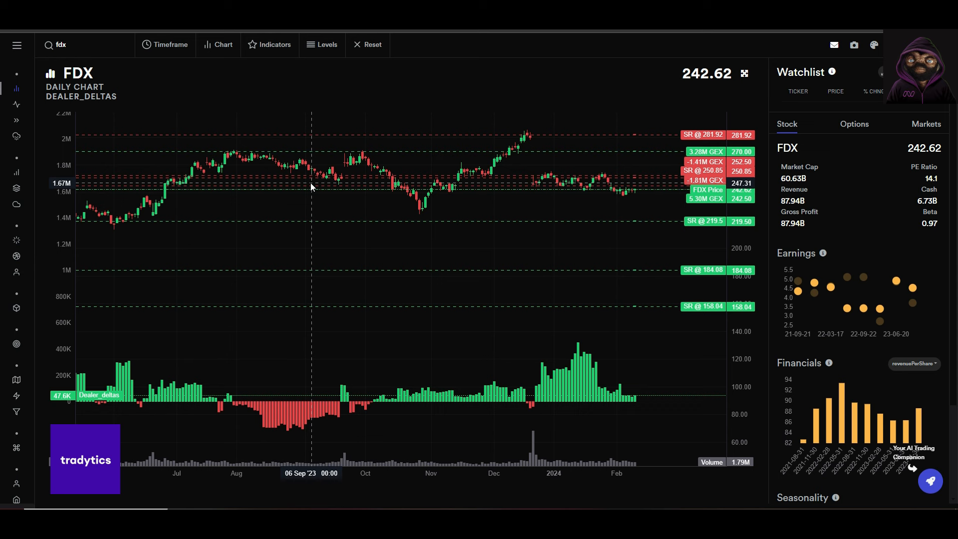
mouse_move(901, 257)
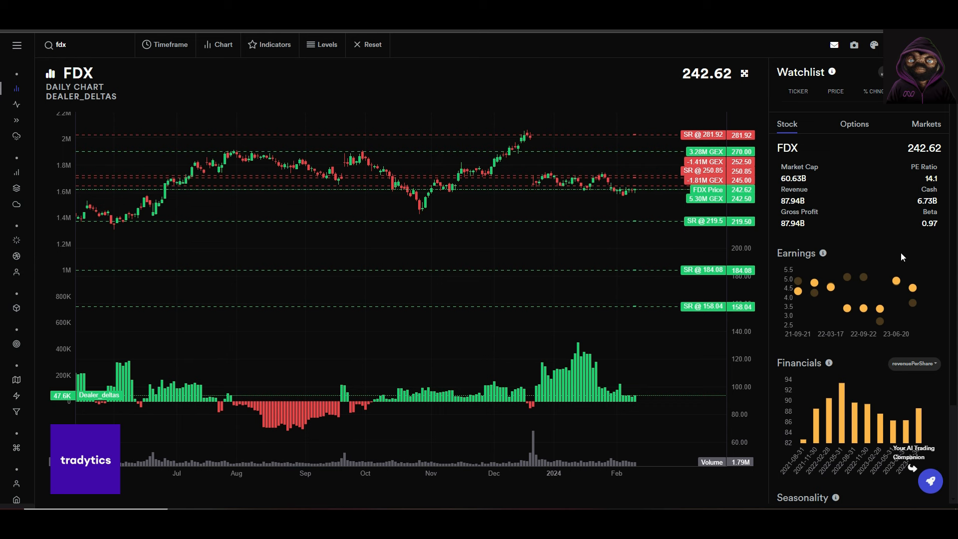
mouse_move(561, 251)
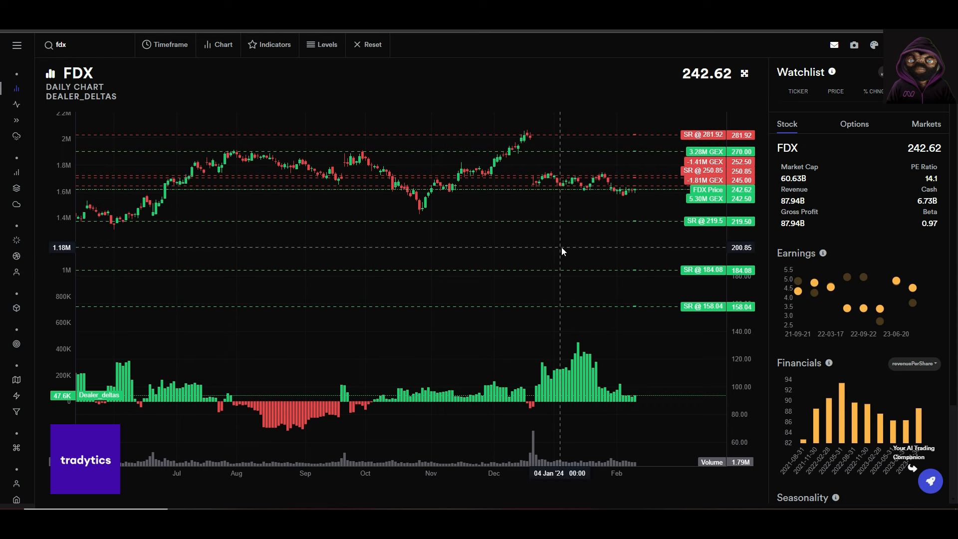
mouse_move(617, 250)
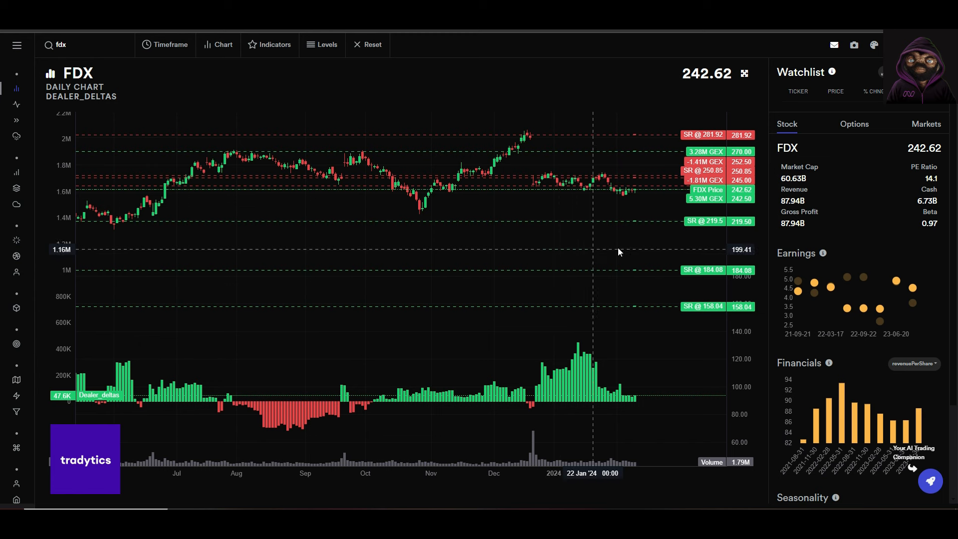
mouse_move(686, 206)
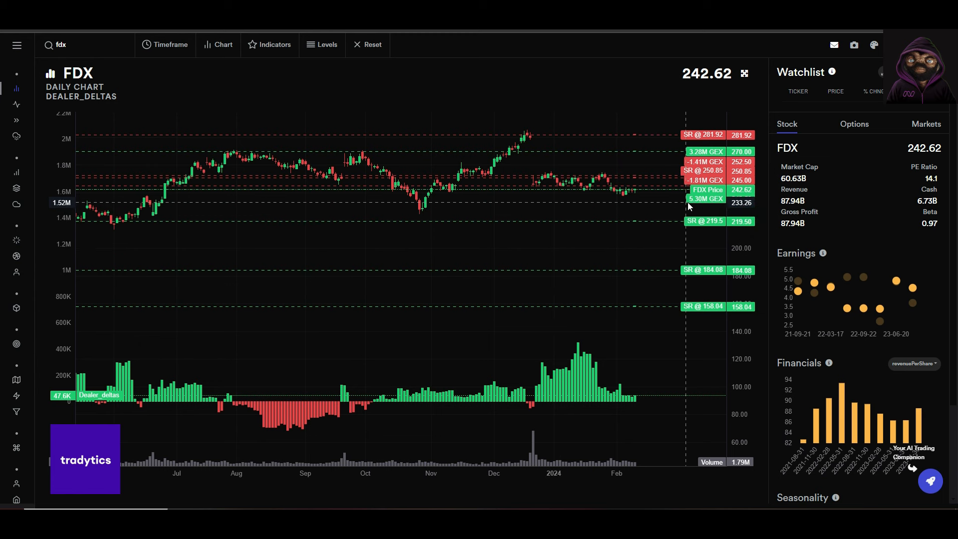
mouse_move(726, 207)
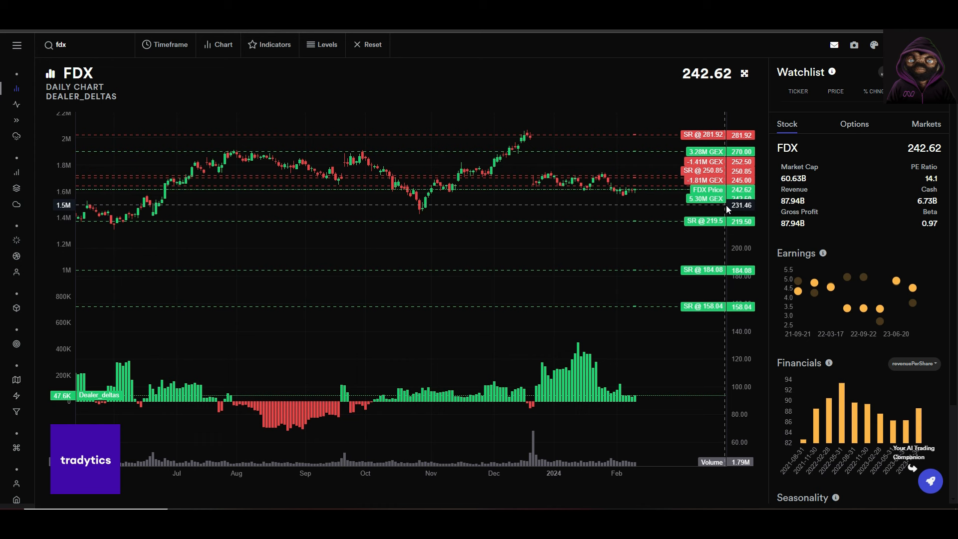
mouse_move(691, 212)
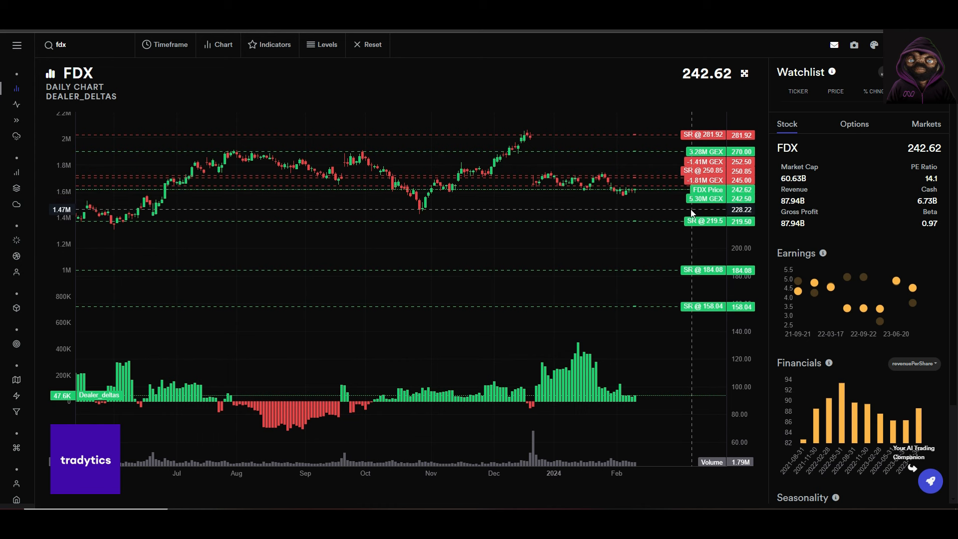
mouse_move(671, 195)
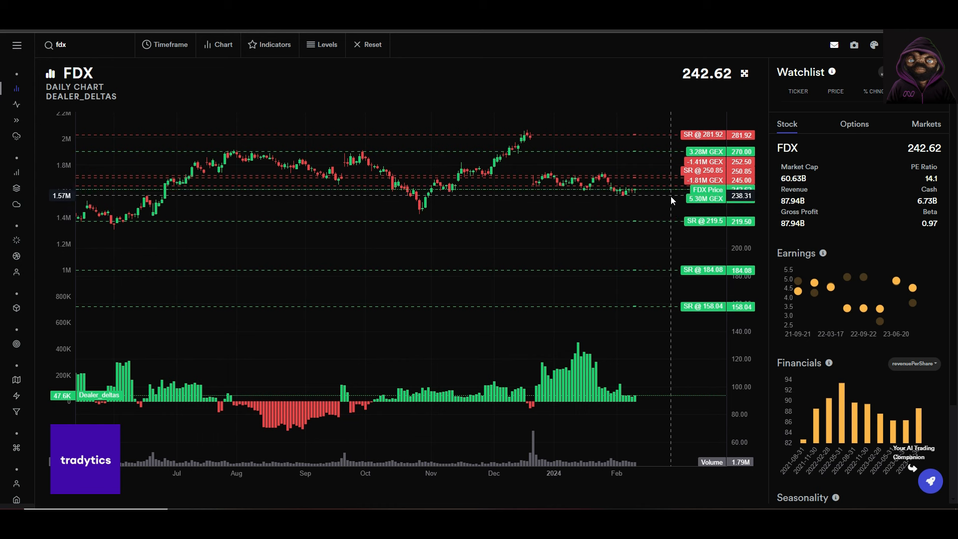
mouse_move(671, 198)
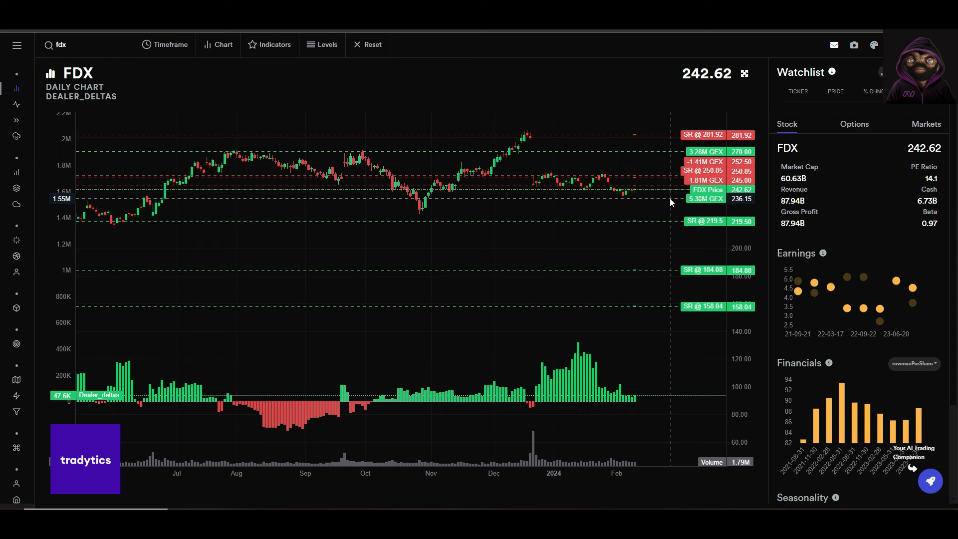
mouse_move(646, 226)
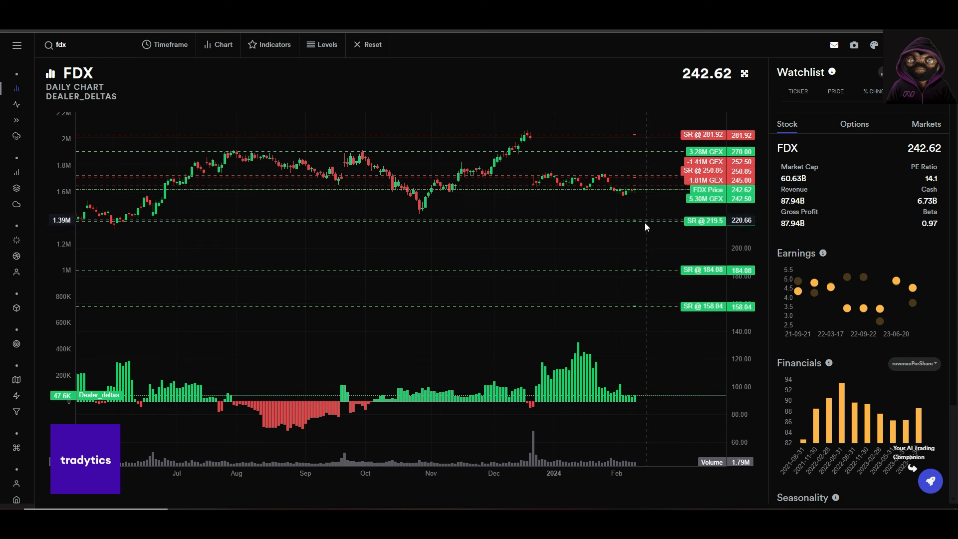
mouse_move(590, 213)
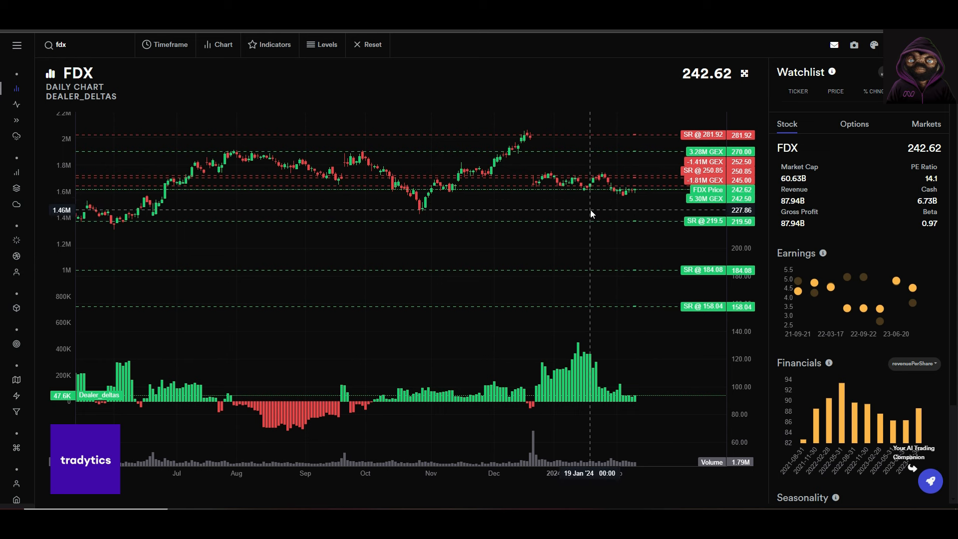
mouse_move(623, 203)
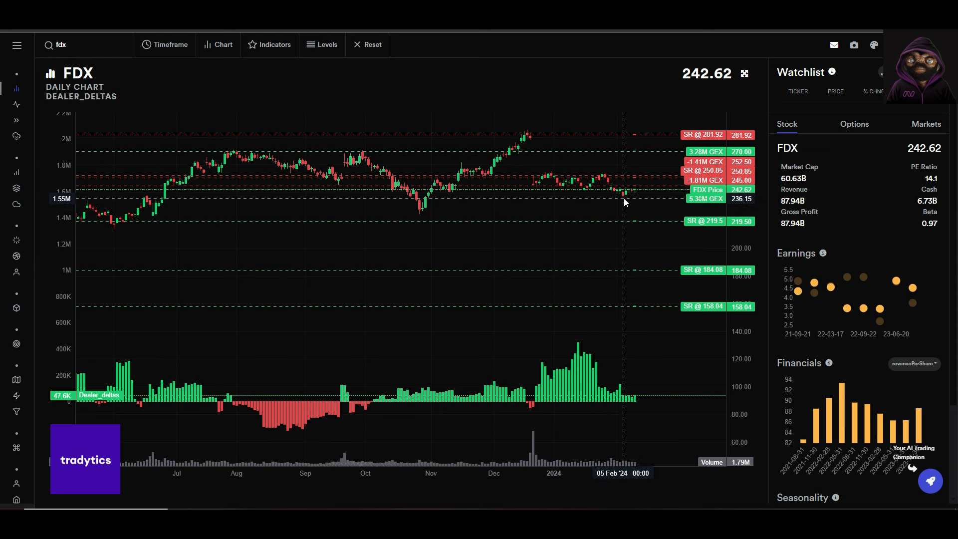
mouse_move(696, 200)
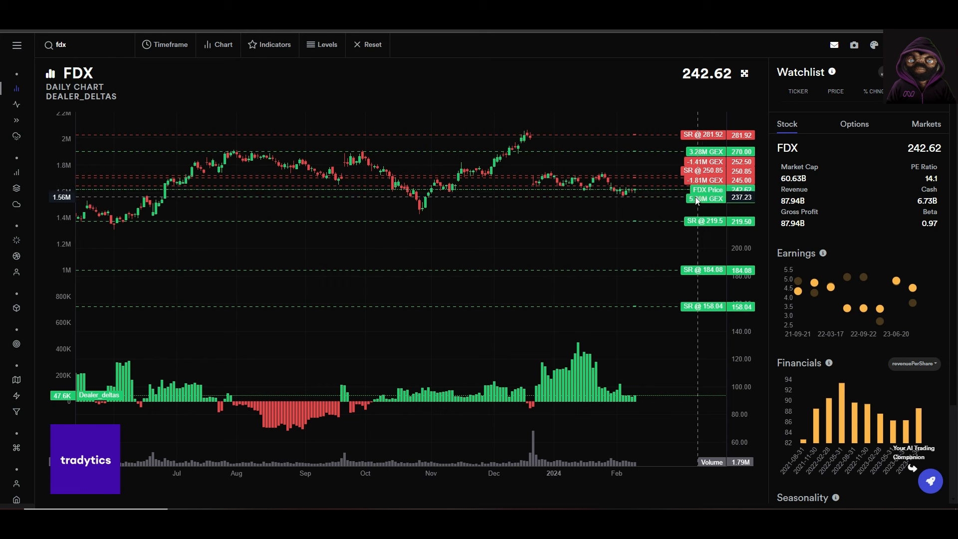
mouse_move(652, 204)
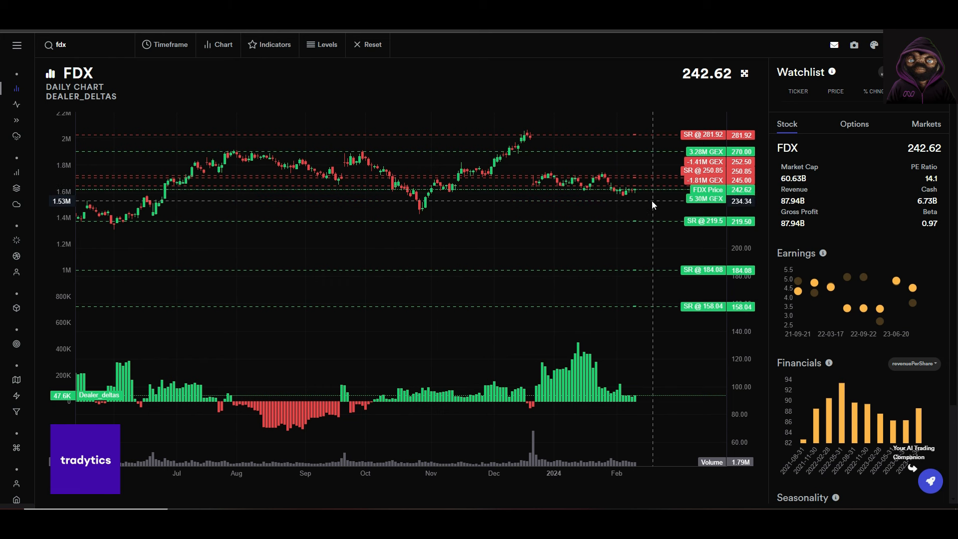
mouse_move(660, 184)
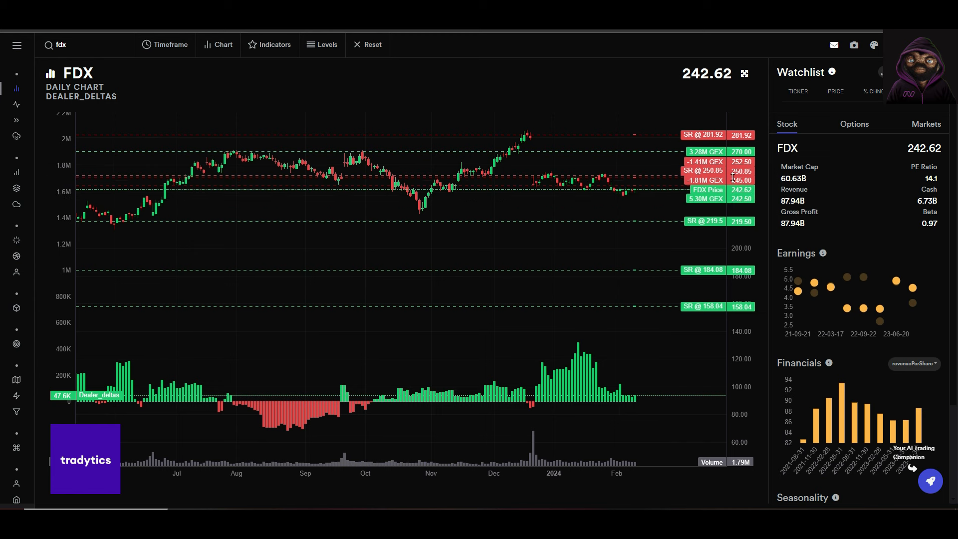
mouse_move(684, 169)
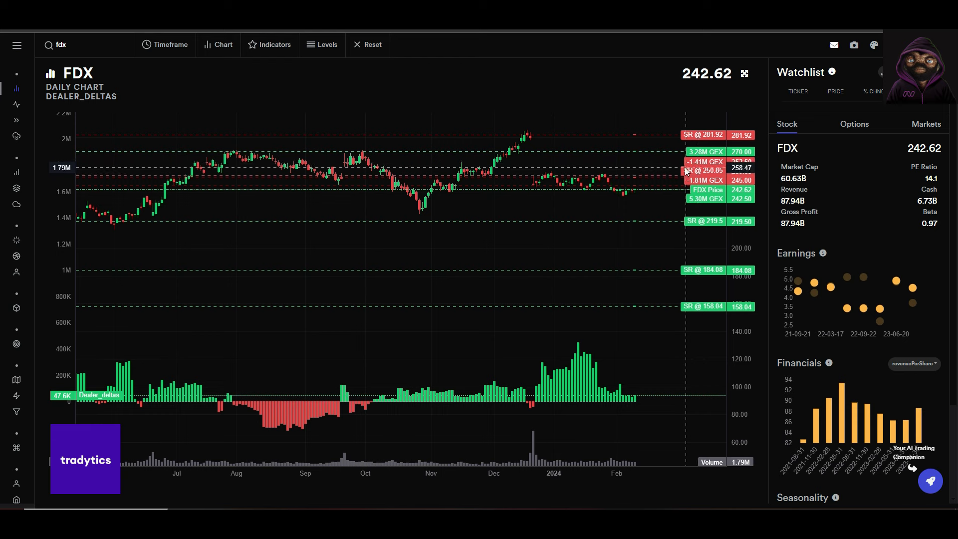
mouse_move(686, 171)
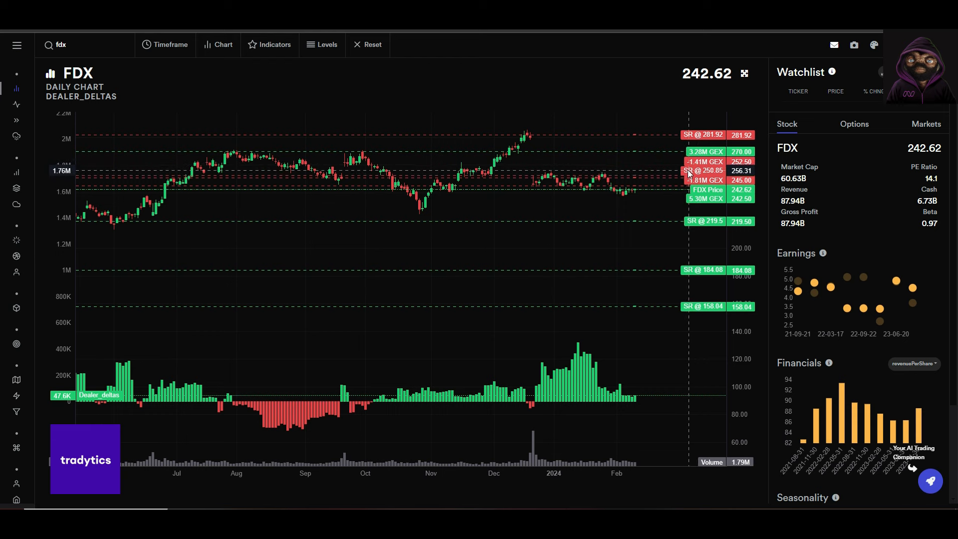
mouse_move(681, 171)
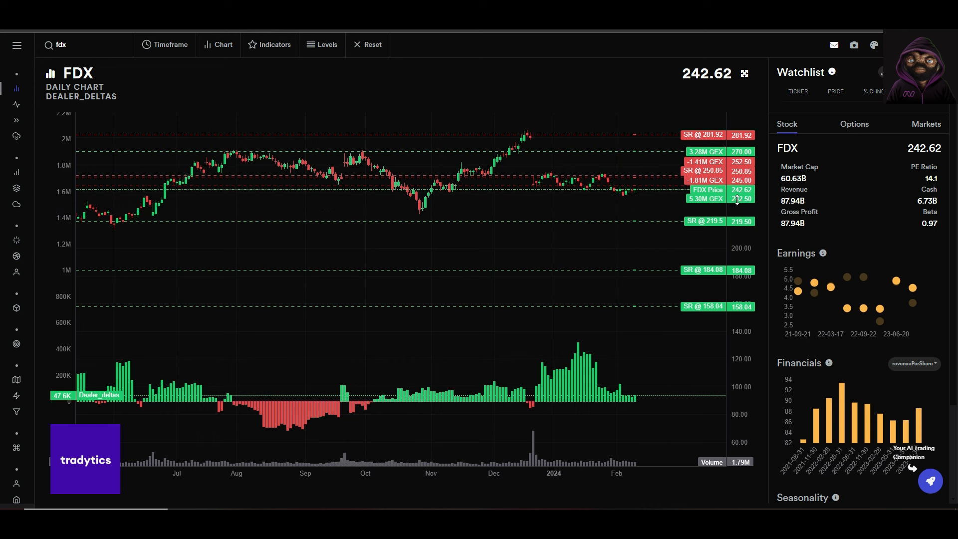
mouse_move(617, 202)
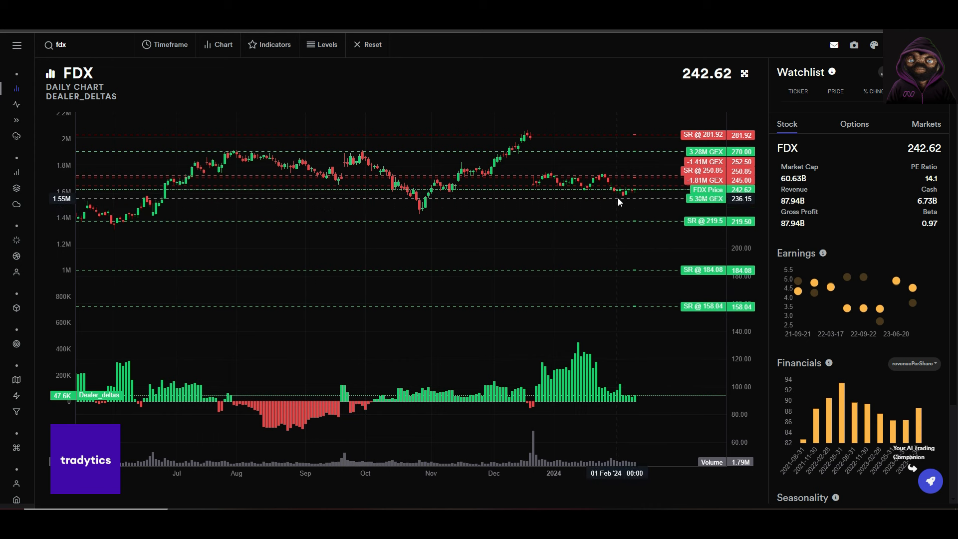
mouse_move(622, 202)
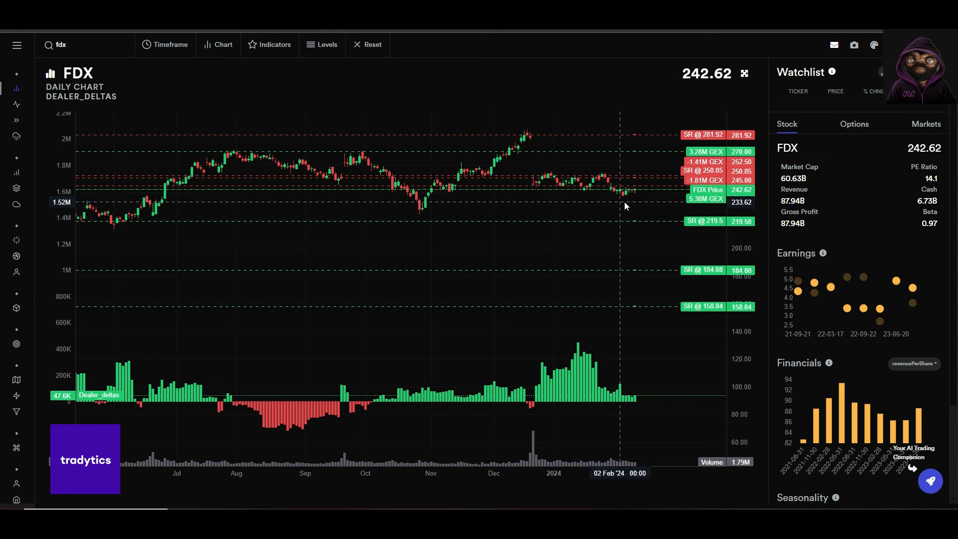
mouse_move(666, 161)
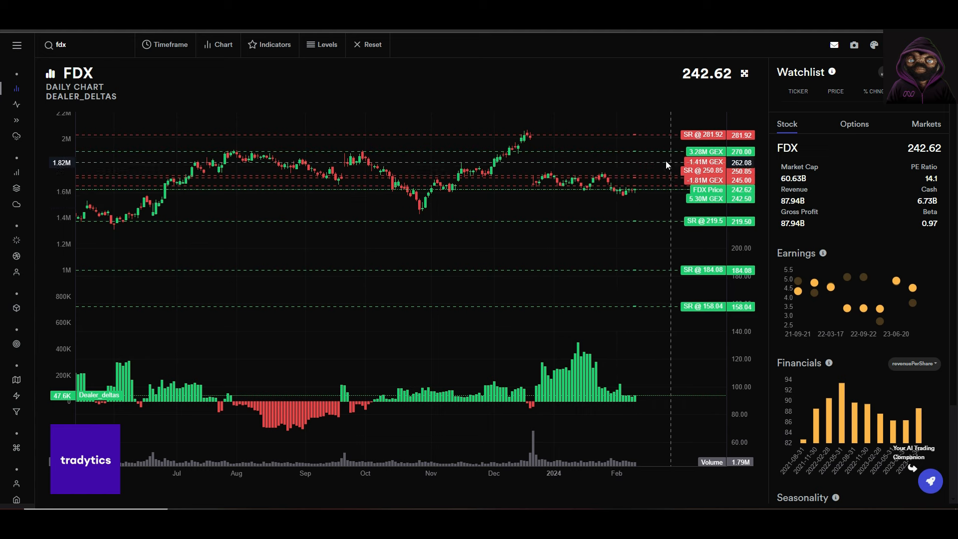
mouse_move(695, 176)
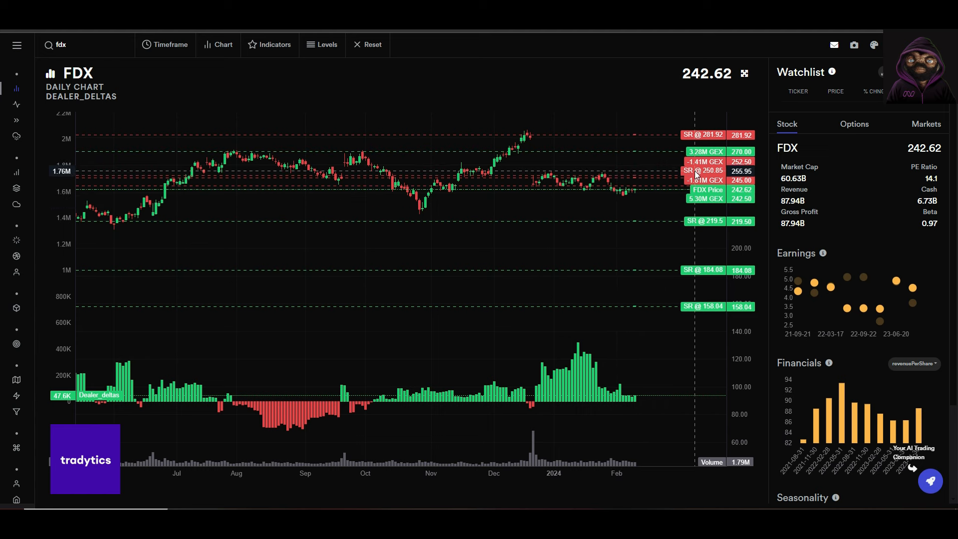
mouse_move(573, 177)
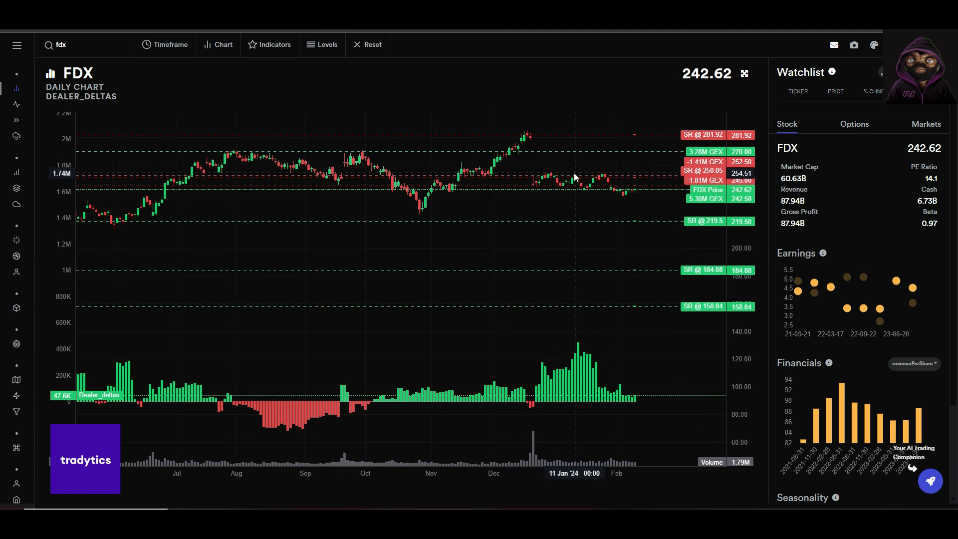
mouse_move(536, 192)
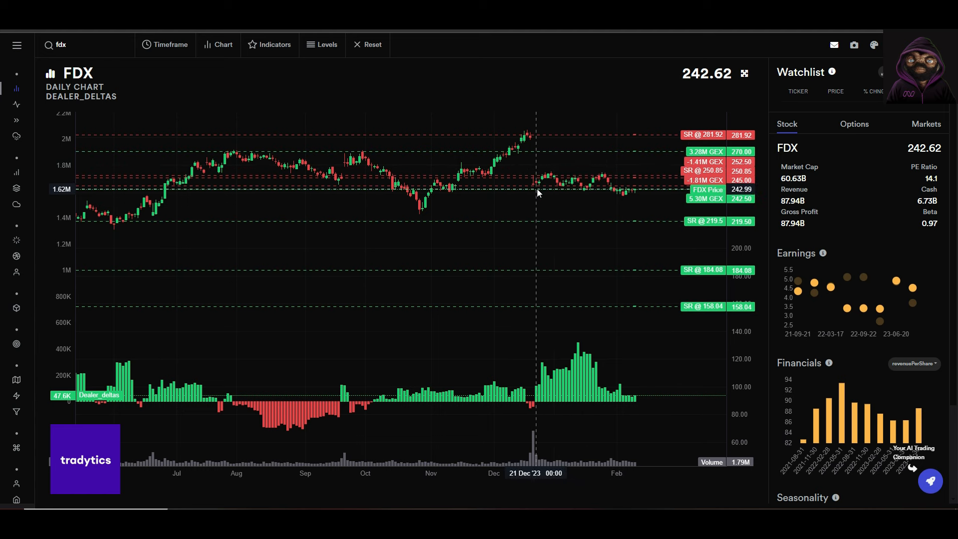
mouse_move(636, 214)
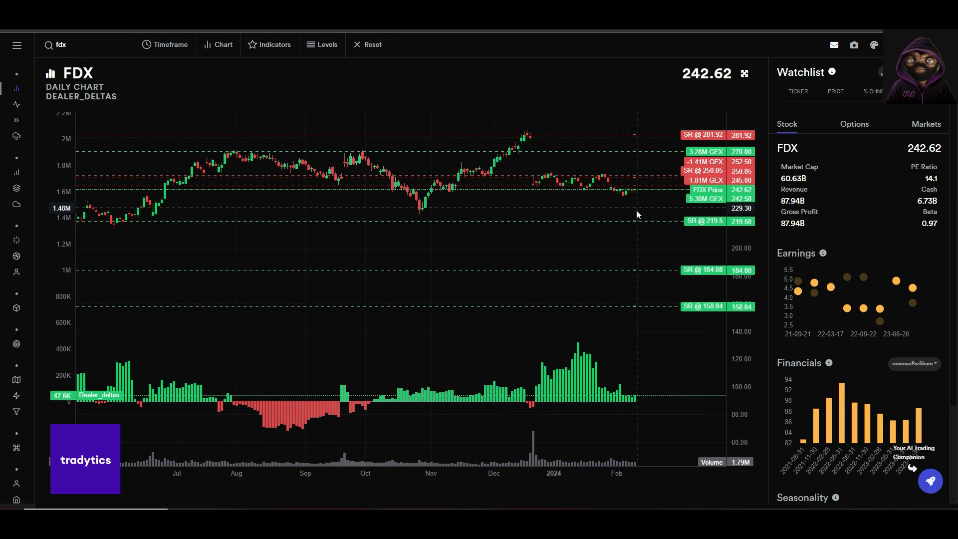
mouse_move(615, 162)
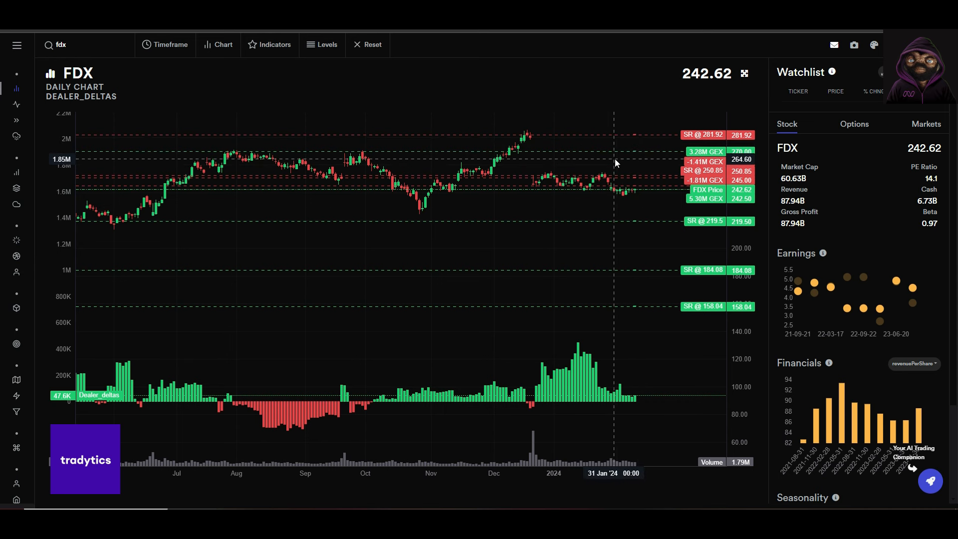
mouse_move(631, 197)
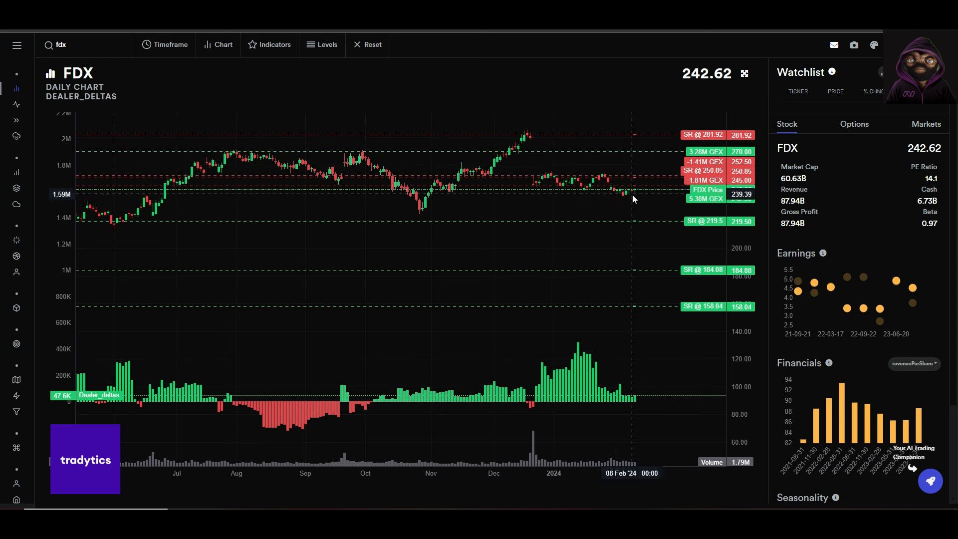
mouse_move(674, 173)
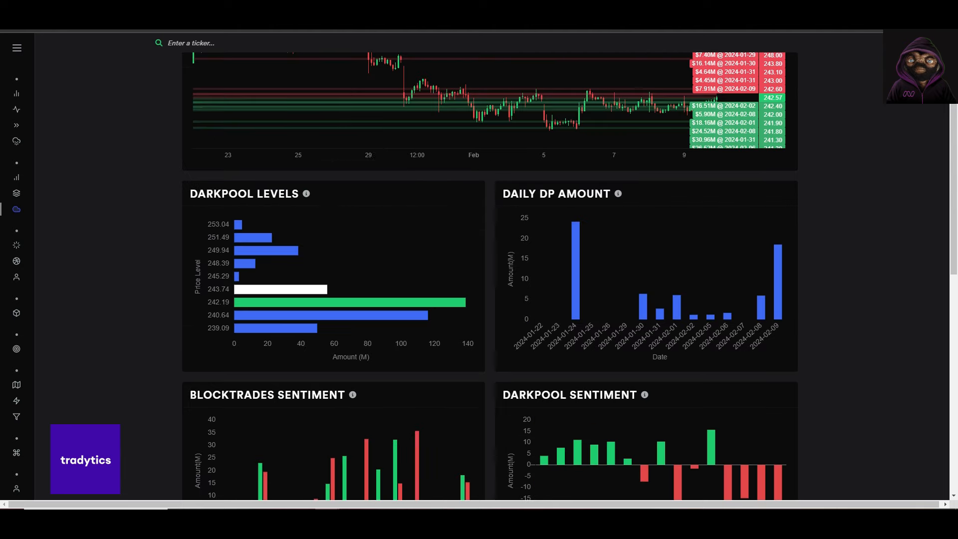
mouse_move(310, 302)
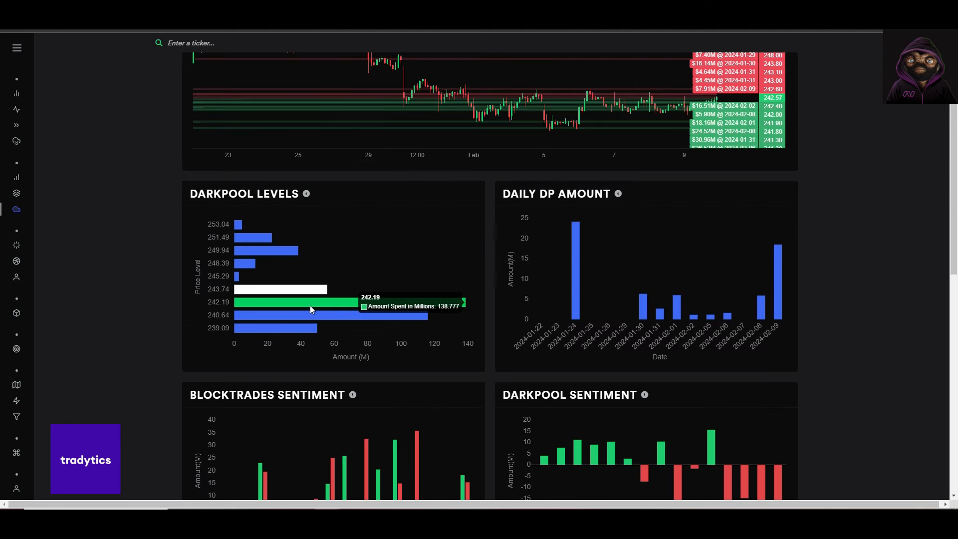
mouse_move(345, 310)
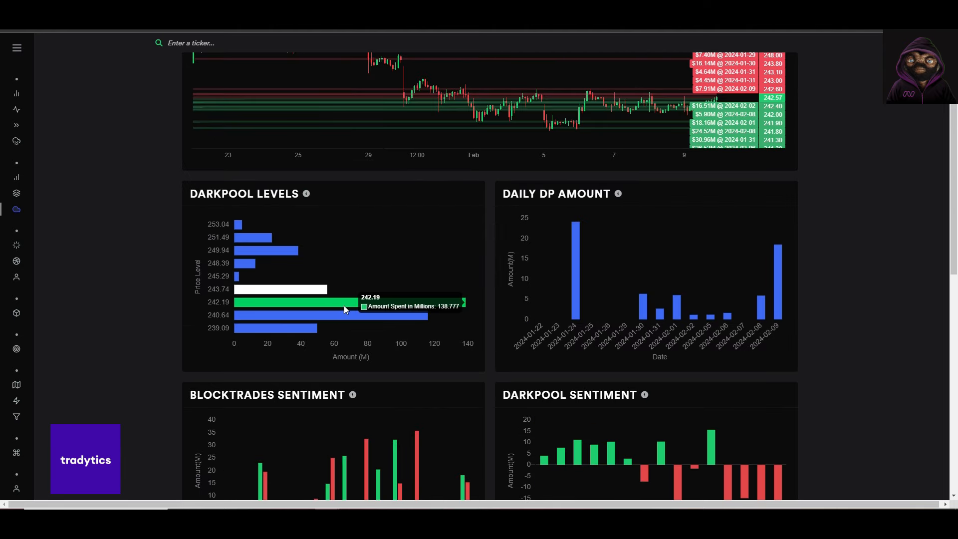
mouse_move(319, 307)
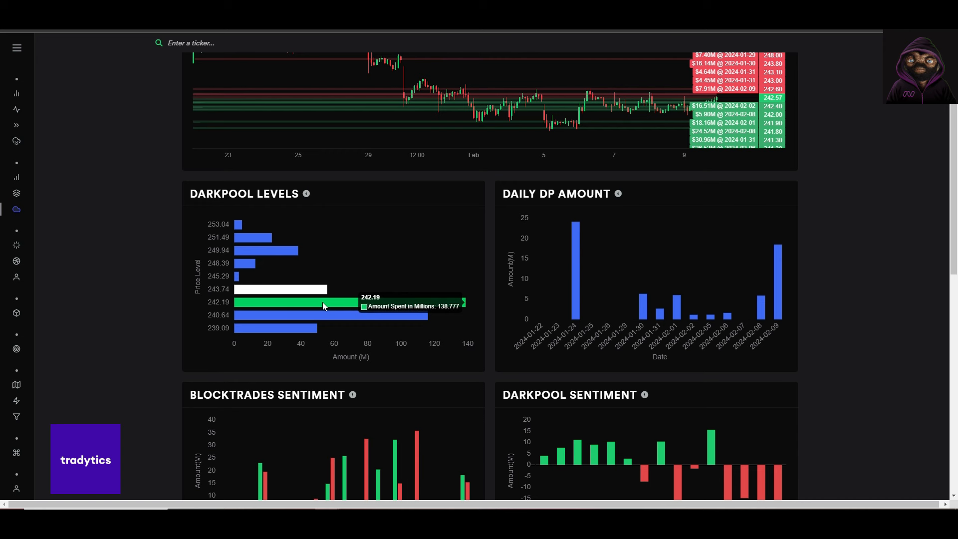
mouse_move(263, 308)
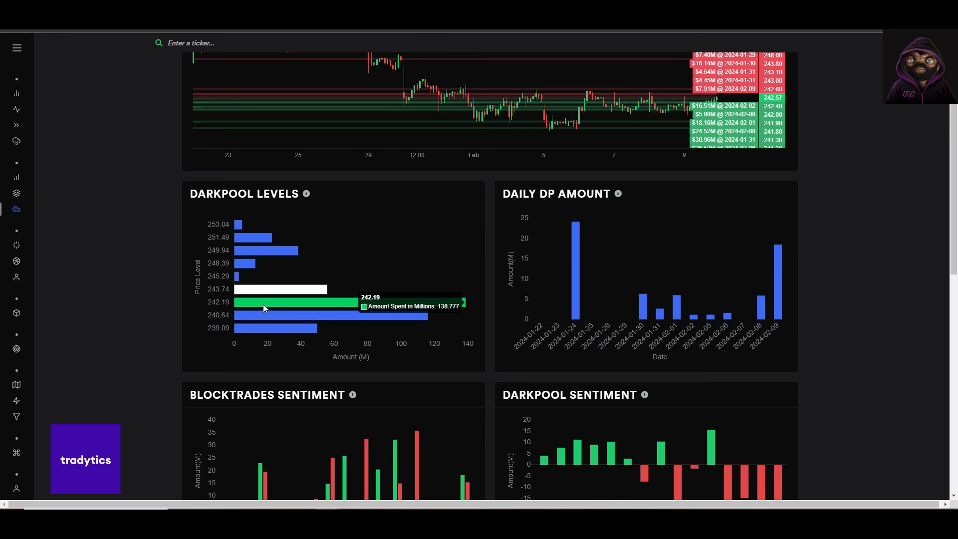
mouse_move(238, 224)
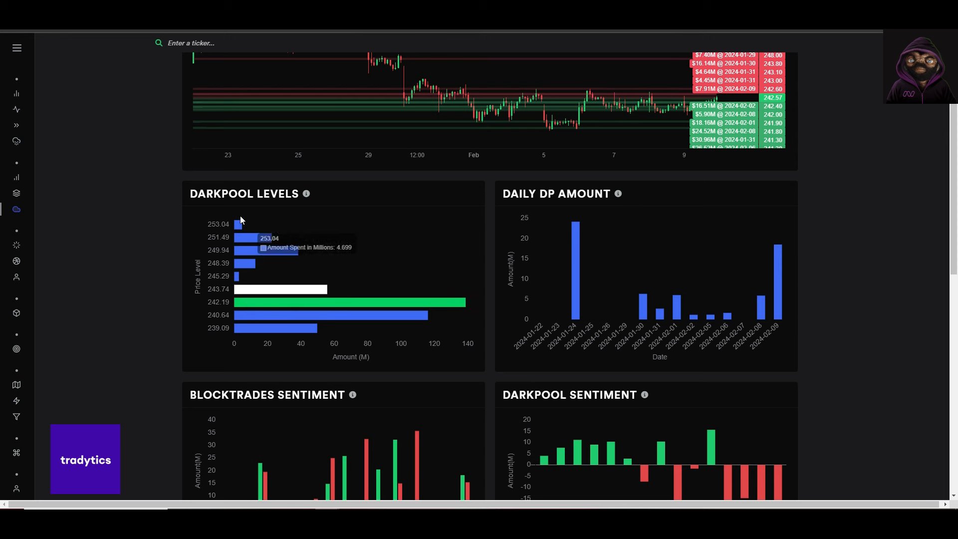
mouse_move(330, 289)
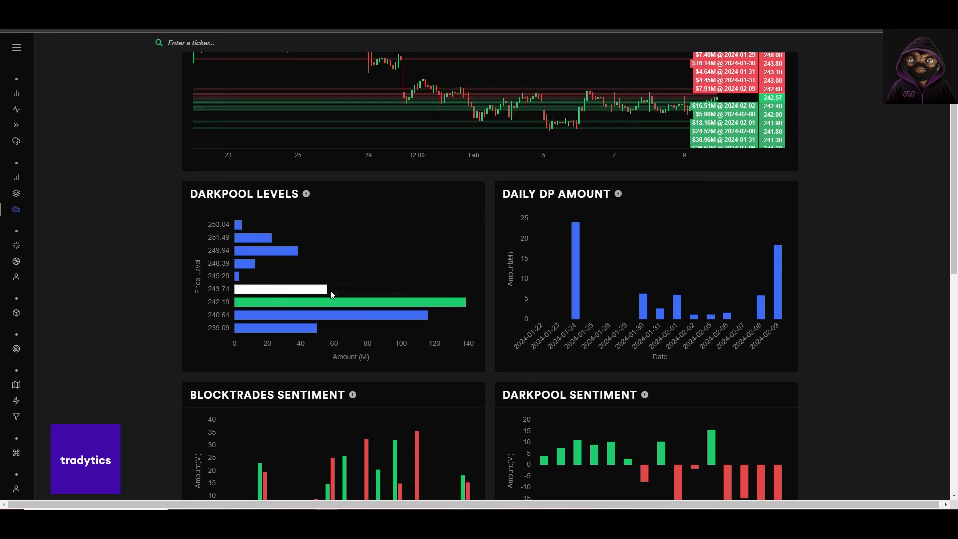
mouse_move(302, 255)
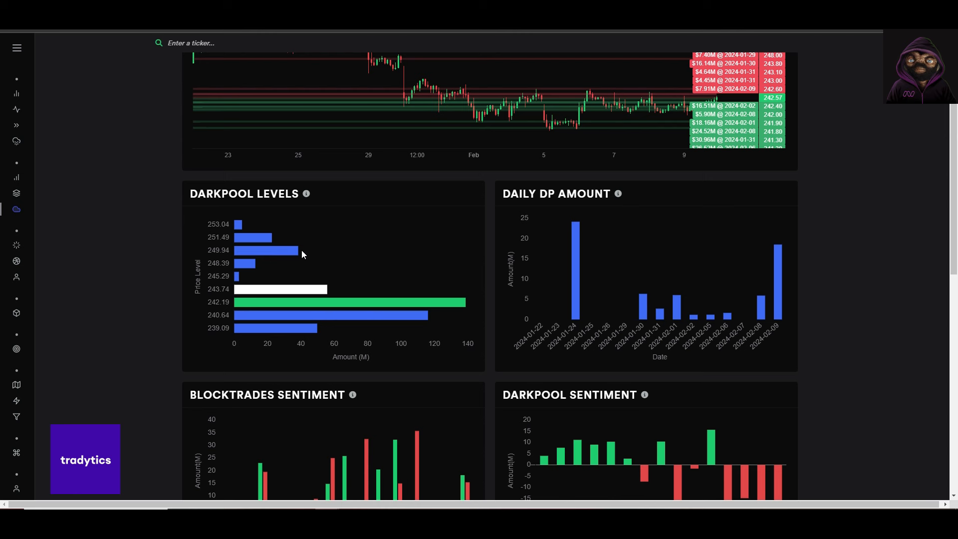
mouse_move(277, 267)
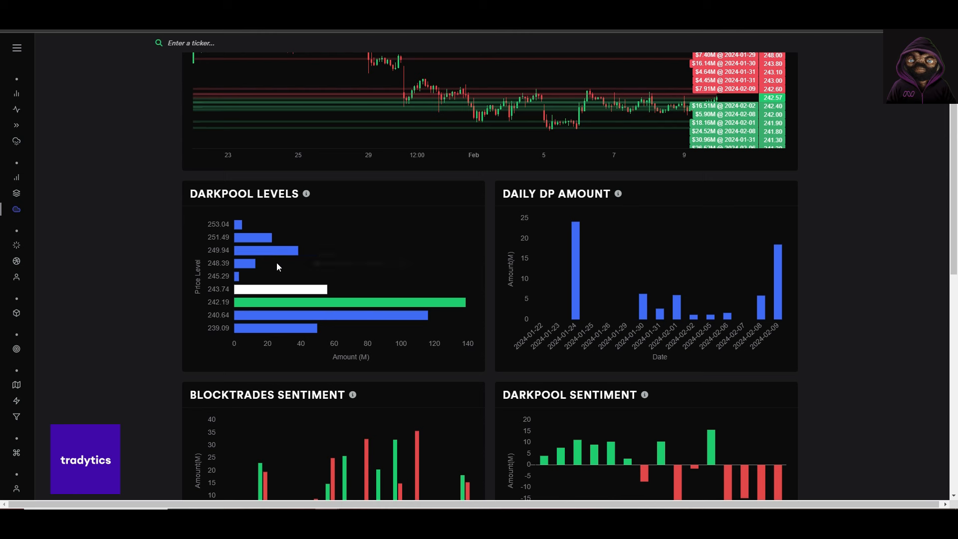
mouse_move(274, 259)
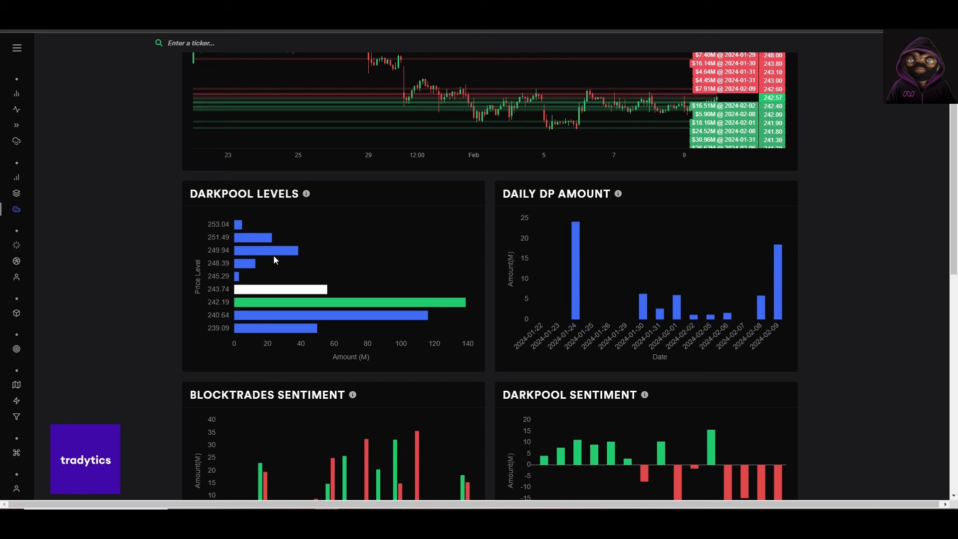
mouse_move(351, 297)
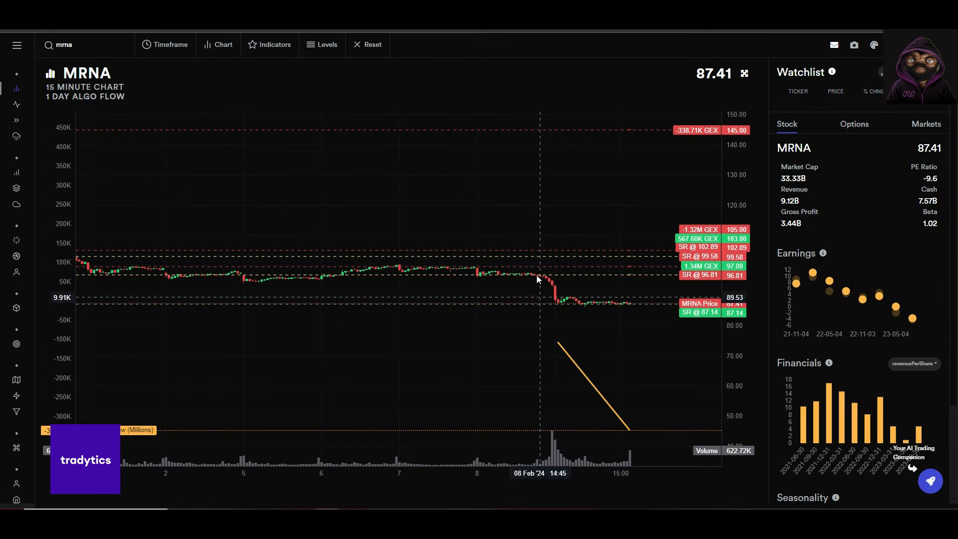
mouse_move(588, 335)
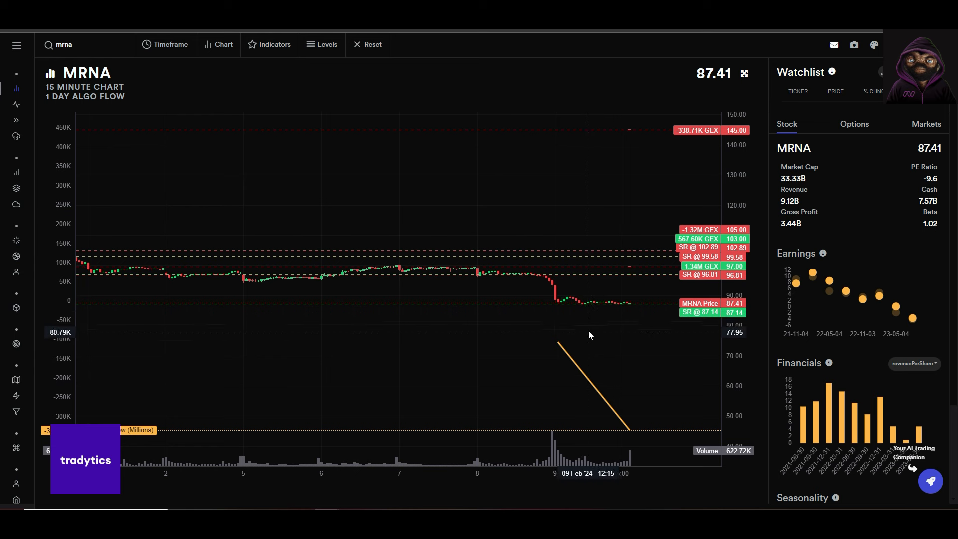
mouse_move(488, 390)
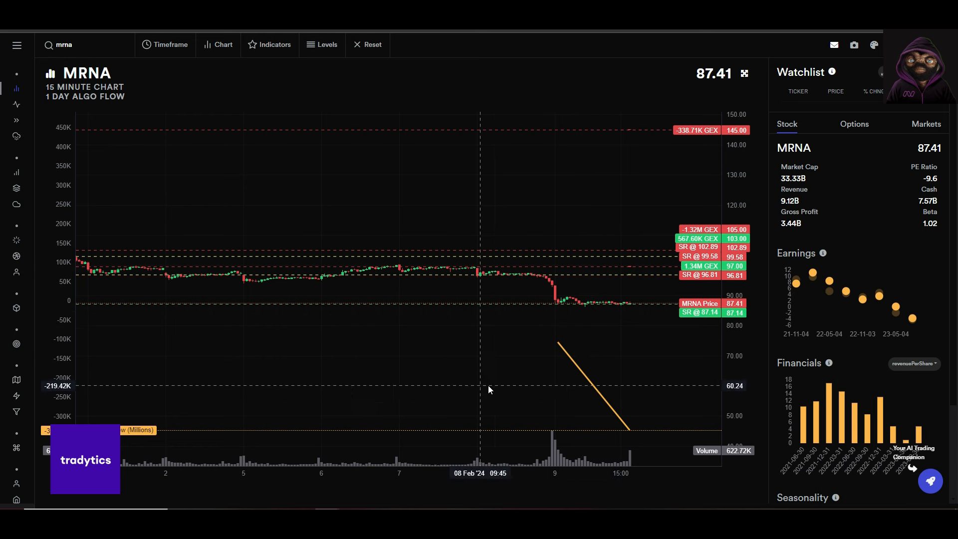
mouse_move(562, 325)
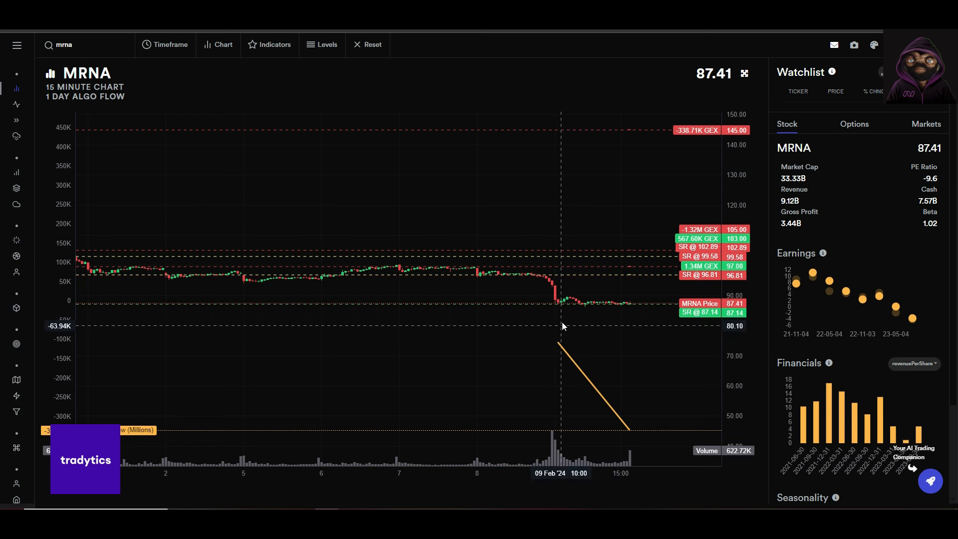
mouse_move(564, 328)
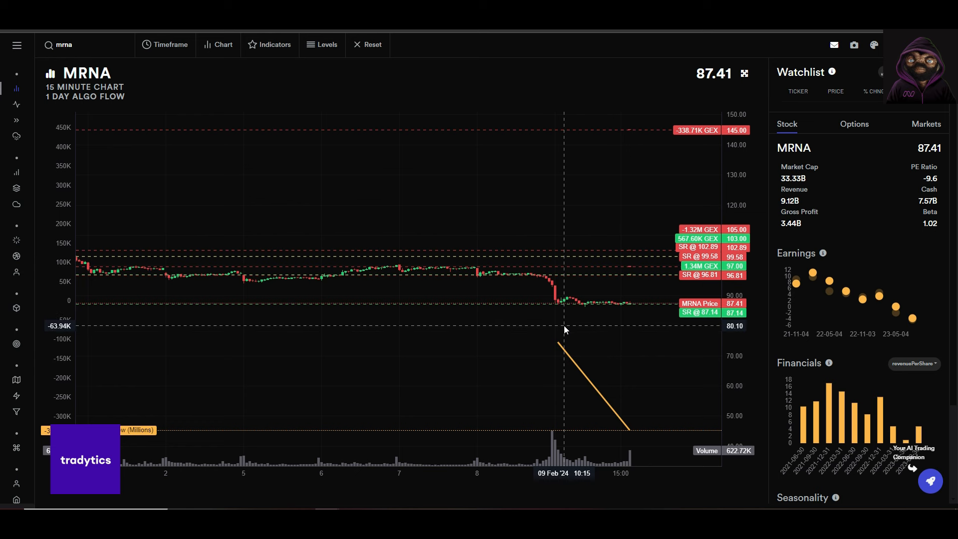
mouse_move(498, 329)
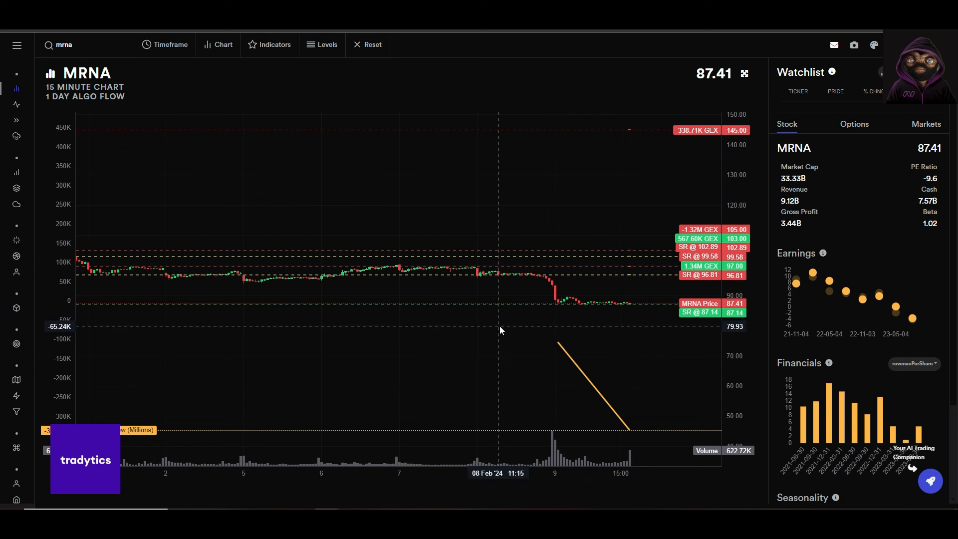
mouse_move(574, 331)
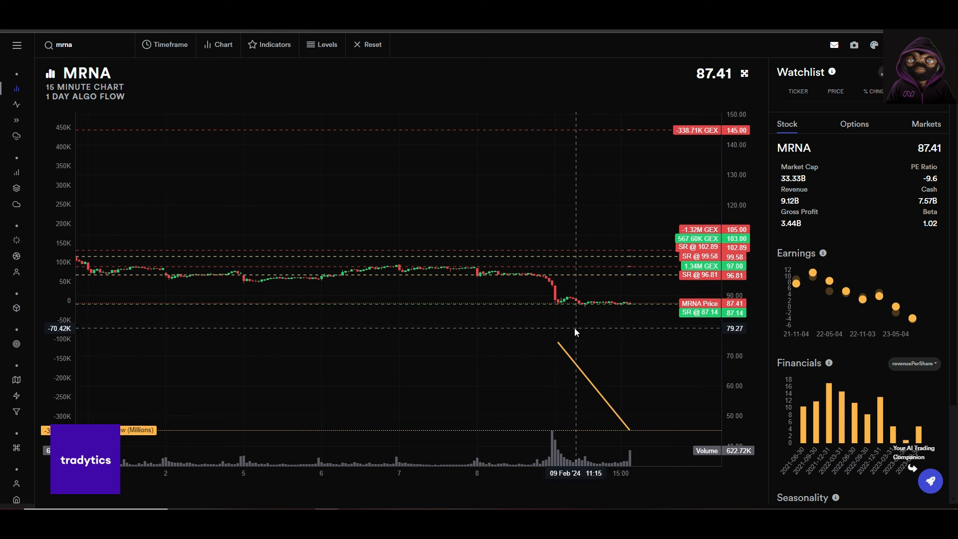
mouse_move(566, 324)
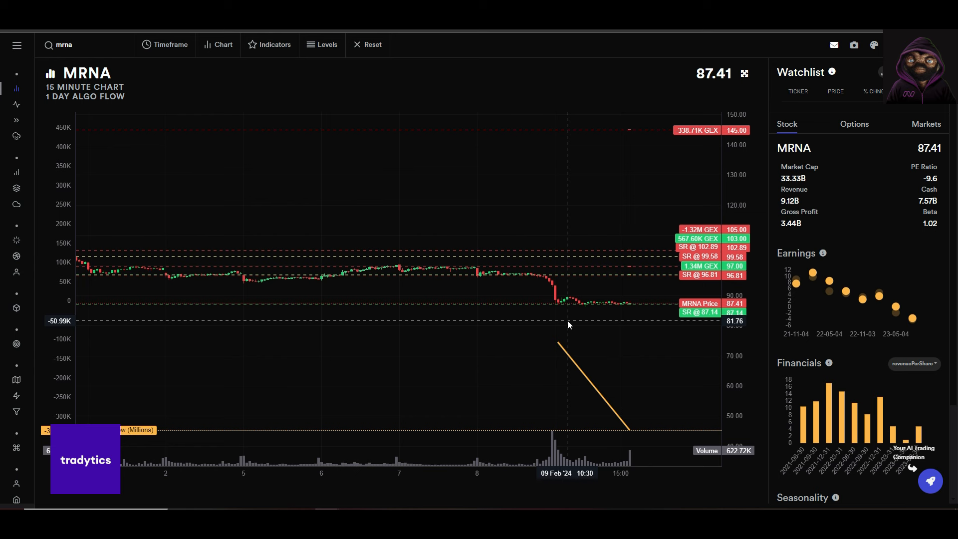
mouse_move(707, 345)
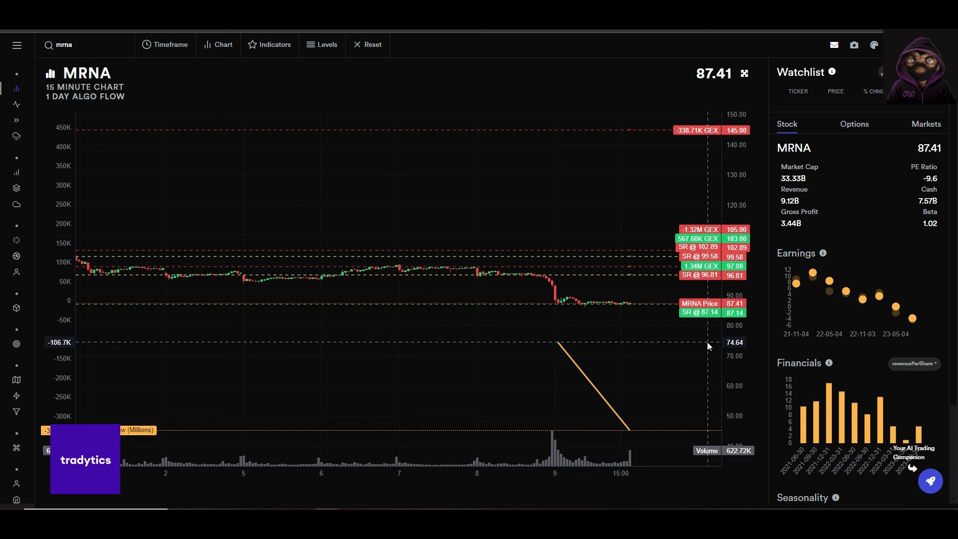
mouse_move(704, 324)
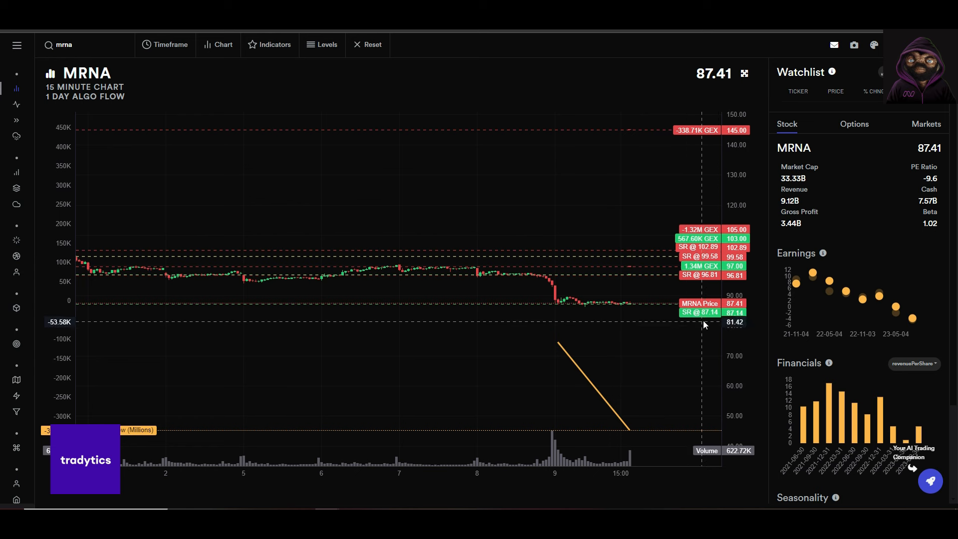
mouse_move(656, 334)
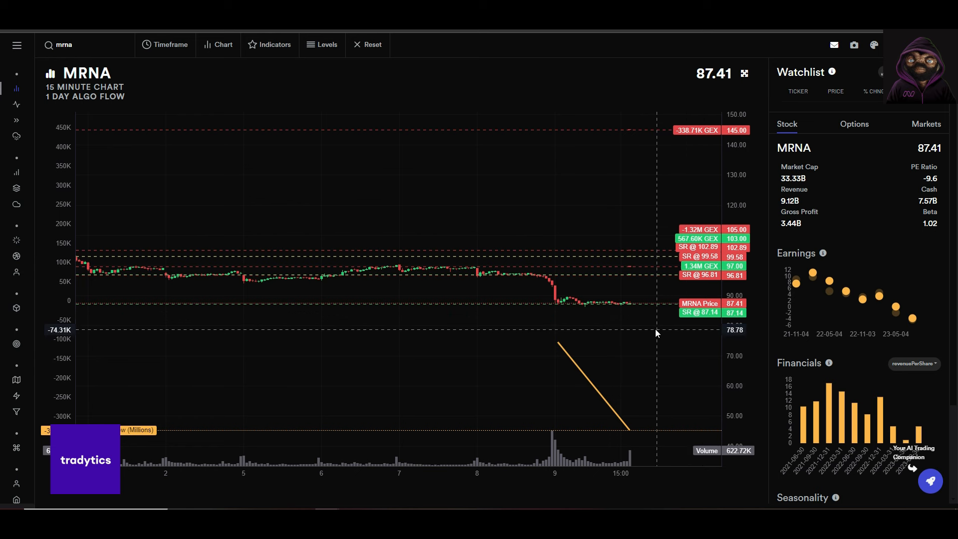
mouse_move(617, 304)
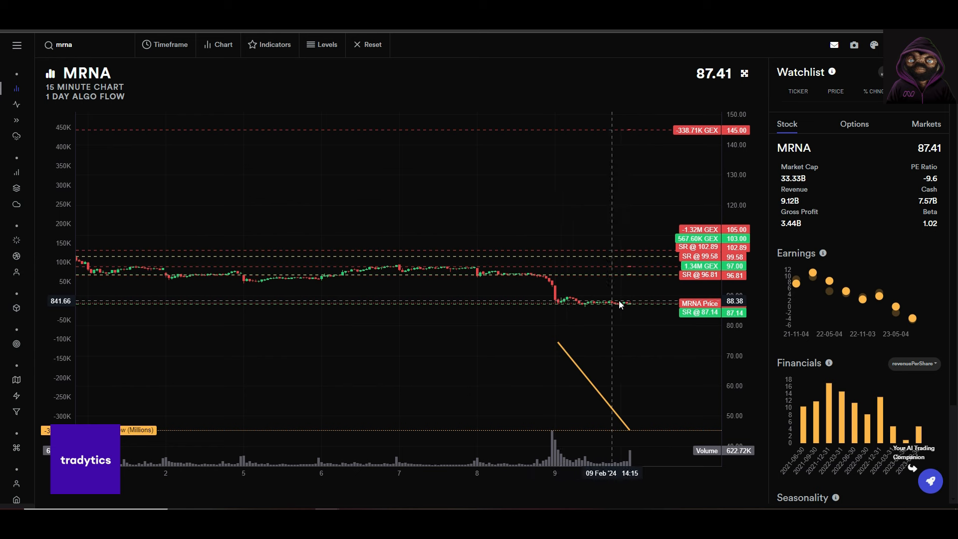
mouse_move(642, 205)
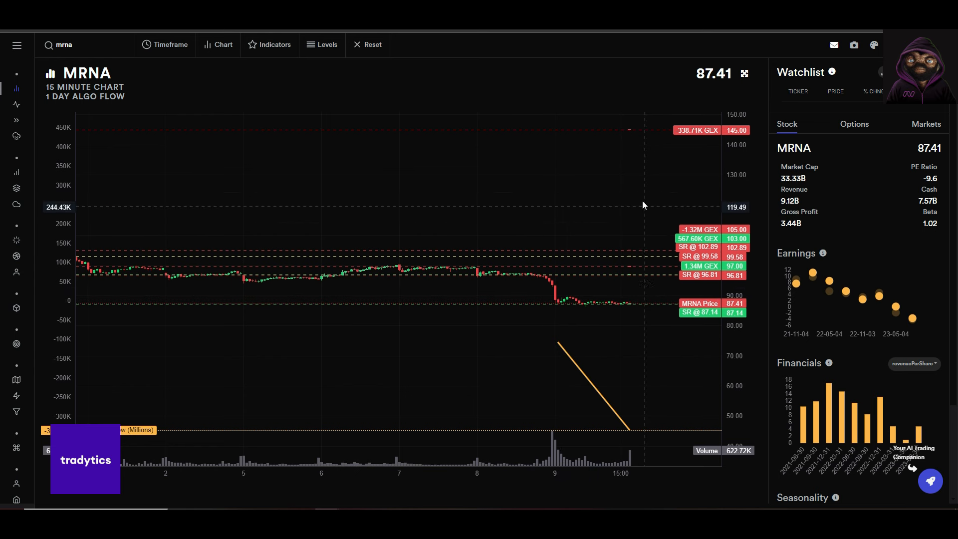
mouse_move(676, 220)
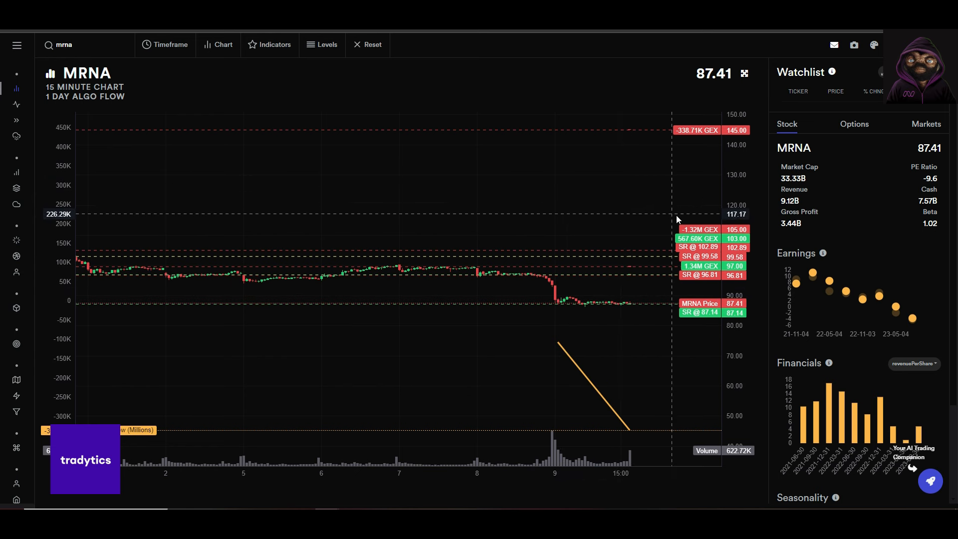
mouse_move(715, 225)
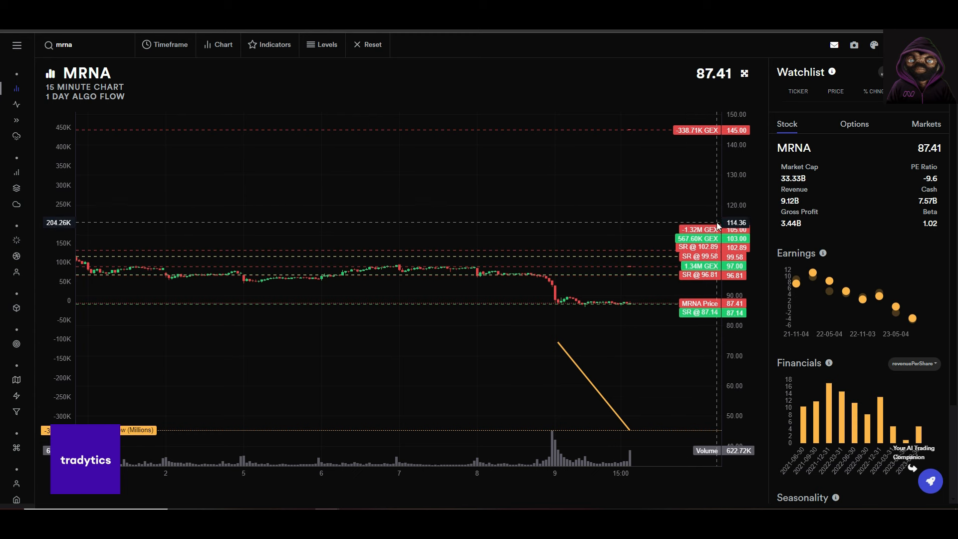
mouse_move(690, 253)
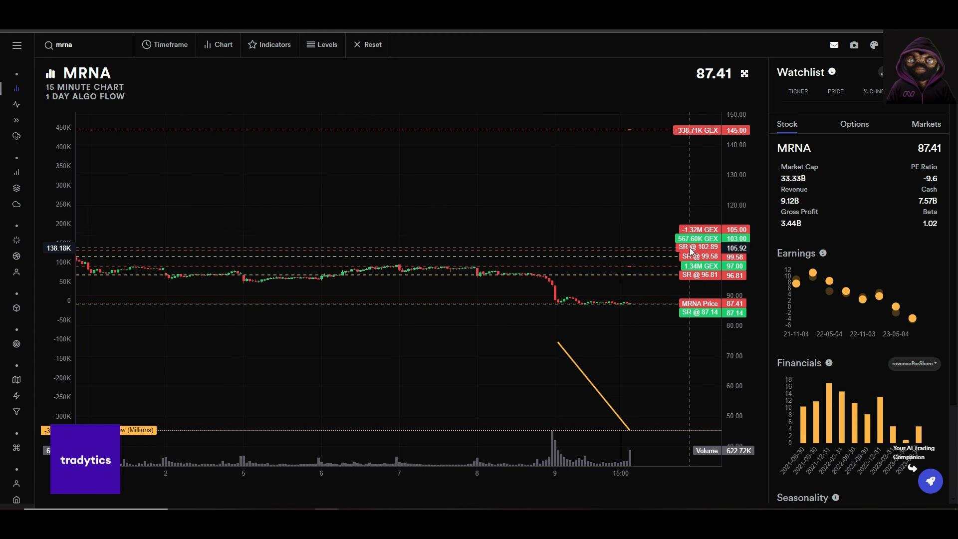
mouse_move(659, 312)
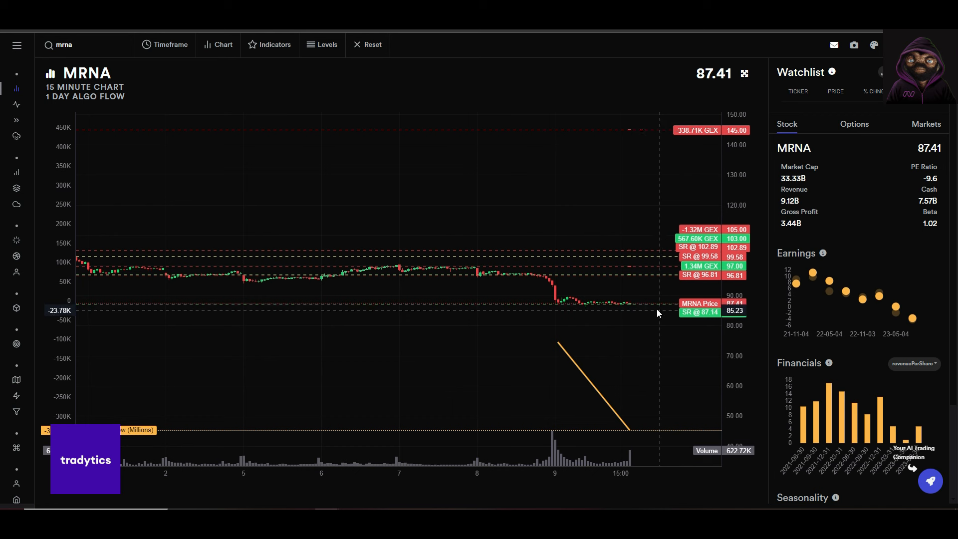
mouse_move(590, 335)
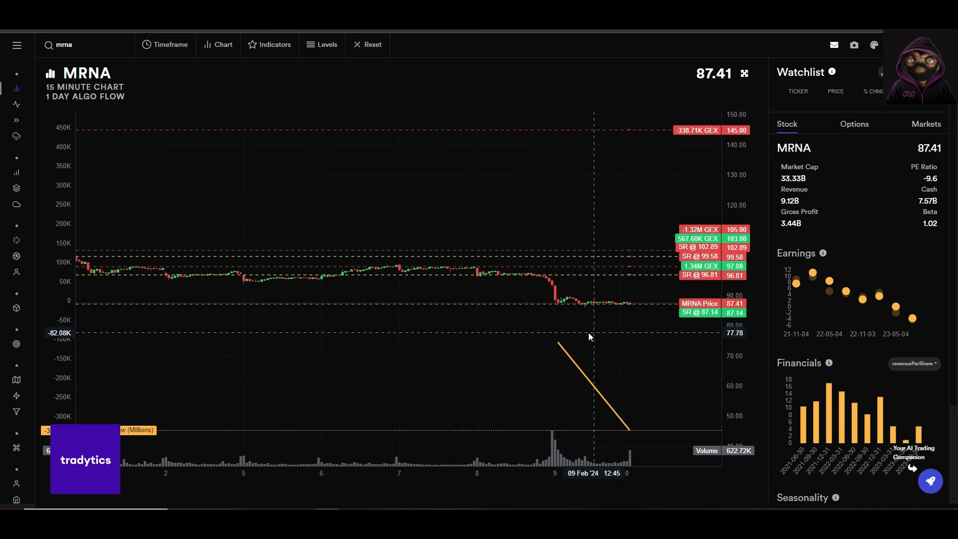
mouse_move(614, 325)
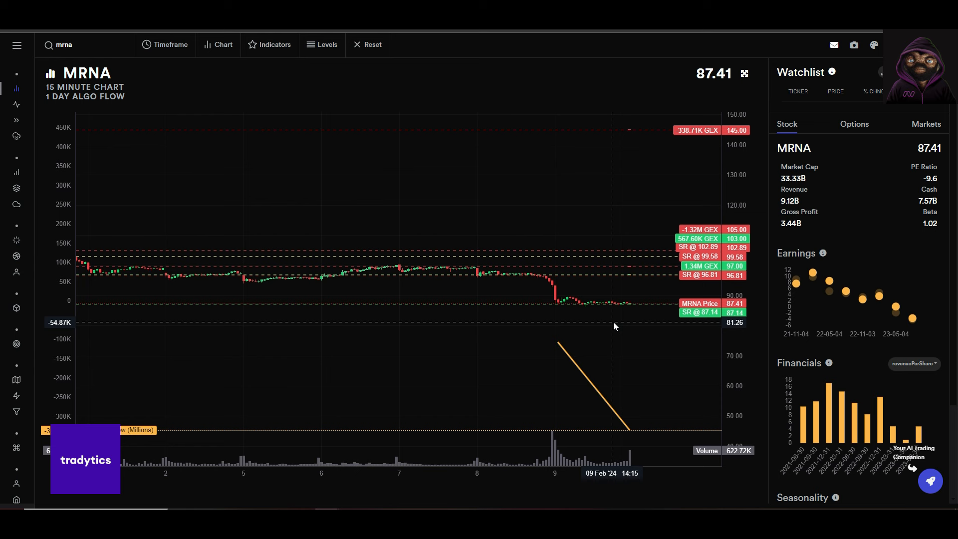
mouse_move(618, 318)
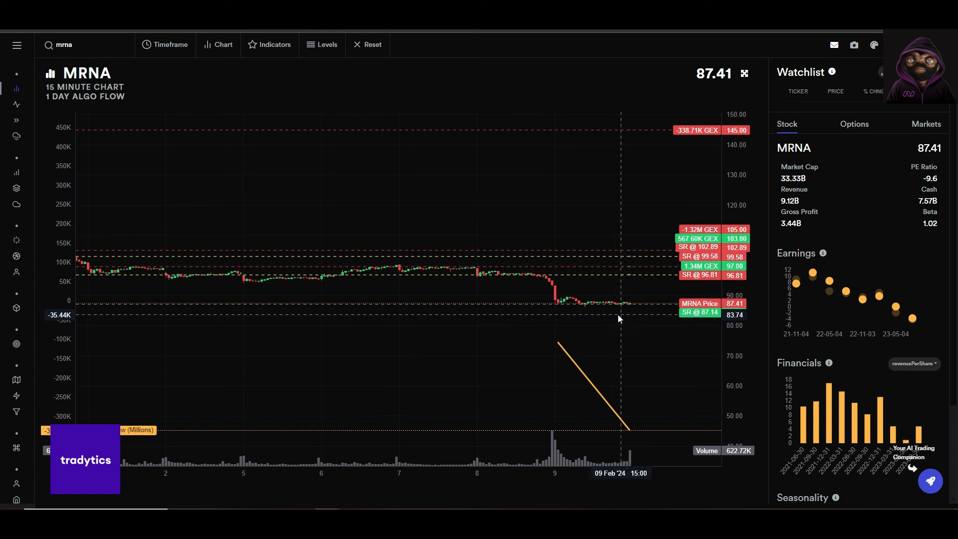
mouse_move(625, 343)
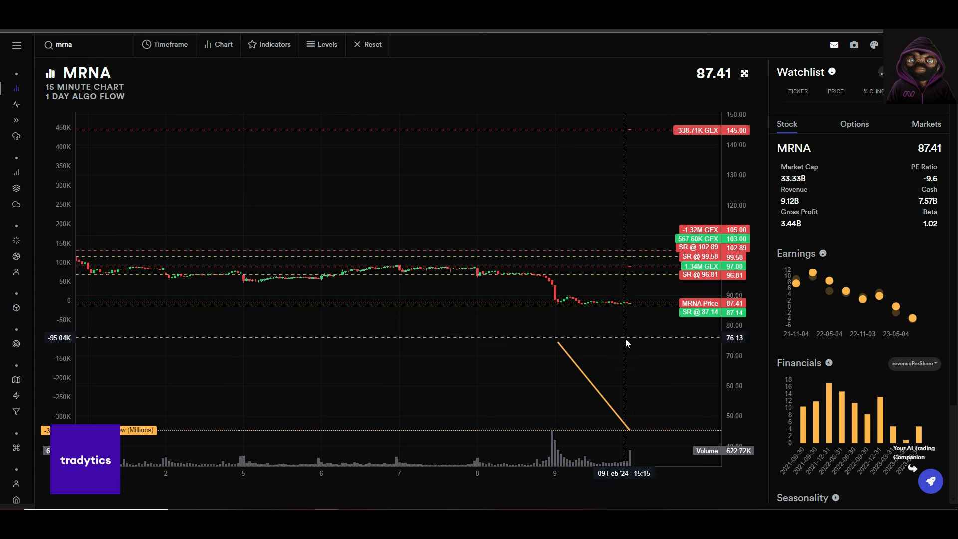
mouse_move(624, 206)
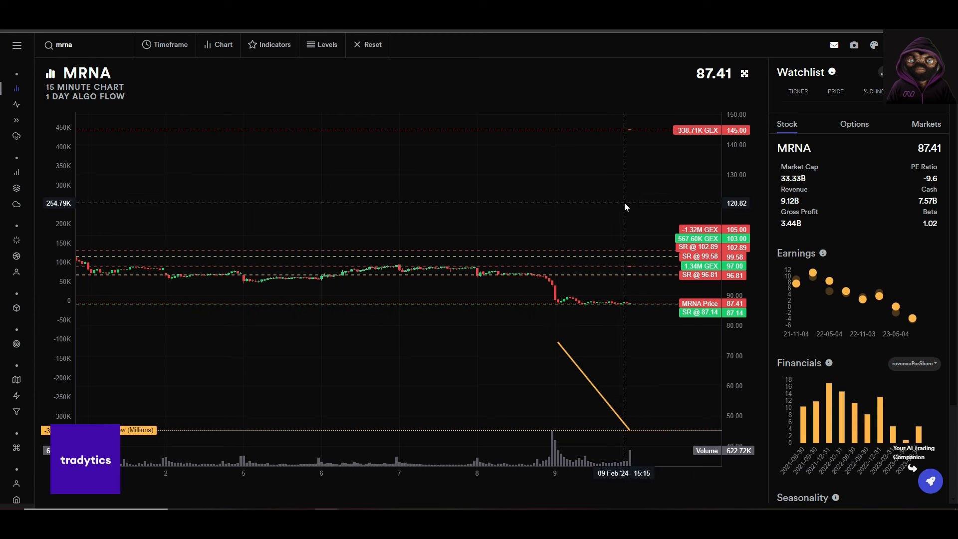
mouse_move(656, 282)
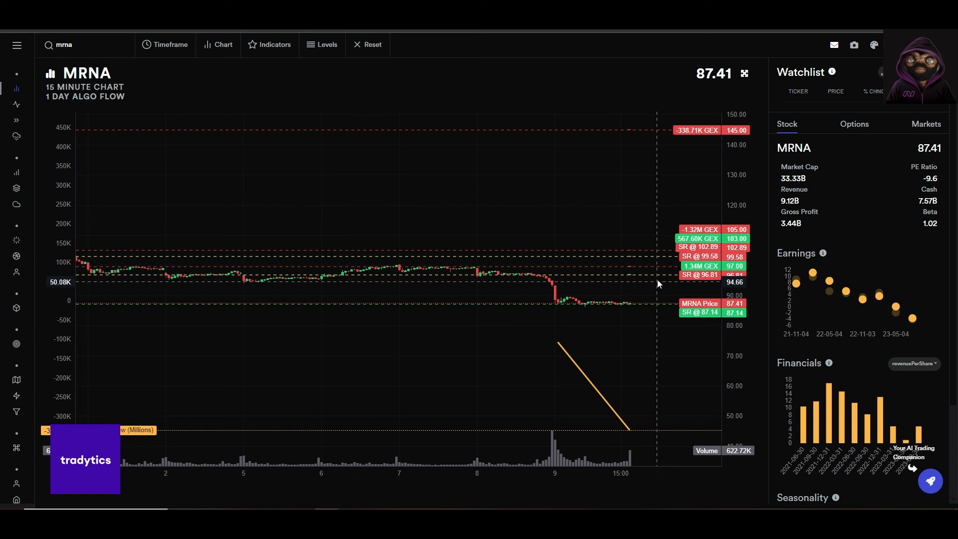
mouse_move(715, 249)
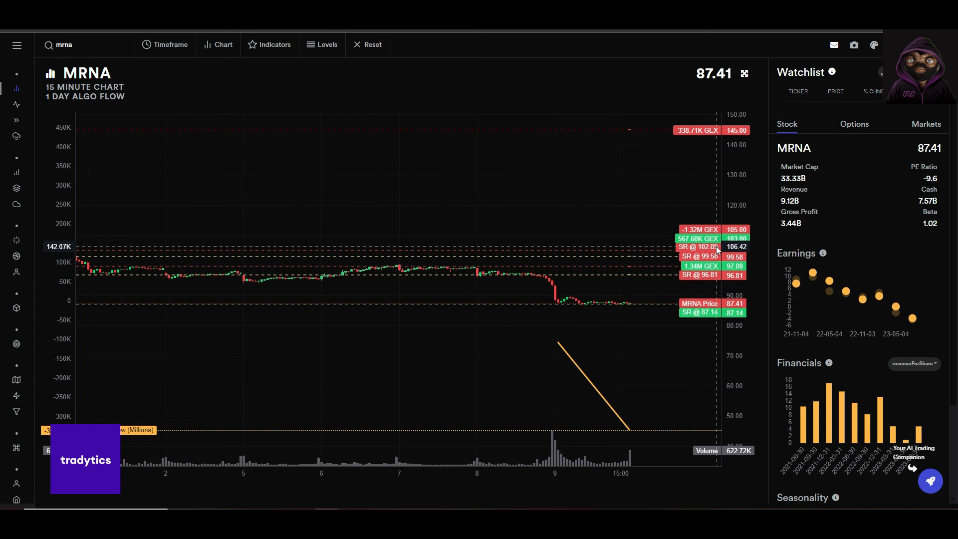
mouse_move(426, 170)
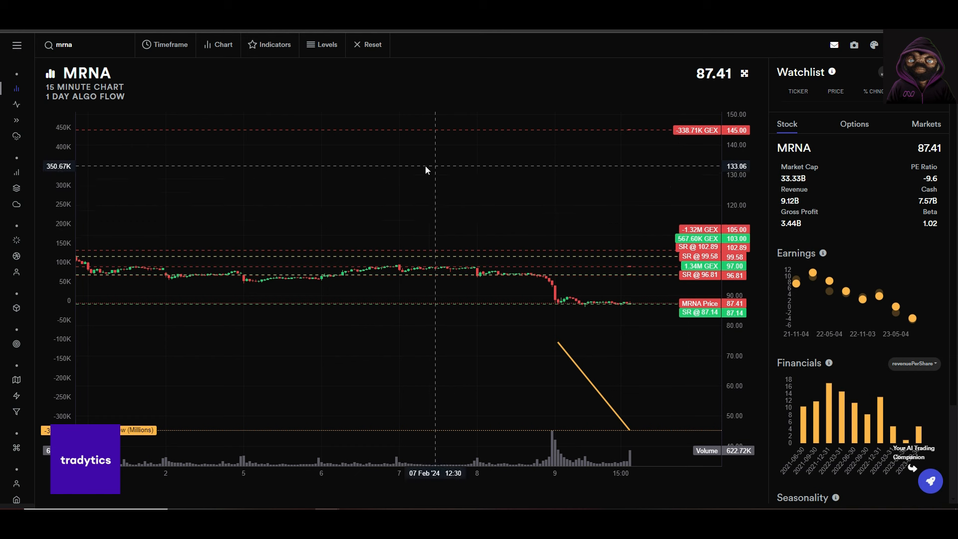
mouse_move(648, 169)
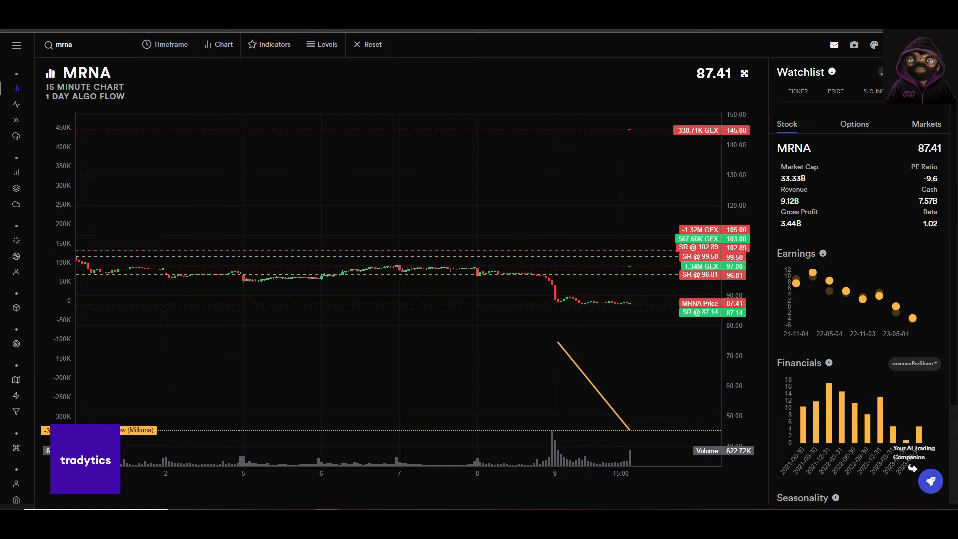
Screen Scany for stocks priced at least 15 touching horizontal support.
click(17, 384)
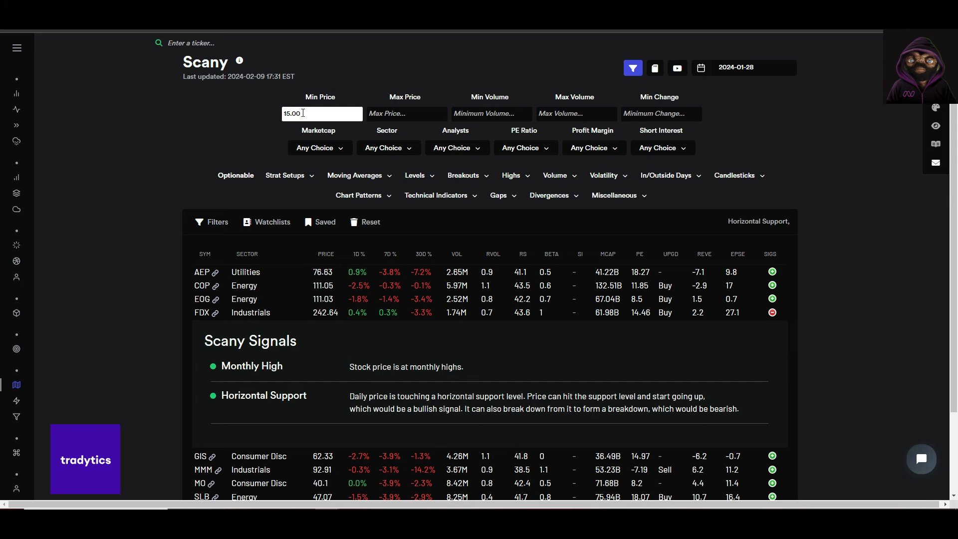
mouse_move(746, 363)
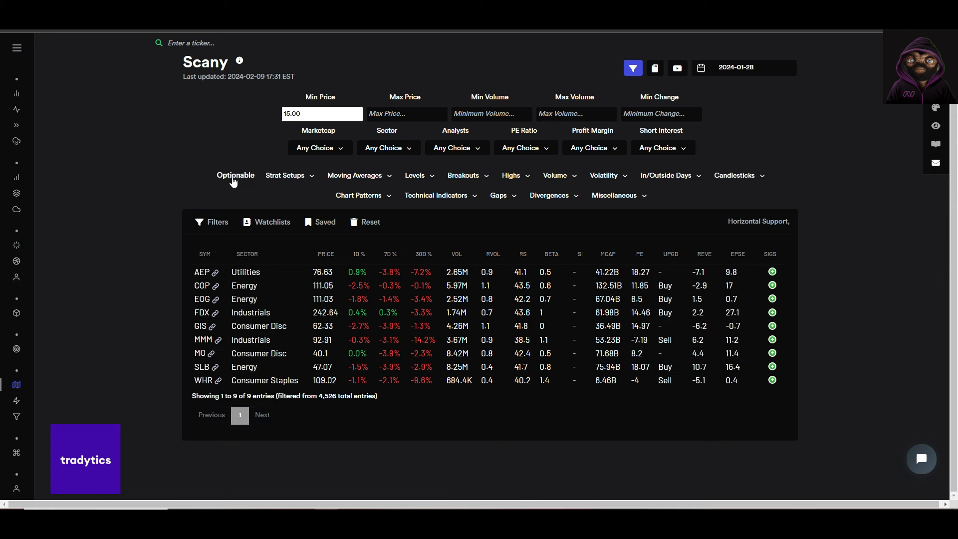
click(417, 175)
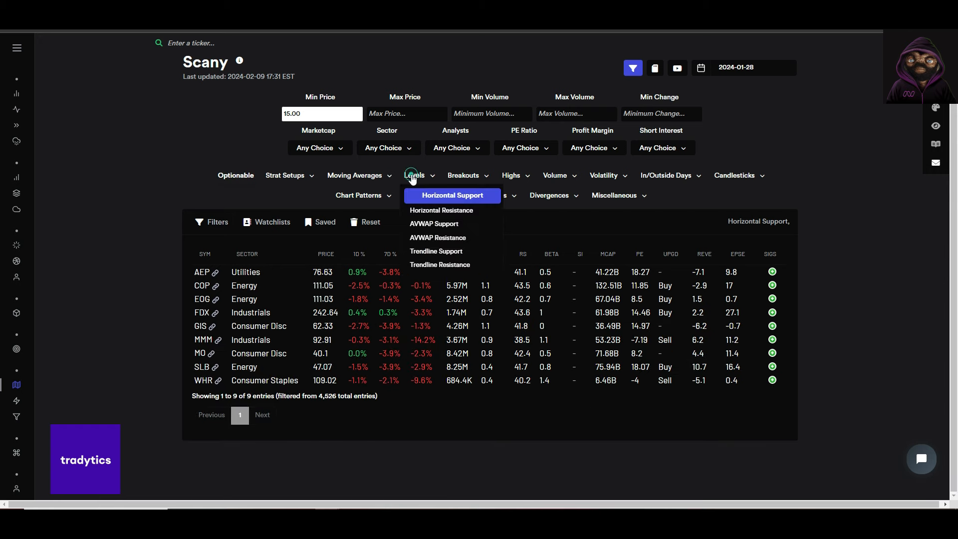
mouse_move(416, 223)
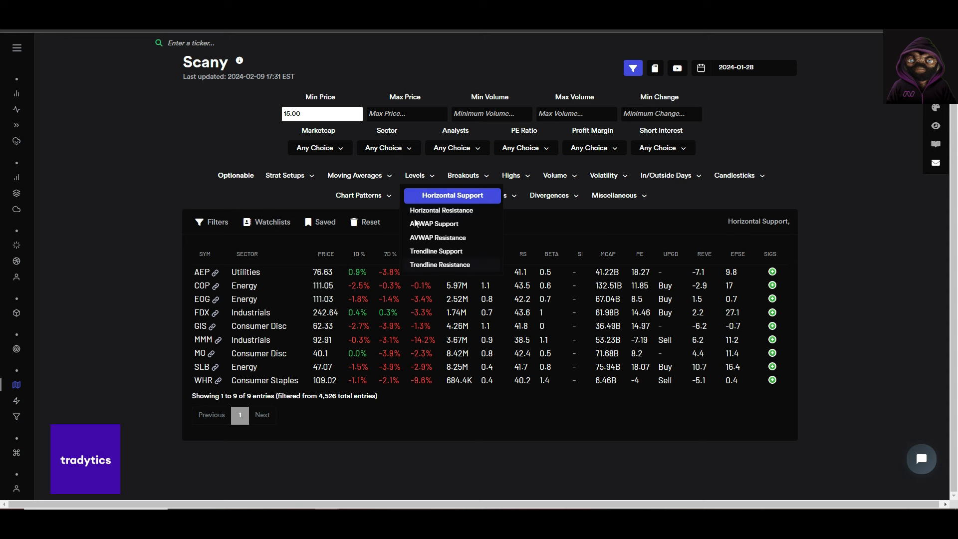
click(173, 157)
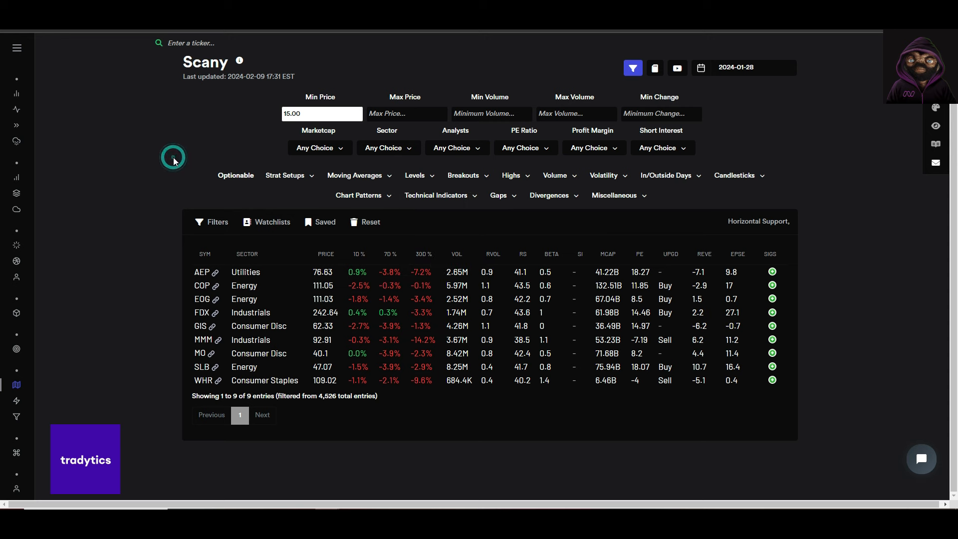
mouse_move(166, 249)
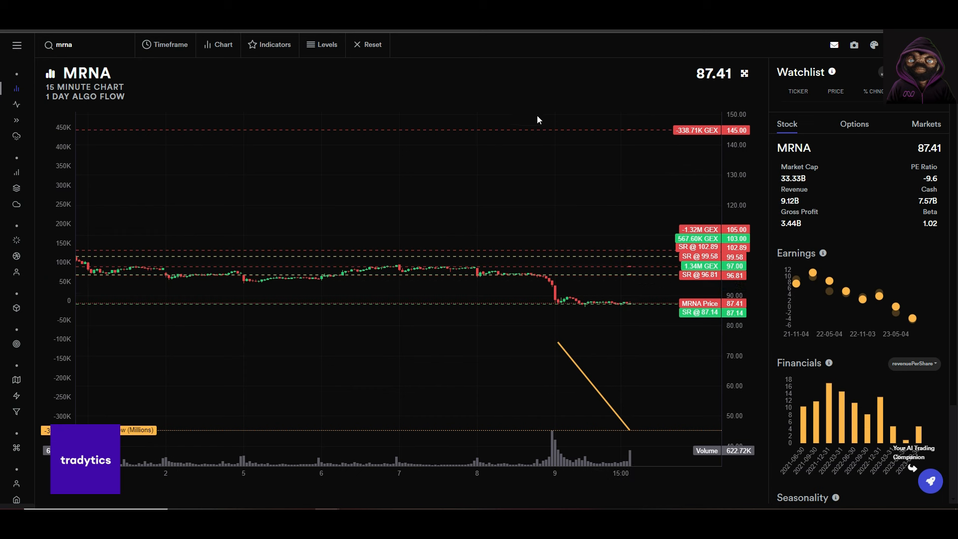
mouse_move(853, 125)
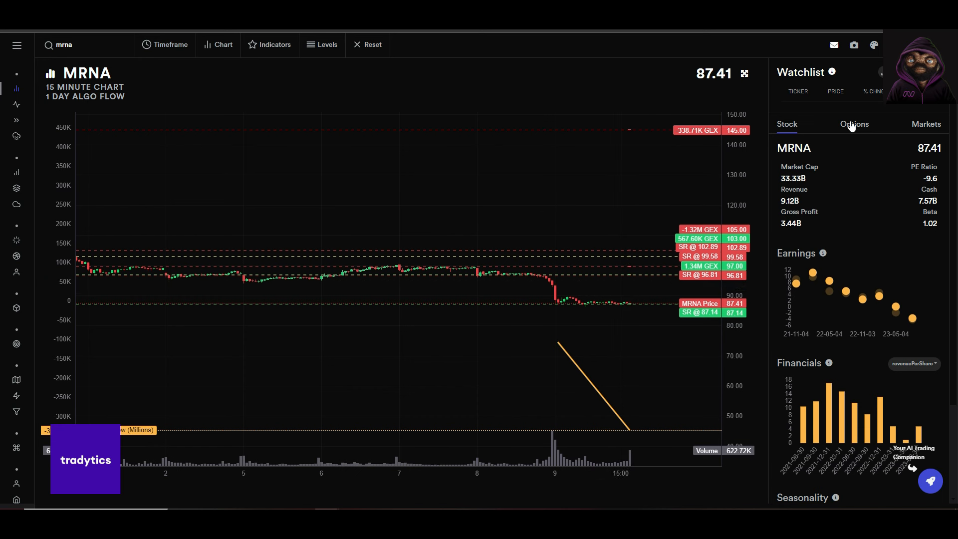
Show MRNA's Options panel and scroll to customer positioning and gamma exposure.
scroll(down, 3)
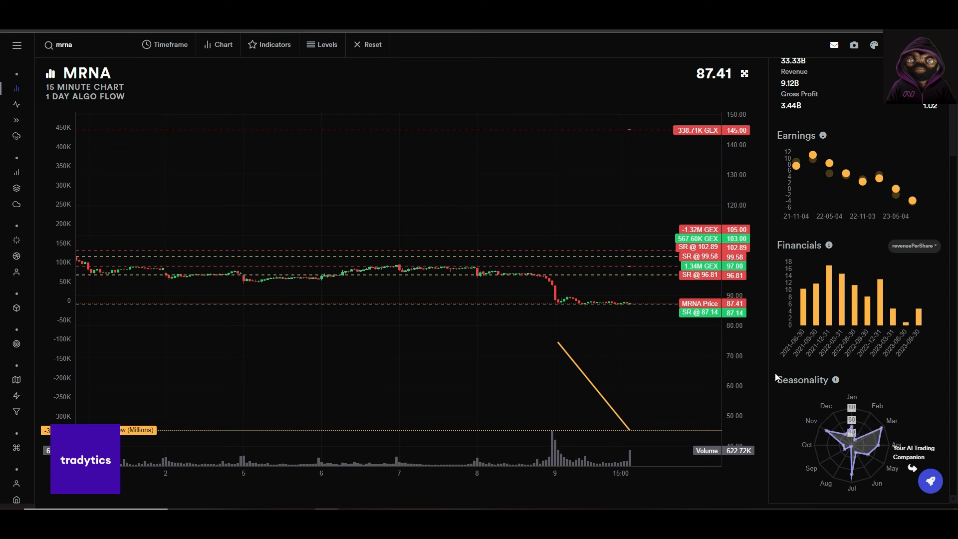
click(854, 123)
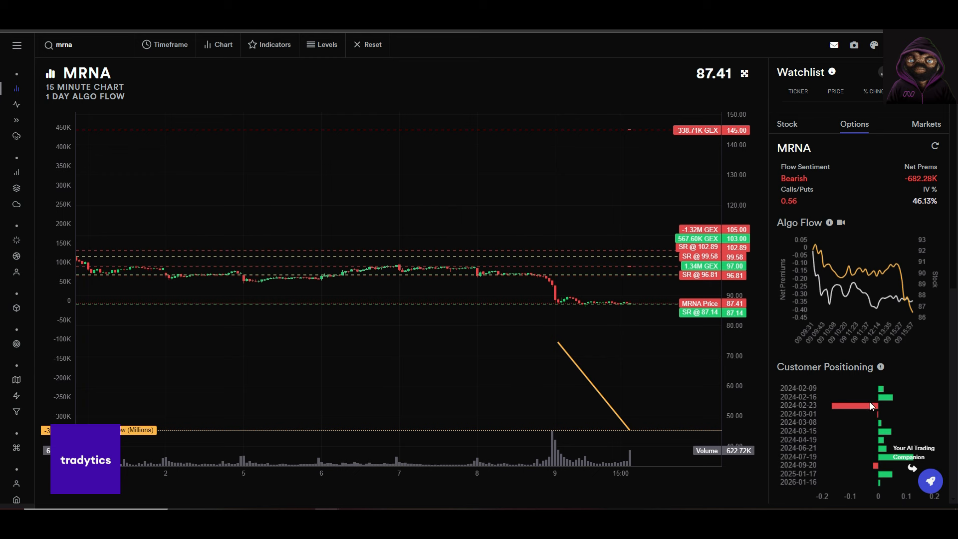
mouse_move(880, 402)
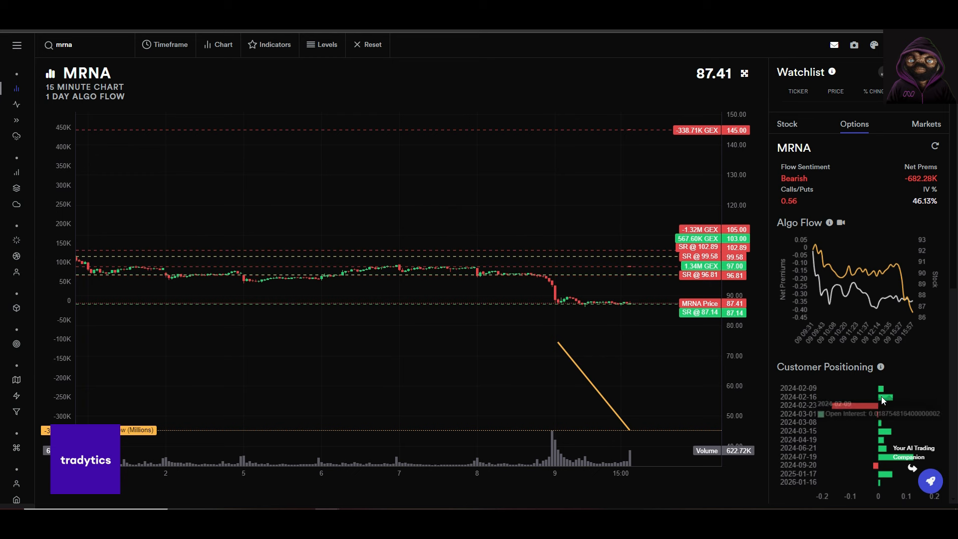
scroll(down, 3)
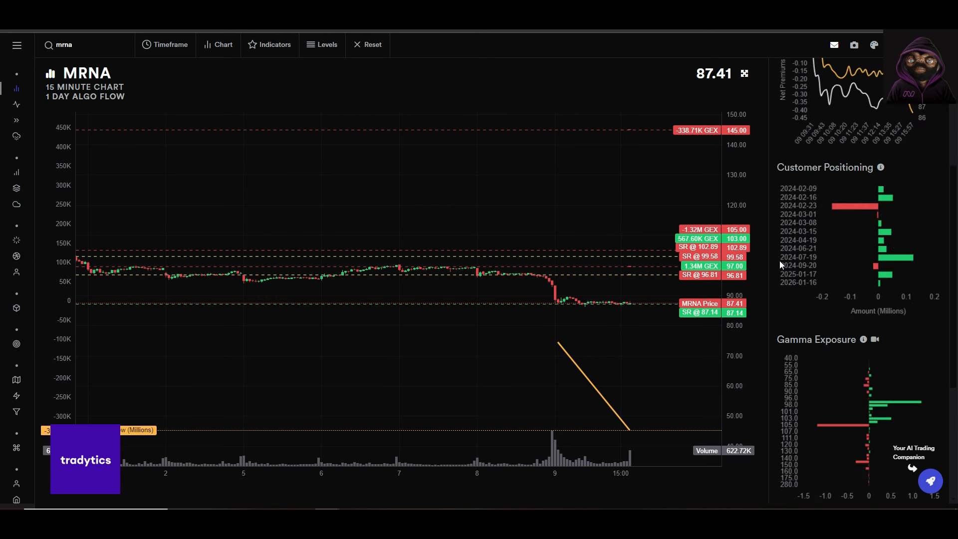
mouse_move(848, 425)
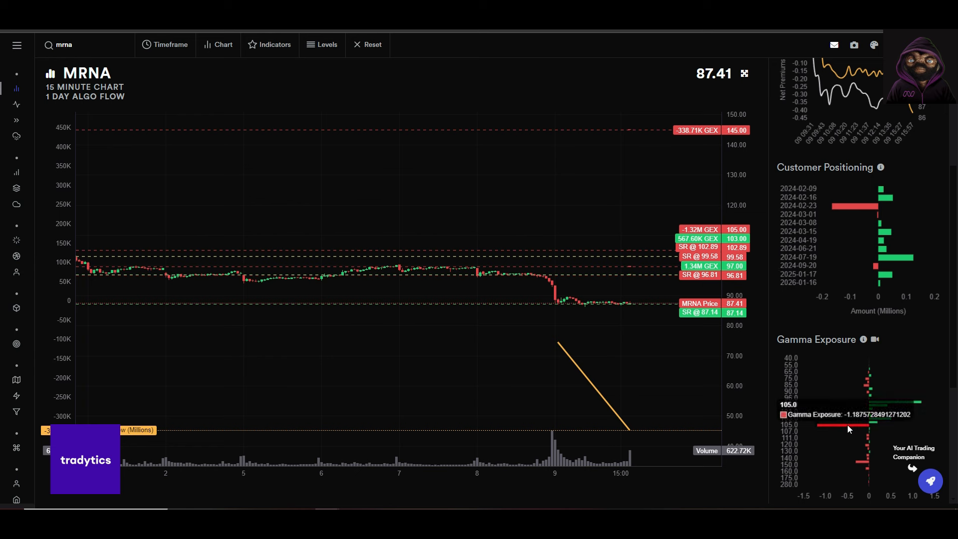
mouse_move(546, 169)
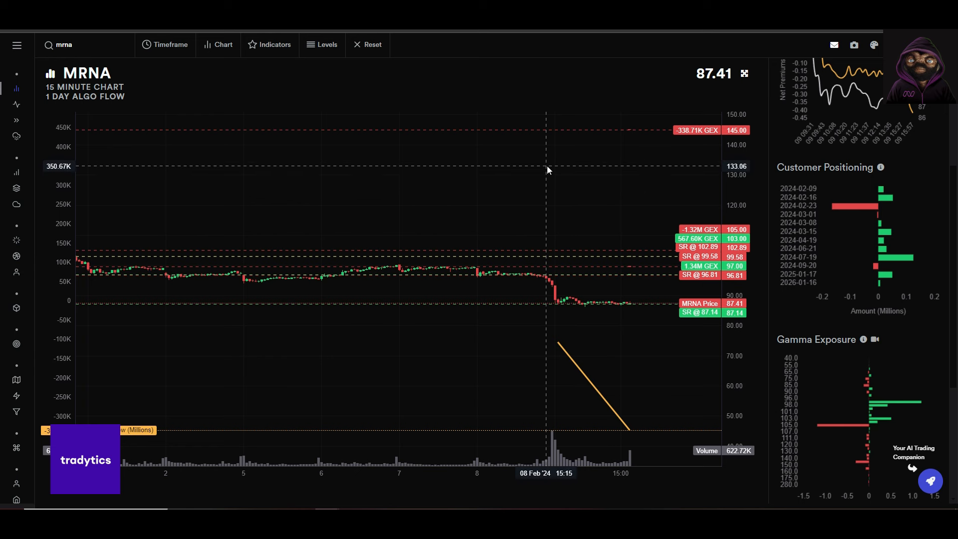
mouse_move(618, 202)
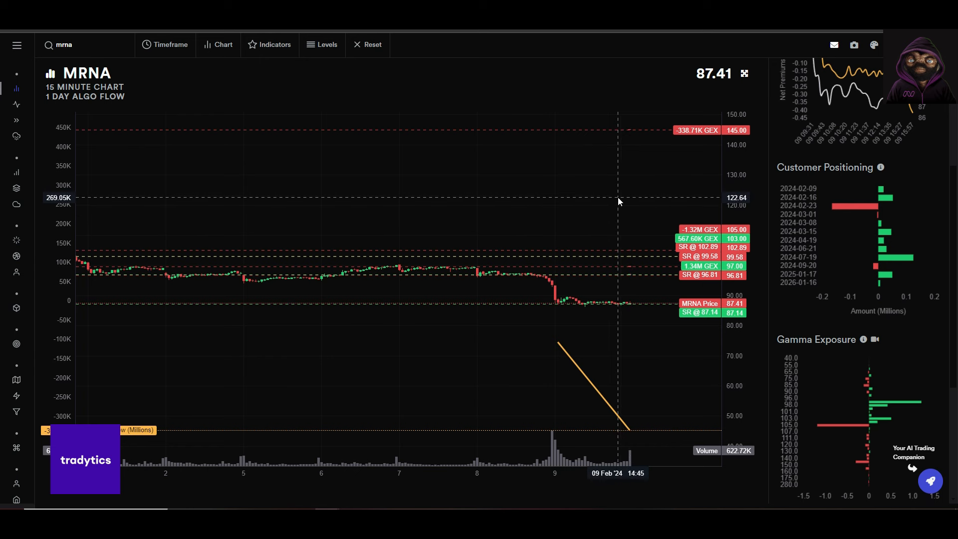
mouse_move(629, 271)
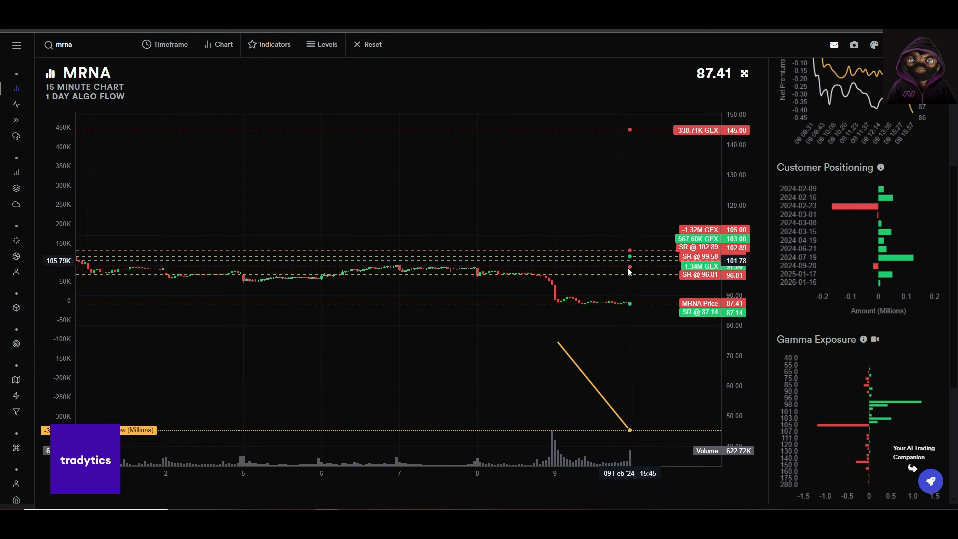
mouse_move(504, 275)
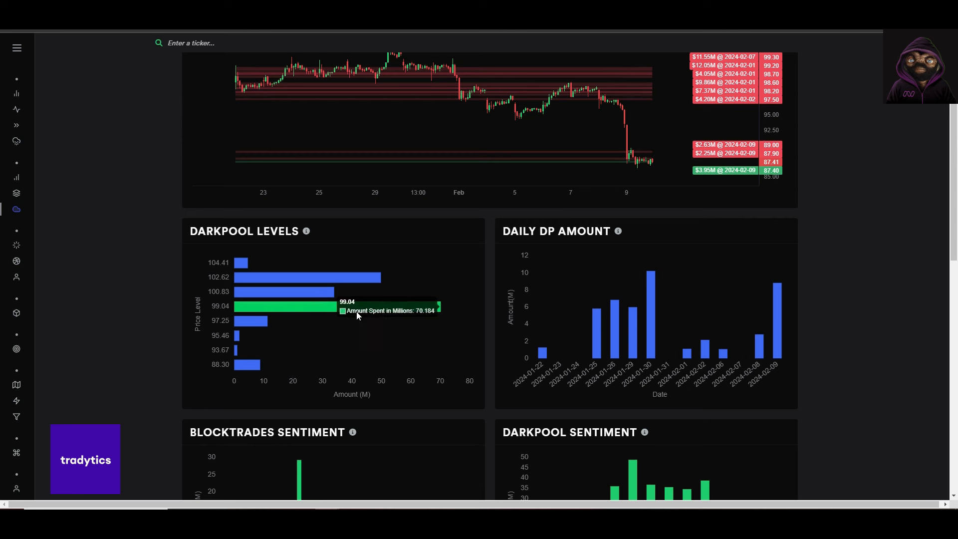
mouse_move(335, 307)
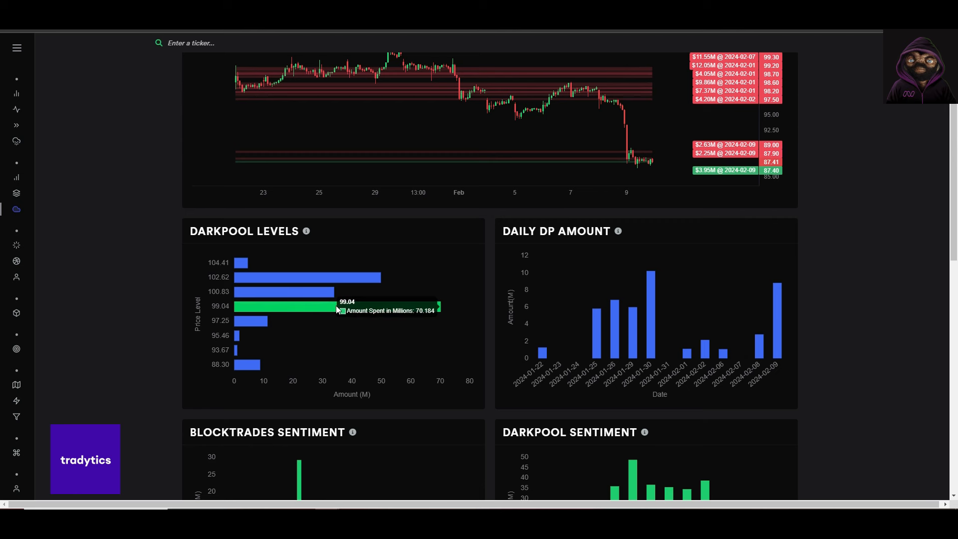
mouse_move(258, 306)
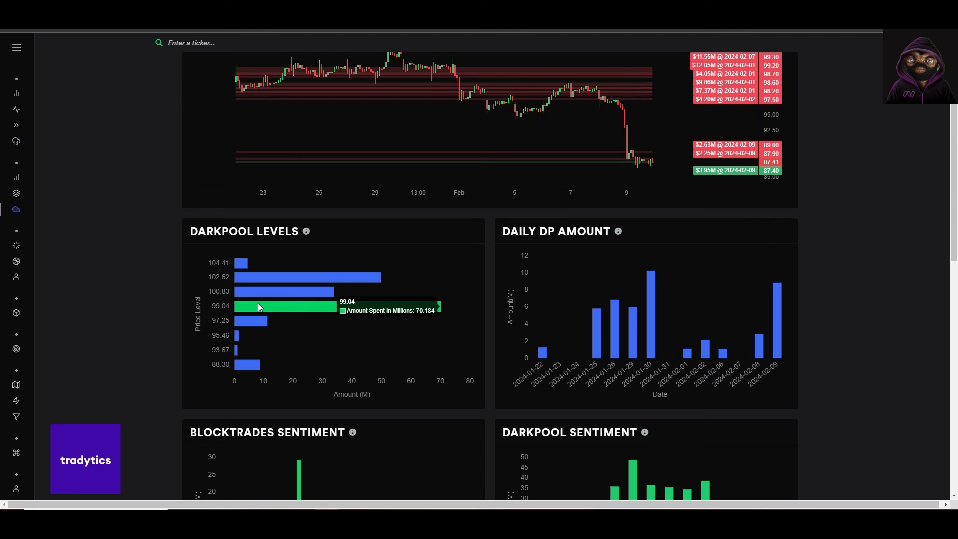
mouse_move(285, 314)
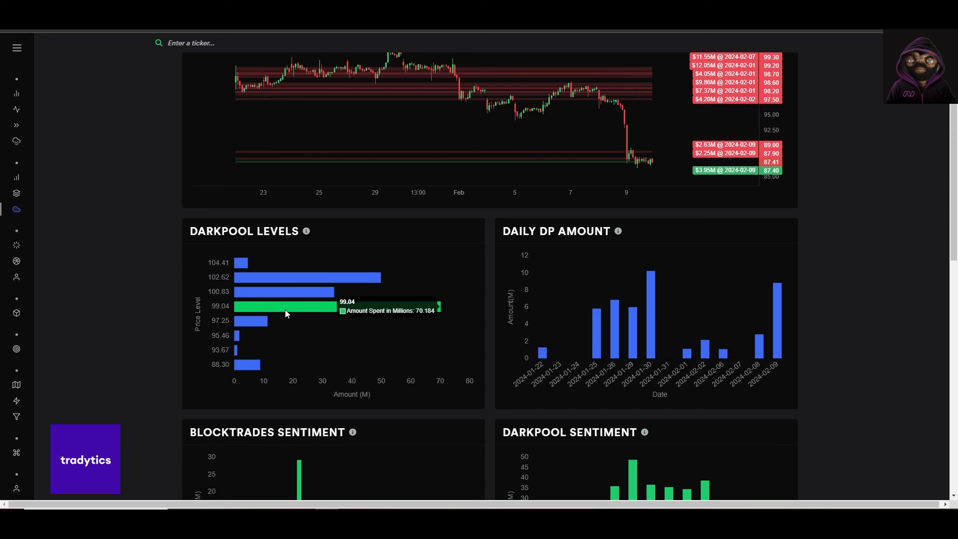
mouse_move(244, 339)
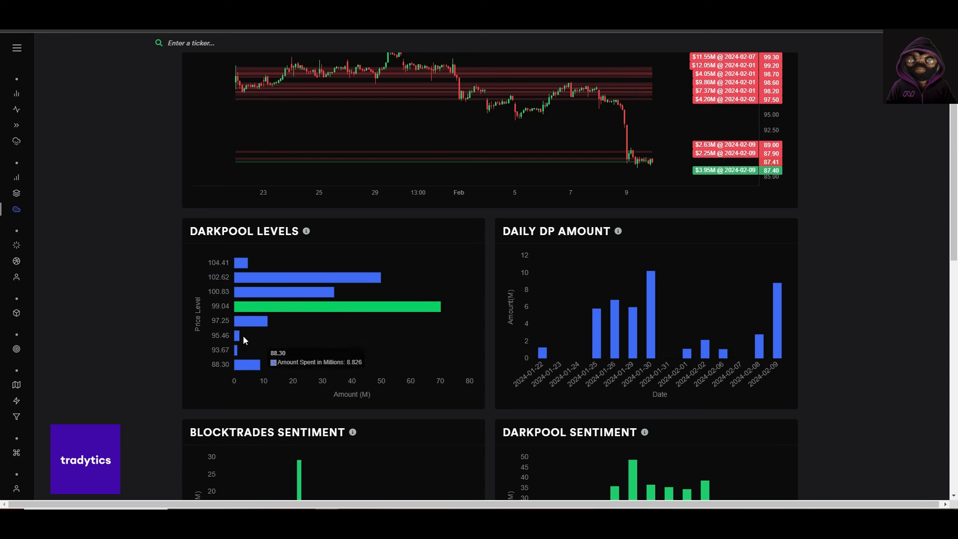
mouse_move(323, 309)
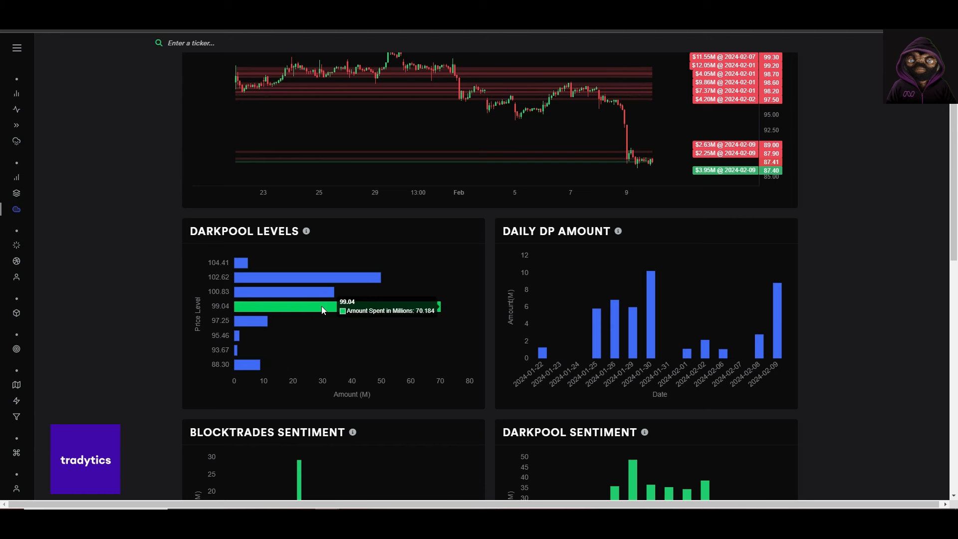
mouse_move(273, 313)
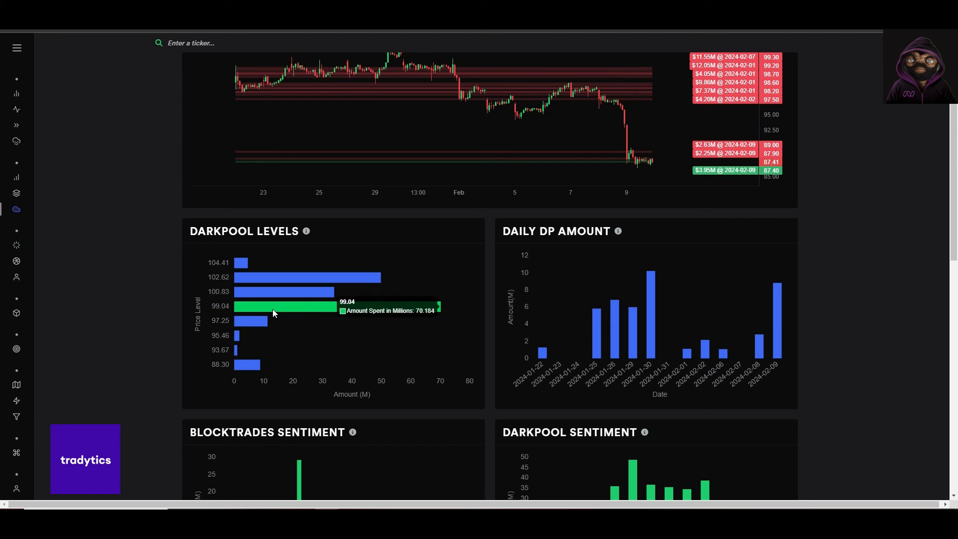
mouse_move(242, 370)
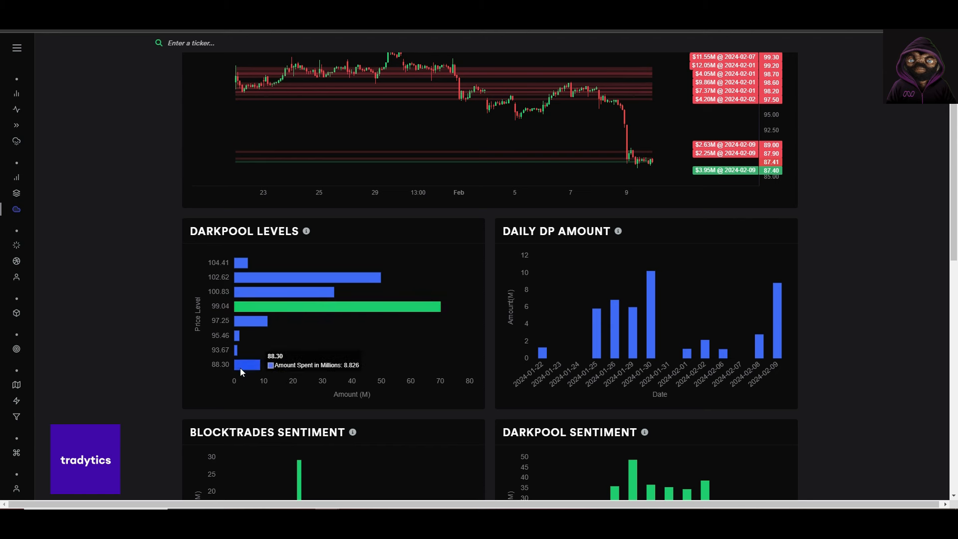
mouse_move(244, 373)
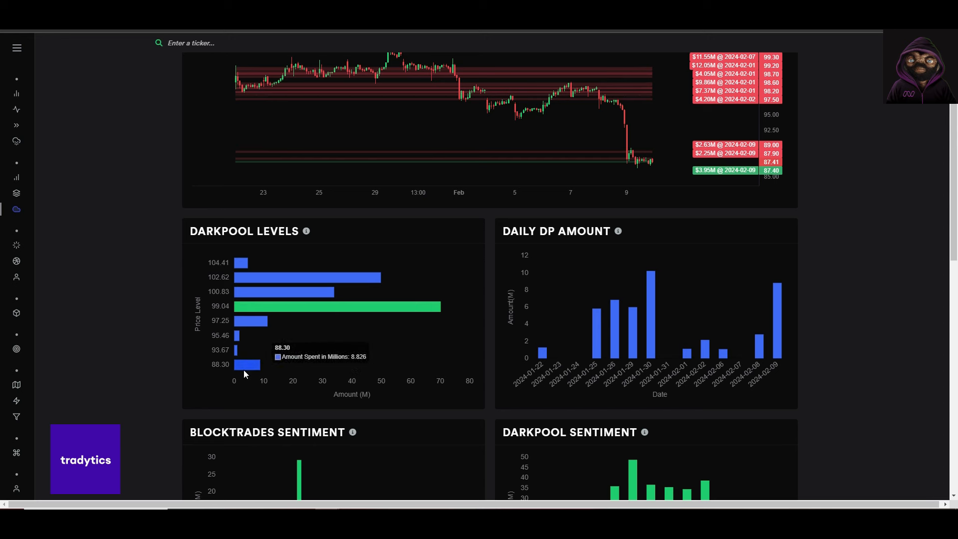
mouse_move(379, 221)
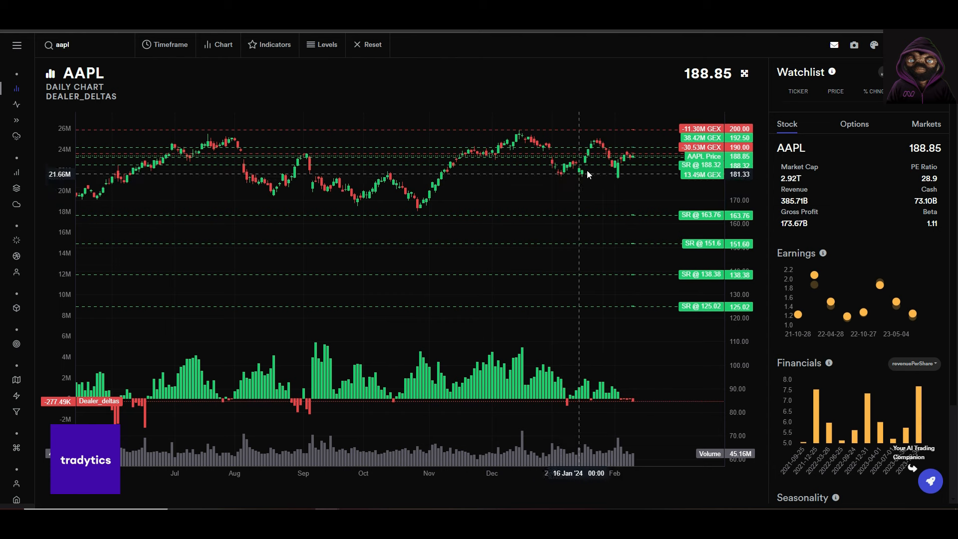
mouse_move(626, 294)
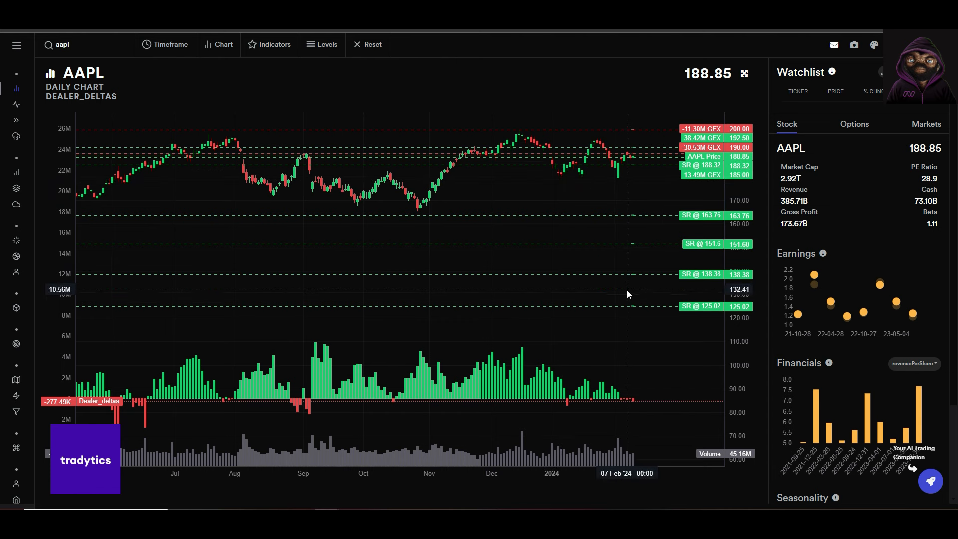
mouse_move(760, 177)
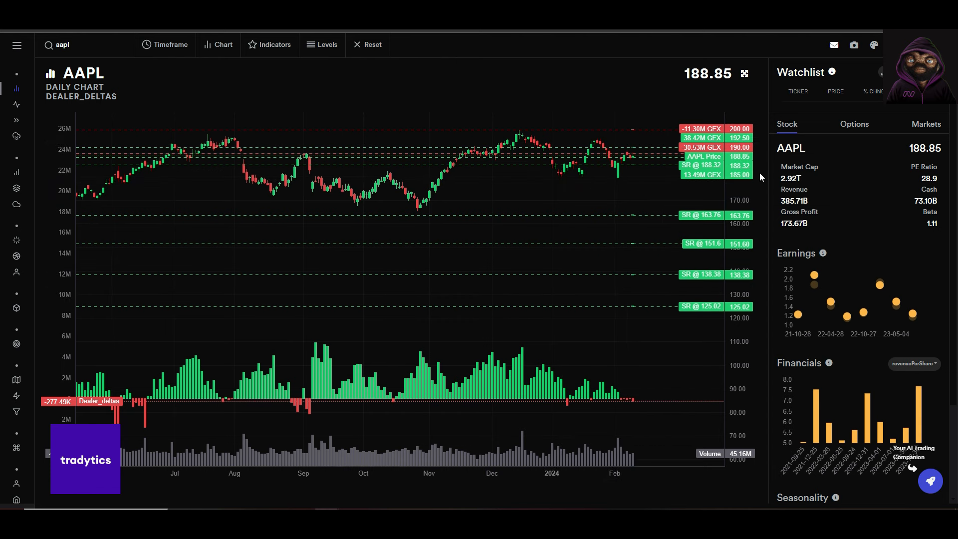
mouse_move(661, 150)
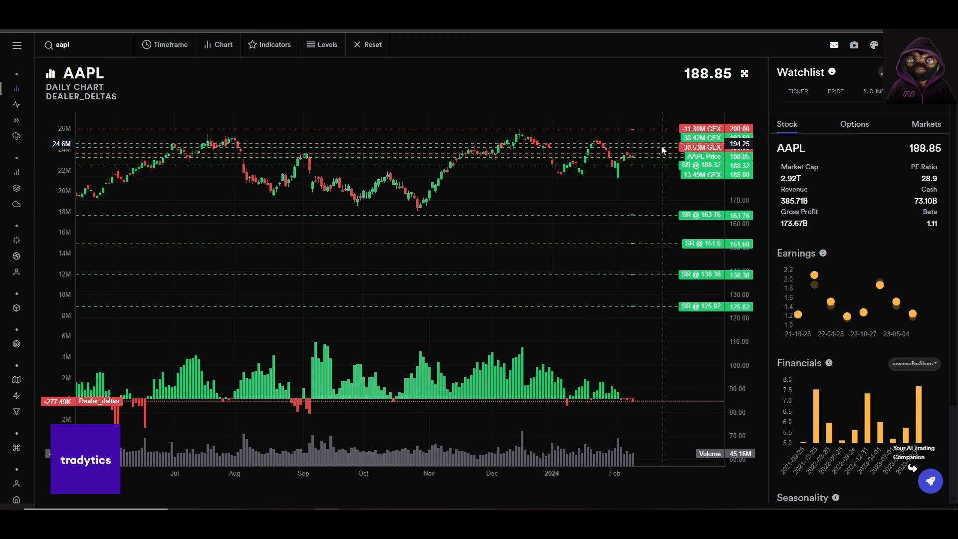
mouse_move(654, 173)
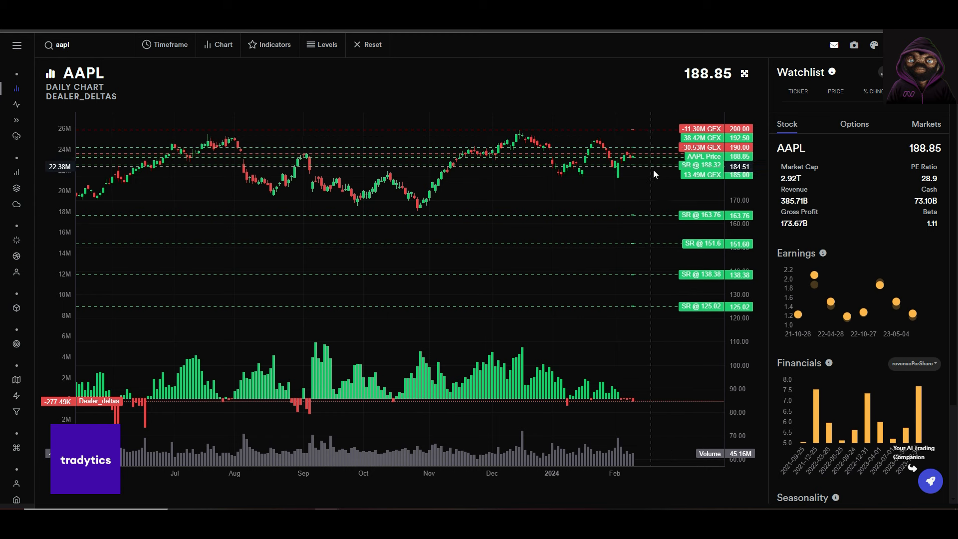
mouse_move(632, 240)
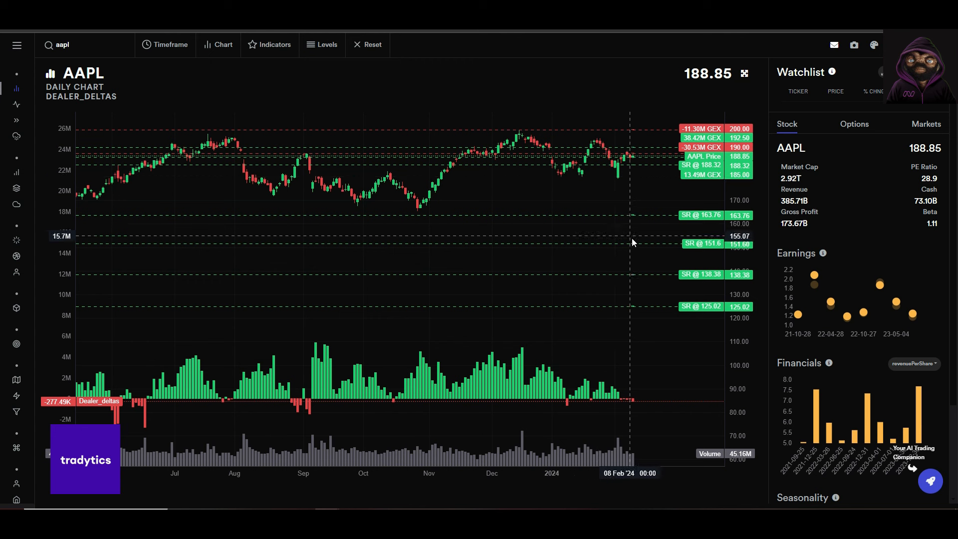
mouse_move(585, 215)
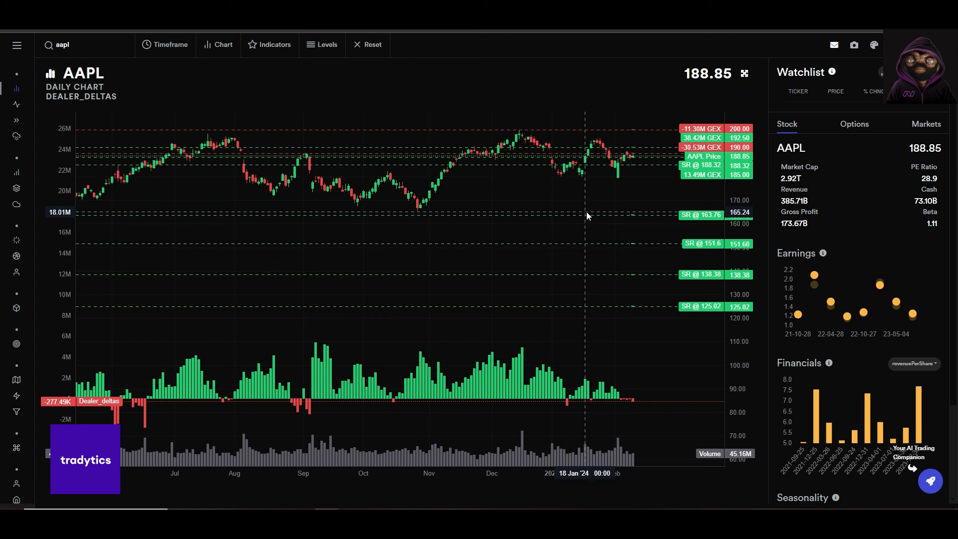
mouse_move(623, 173)
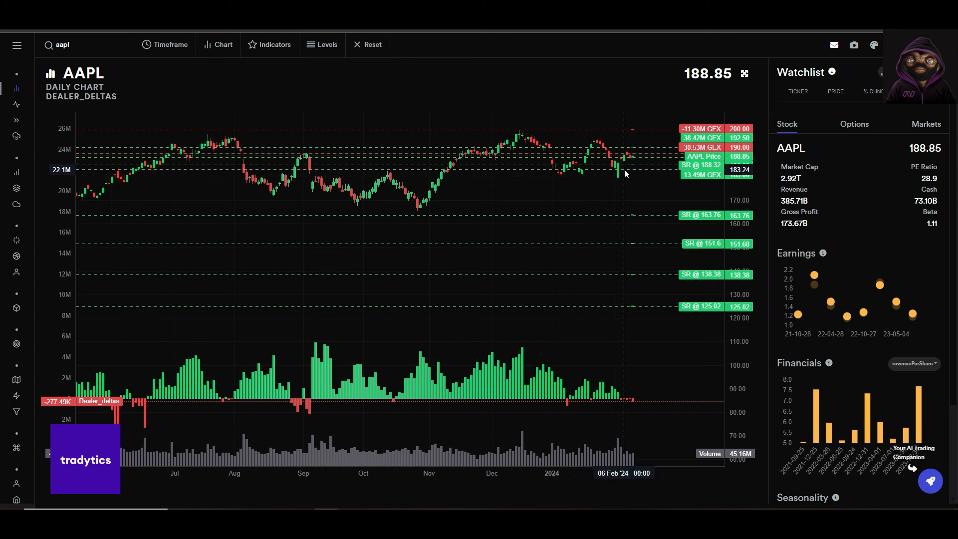
mouse_move(635, 156)
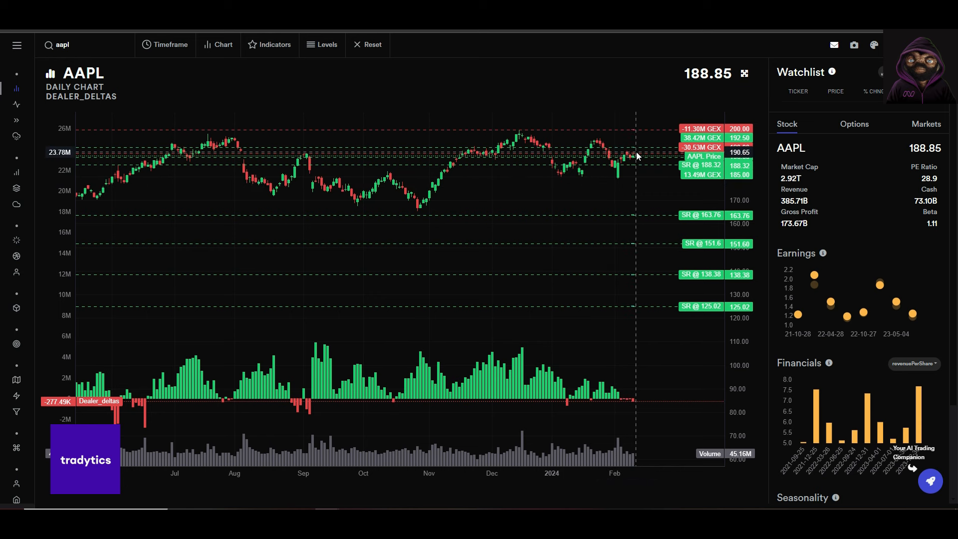
mouse_move(637, 150)
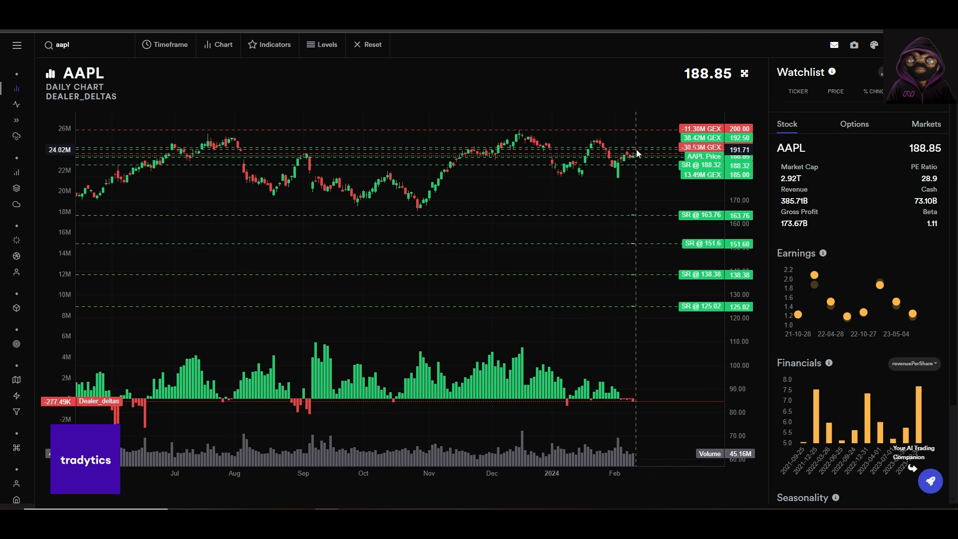
mouse_move(634, 177)
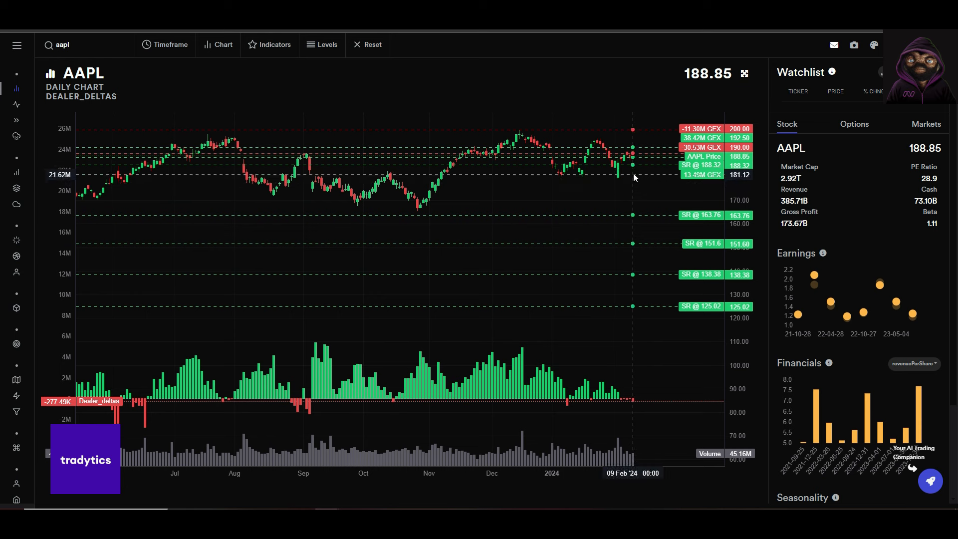
mouse_move(626, 171)
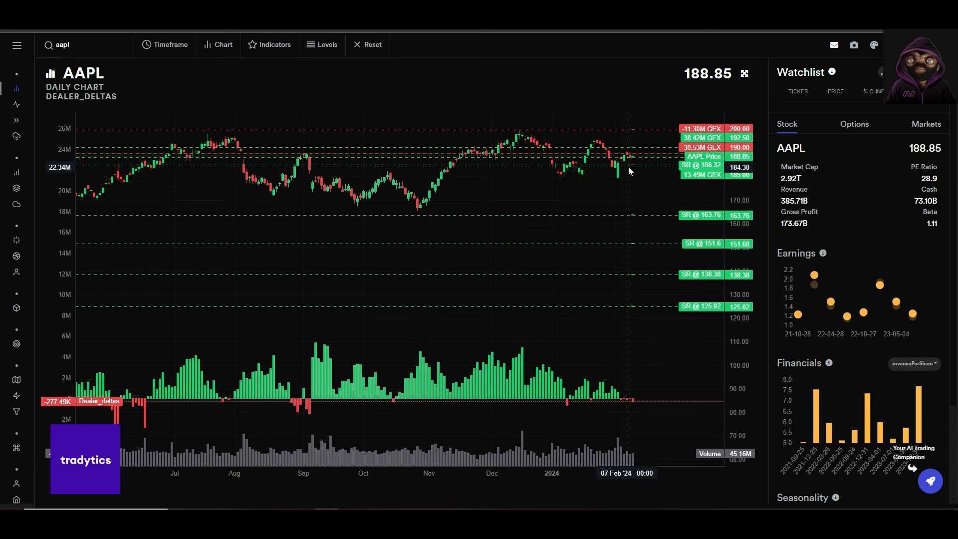
mouse_move(640, 207)
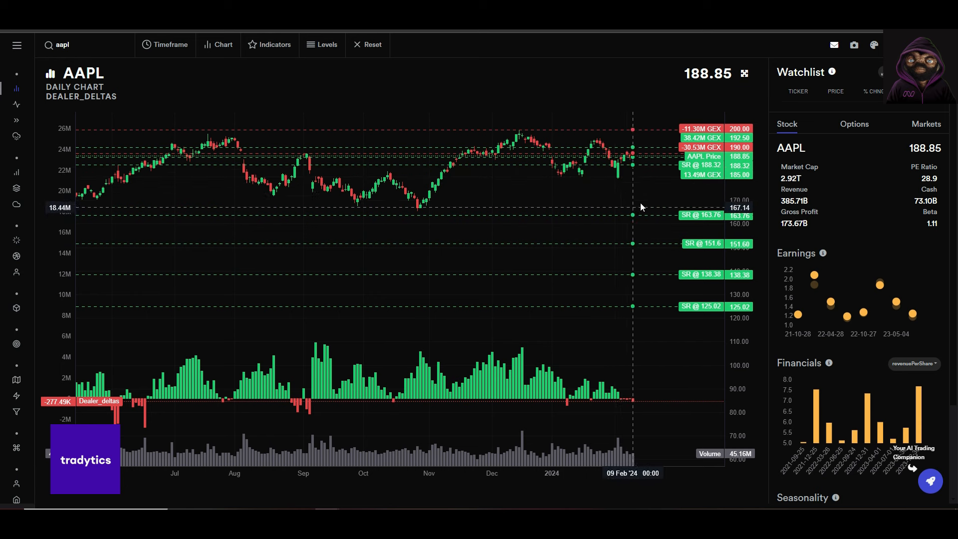
mouse_move(660, 126)
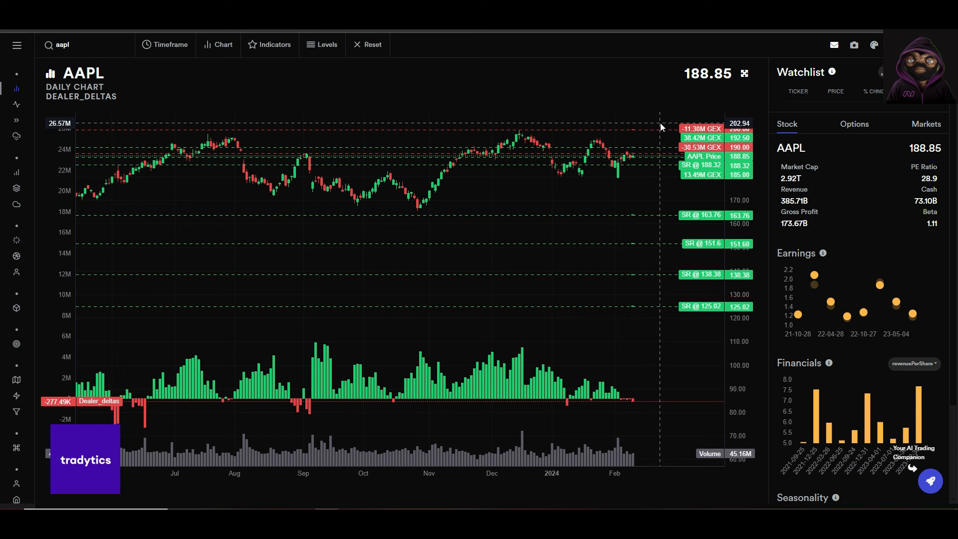
mouse_move(661, 148)
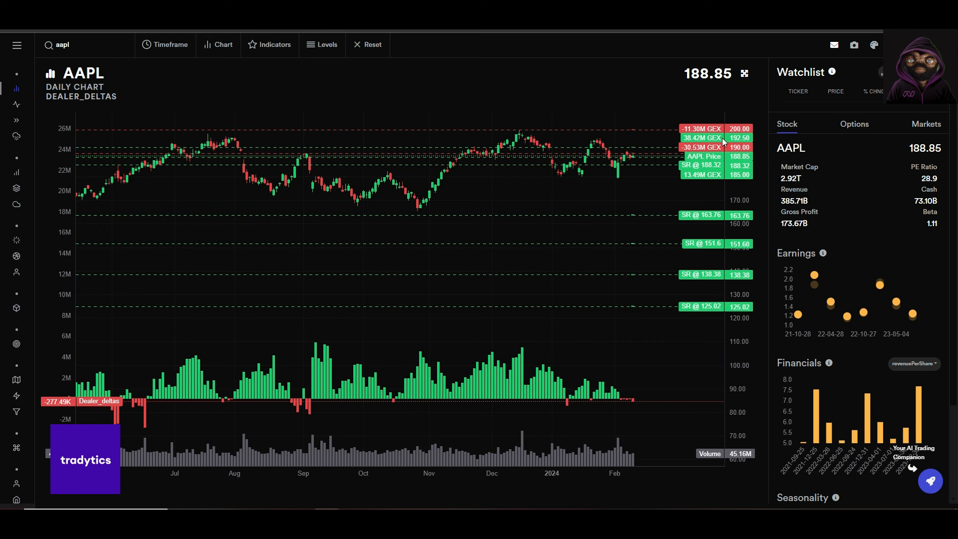
mouse_move(661, 142)
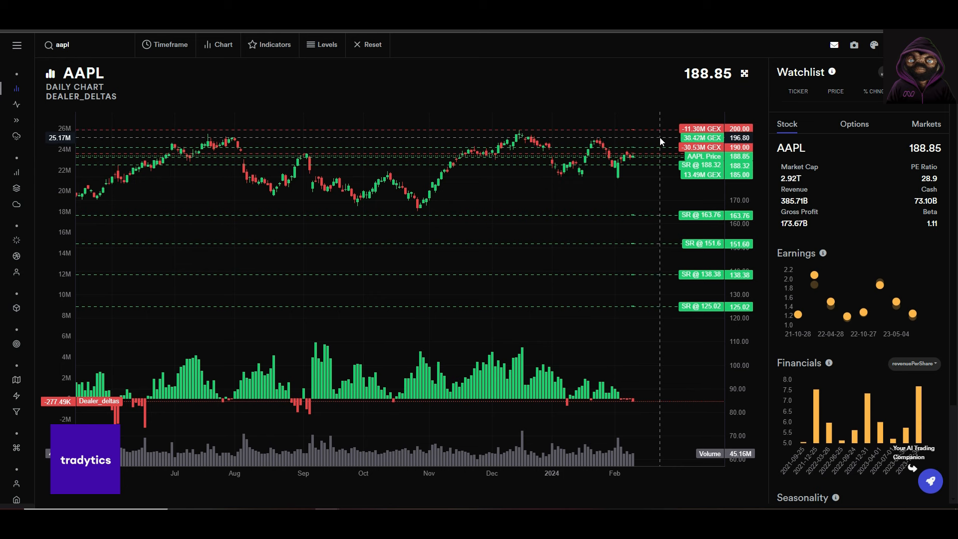
mouse_move(659, 148)
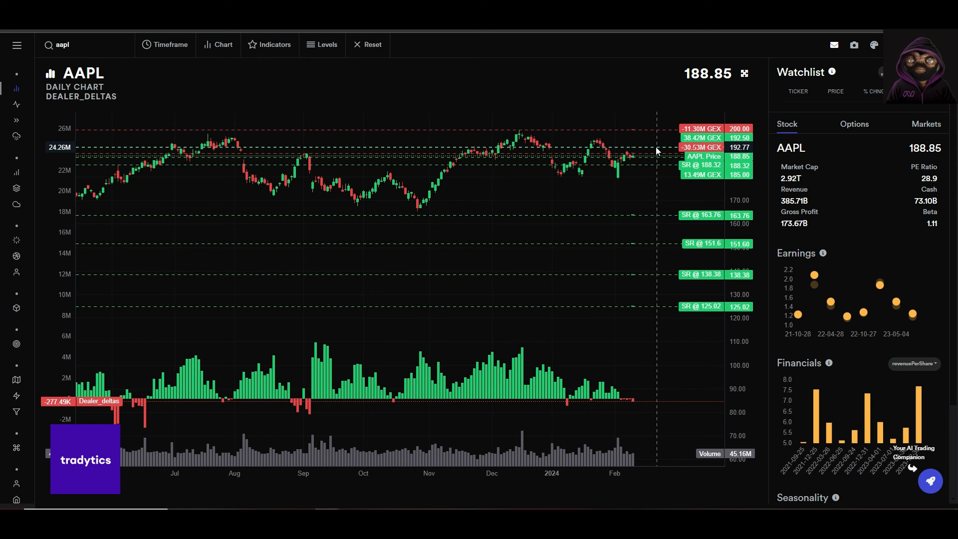
mouse_move(654, 150)
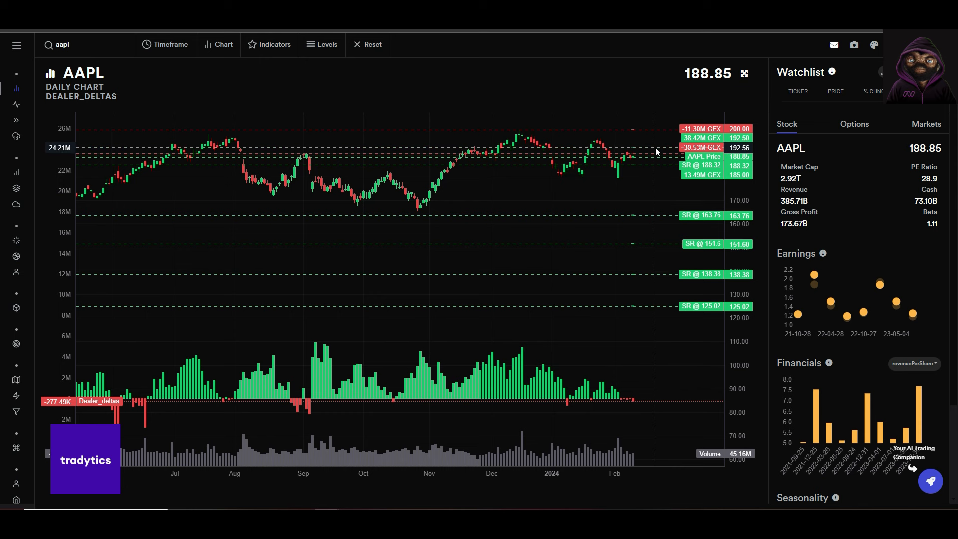
mouse_move(655, 150)
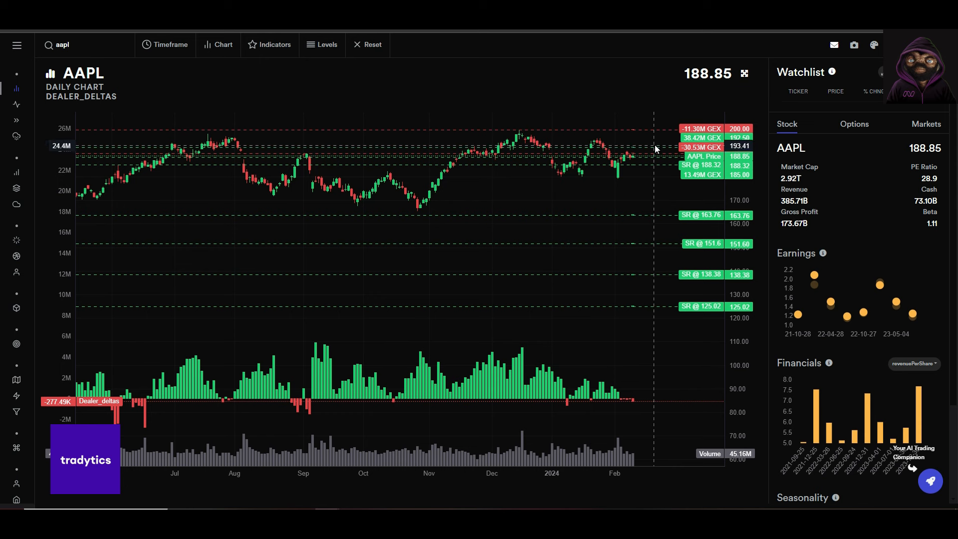
mouse_move(643, 149)
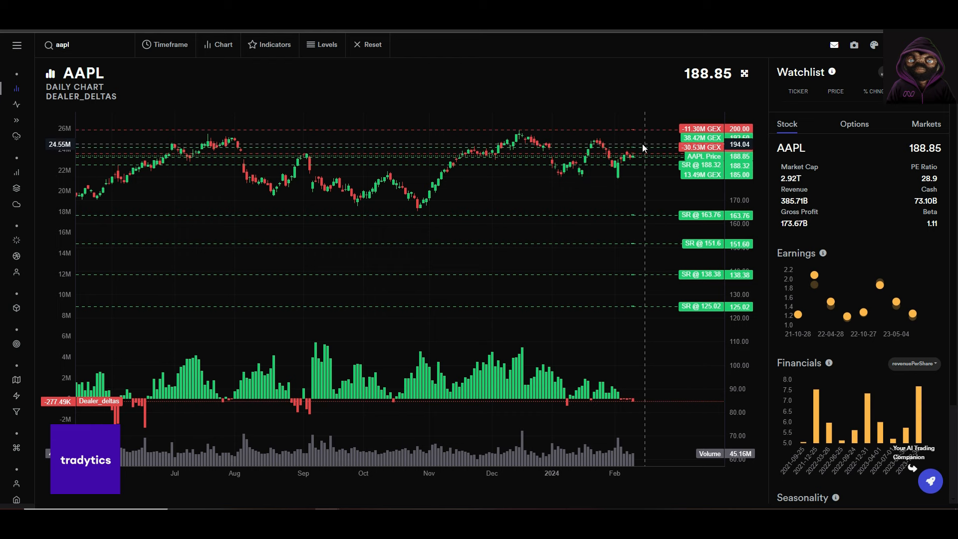
mouse_move(604, 147)
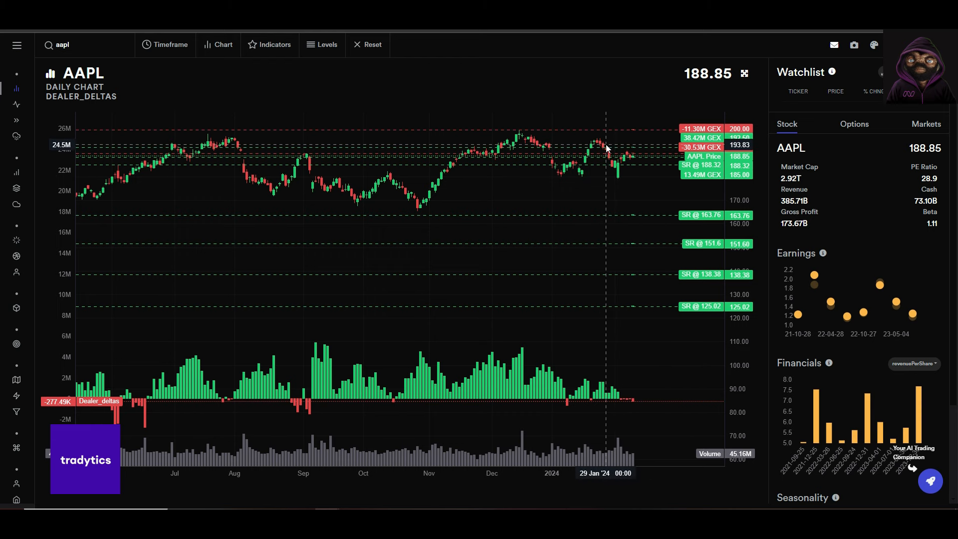
mouse_move(632, 403)
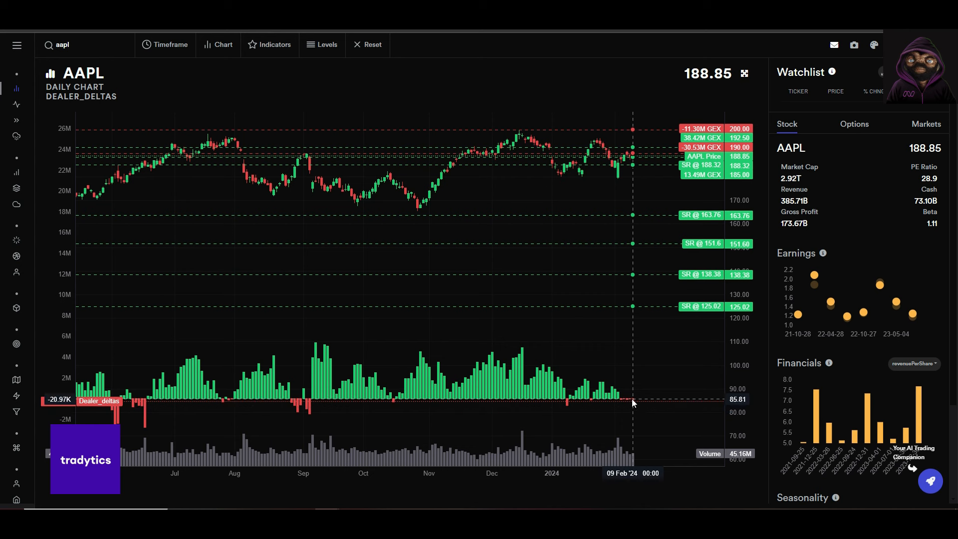
mouse_move(624, 402)
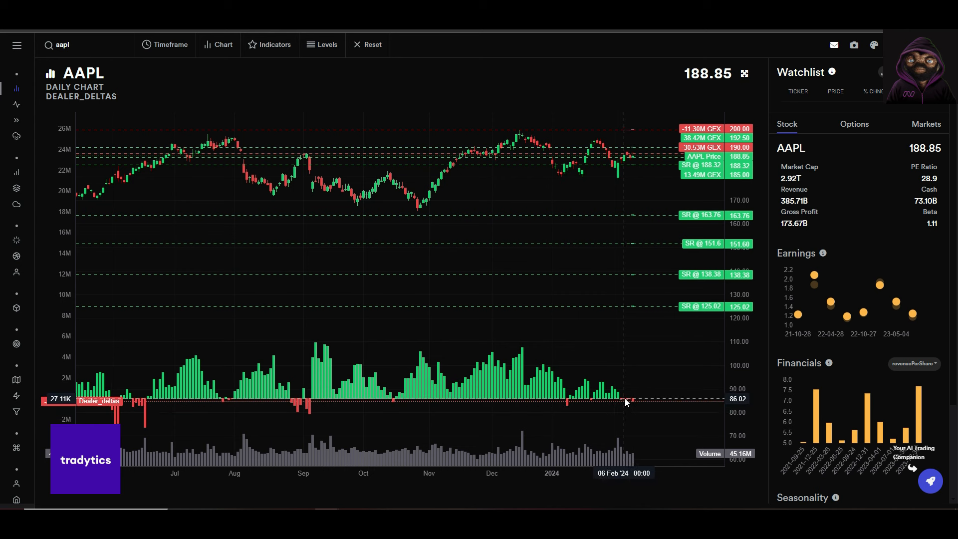
mouse_move(635, 402)
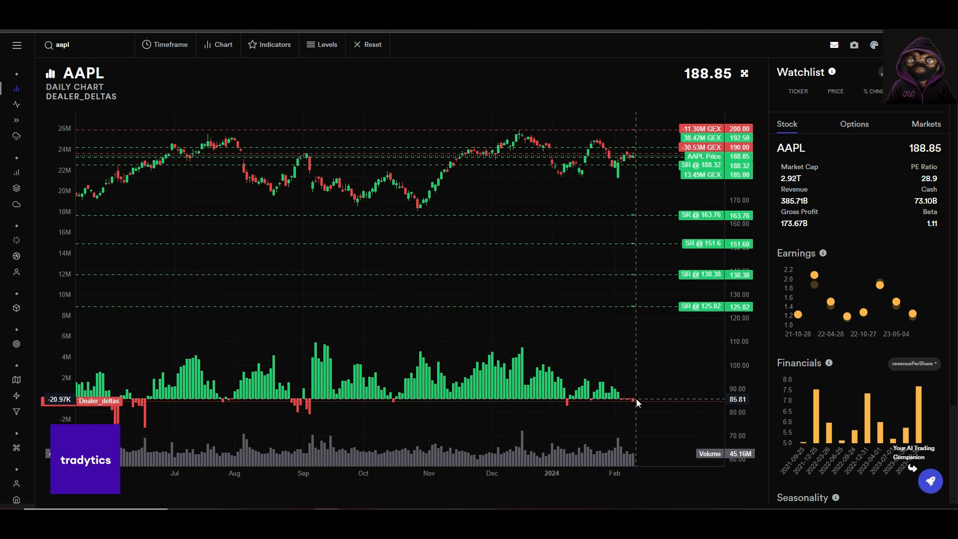
mouse_move(632, 402)
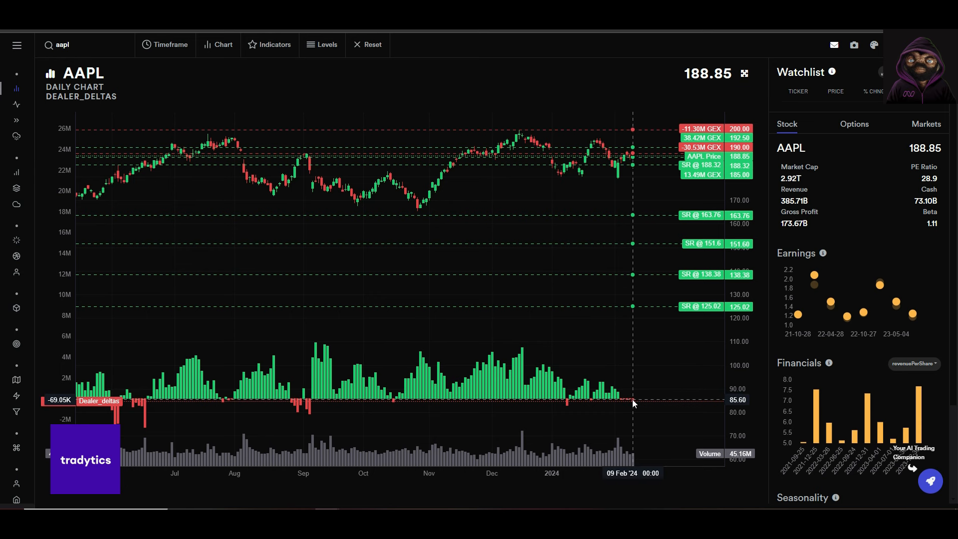
mouse_move(629, 429)
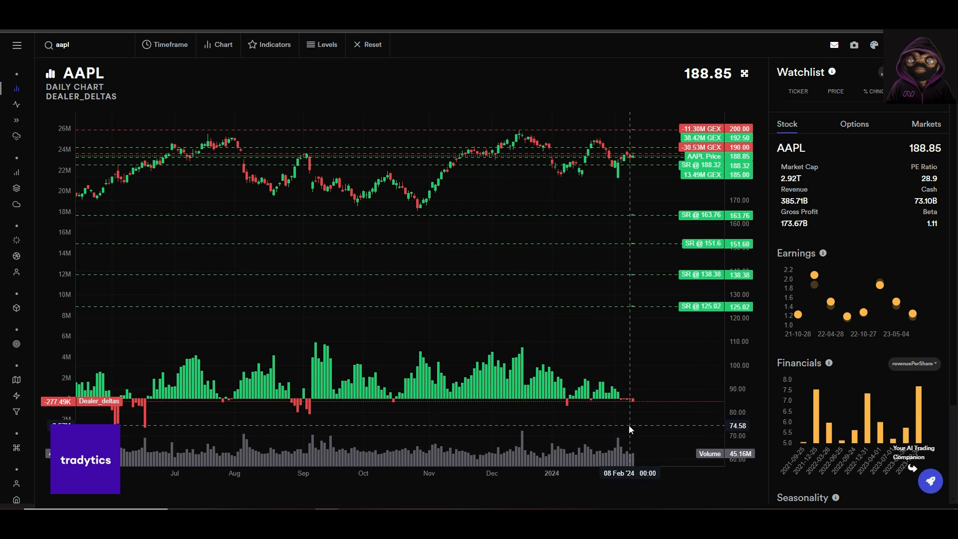
mouse_move(629, 425)
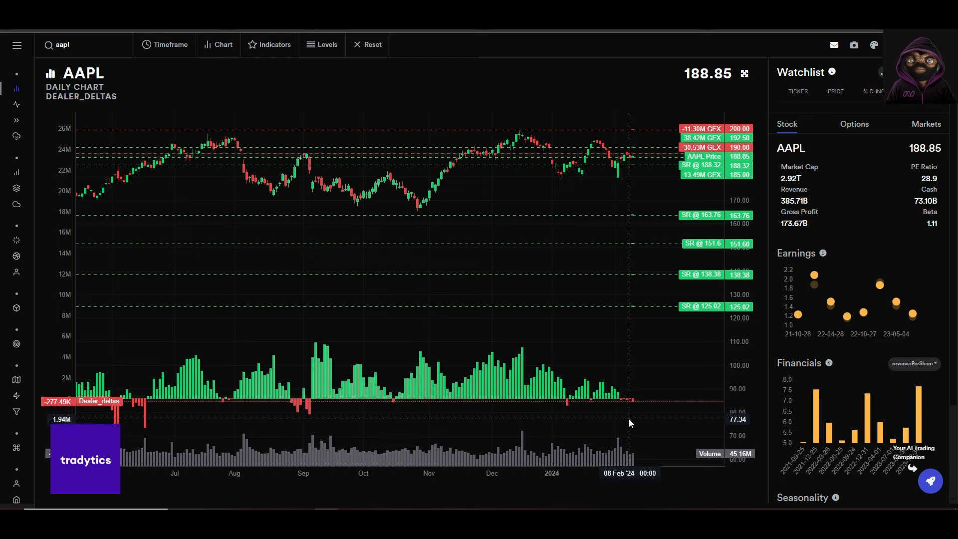
mouse_move(632, 120)
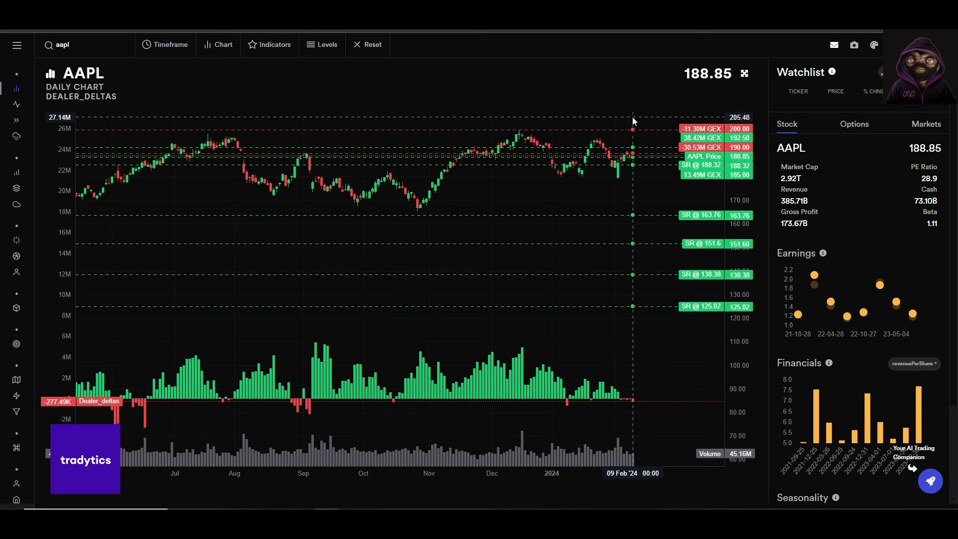
mouse_move(635, 404)
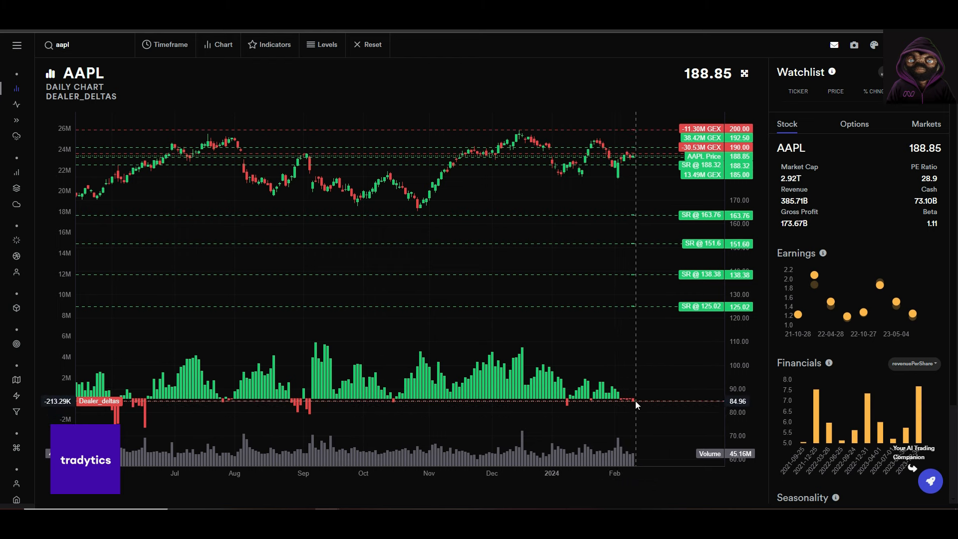
mouse_move(644, 149)
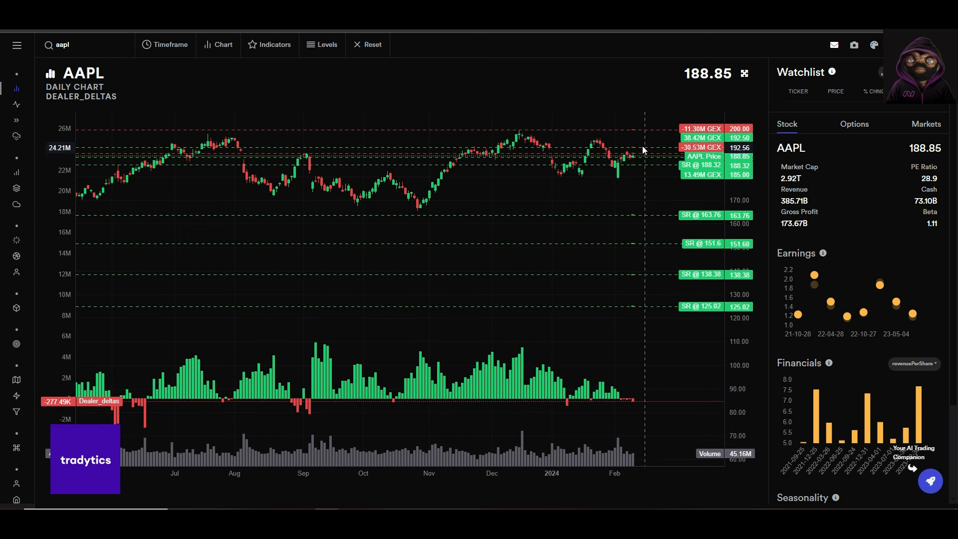
mouse_move(650, 125)
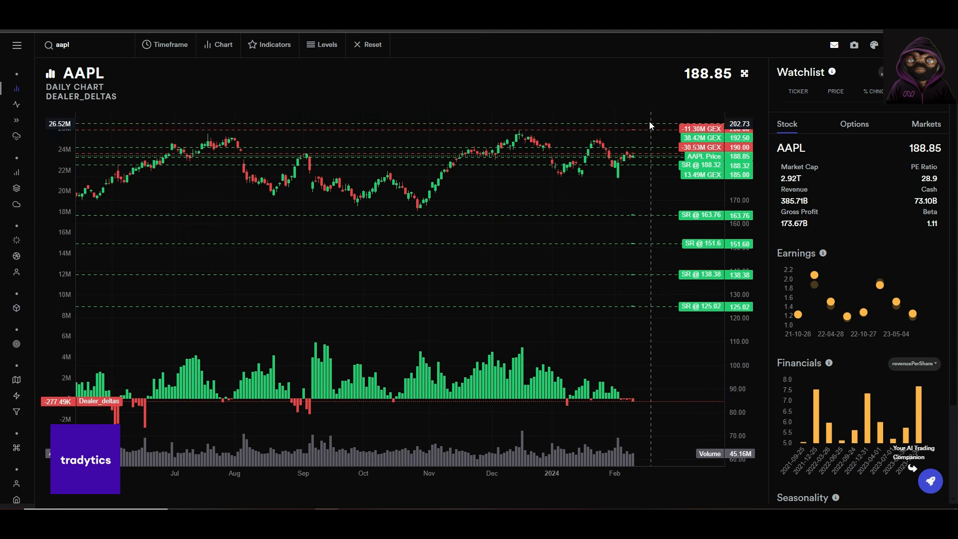
mouse_move(610, 145)
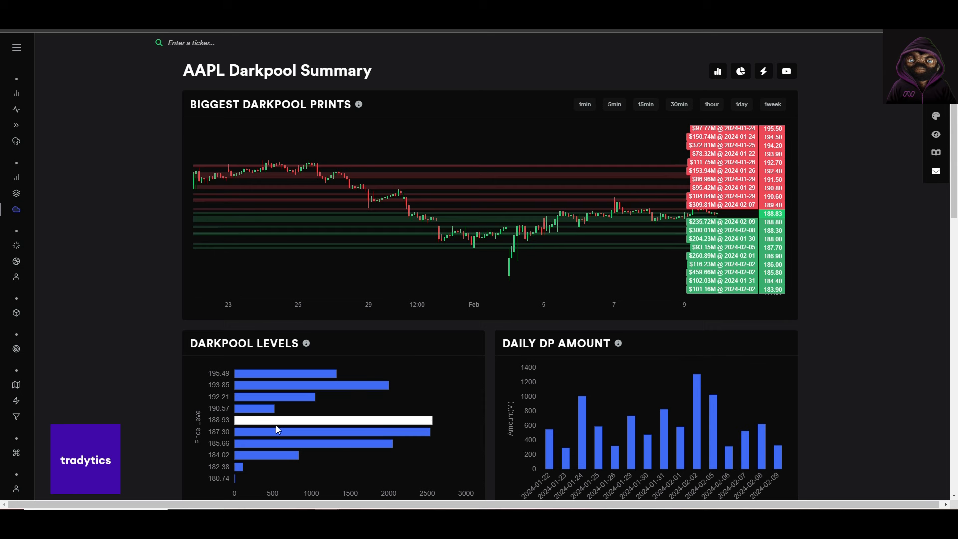
mouse_move(276, 424)
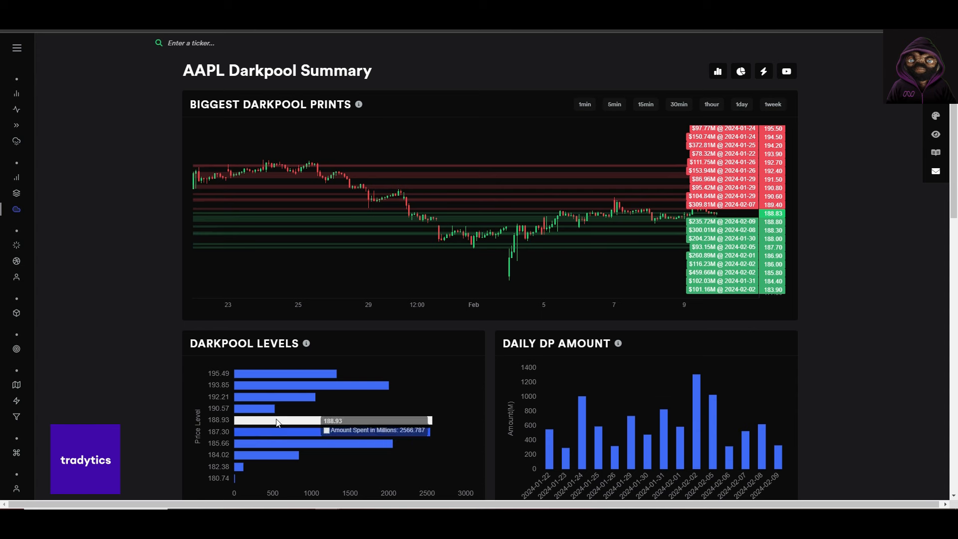
mouse_move(342, 438)
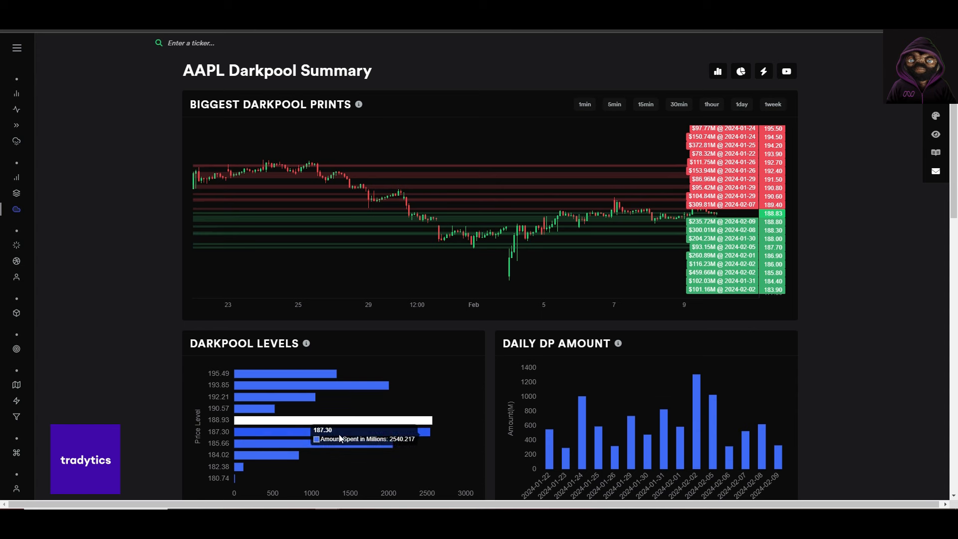
mouse_move(250, 444)
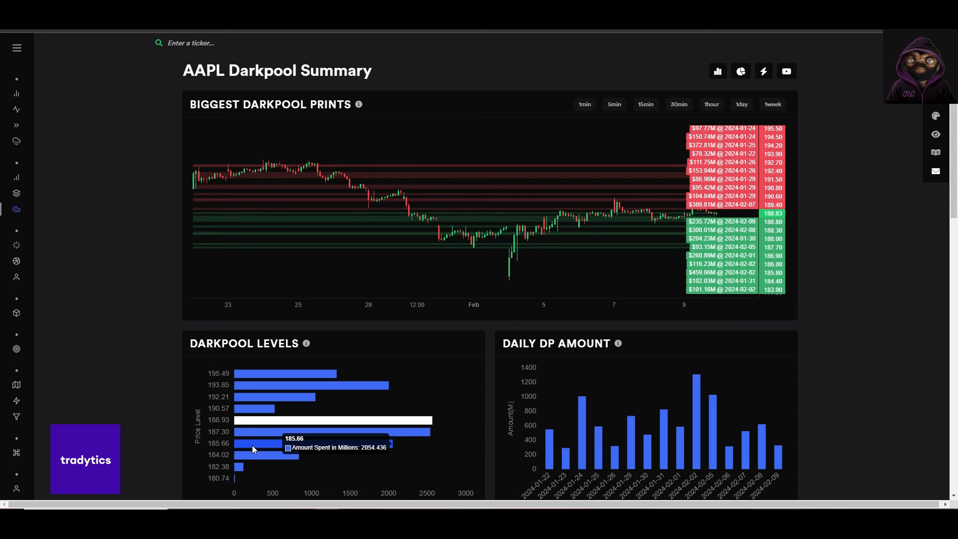
mouse_move(255, 446)
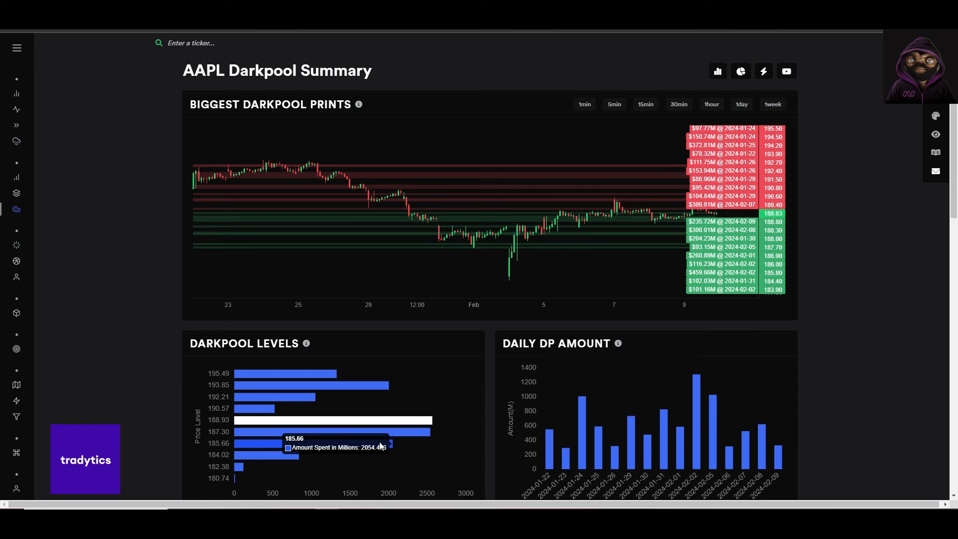
mouse_move(308, 421)
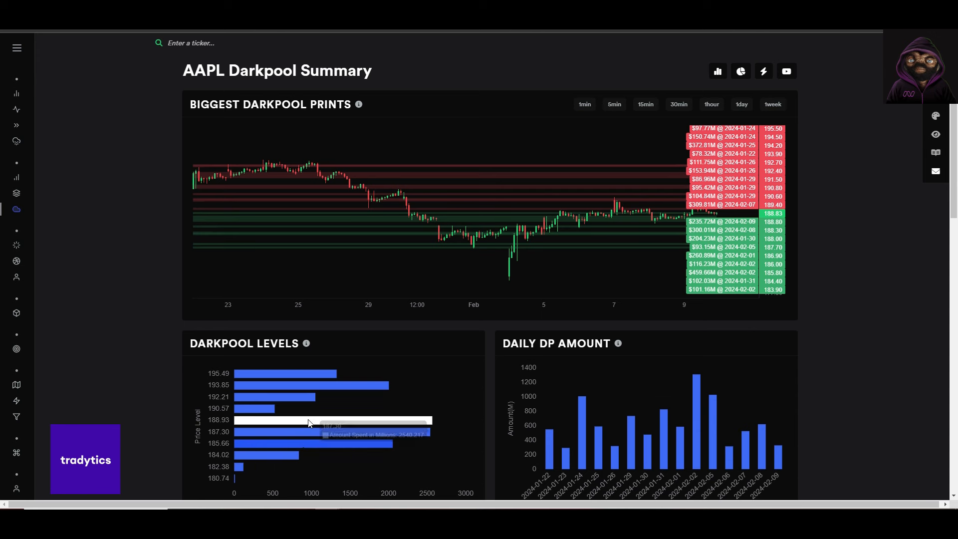
mouse_move(391, 421)
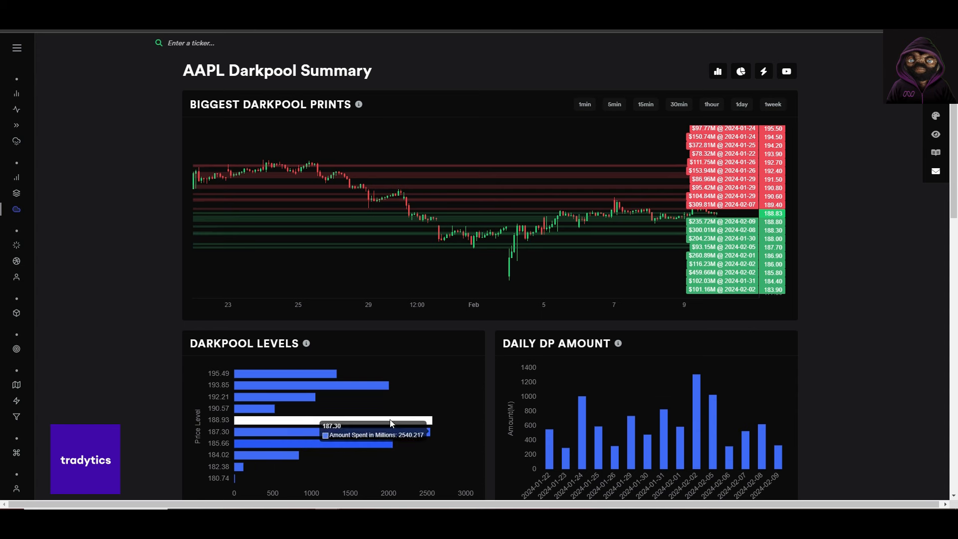
mouse_move(254, 446)
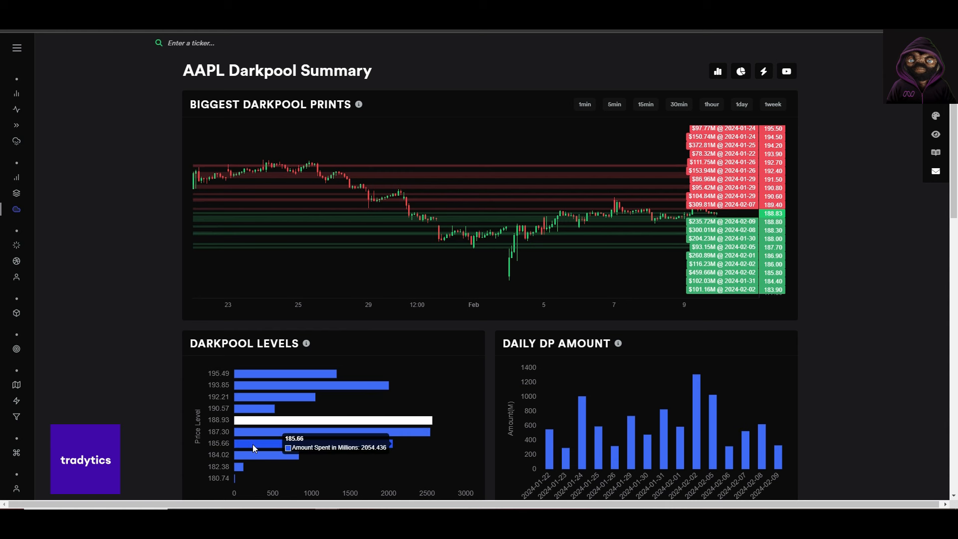
mouse_move(264, 444)
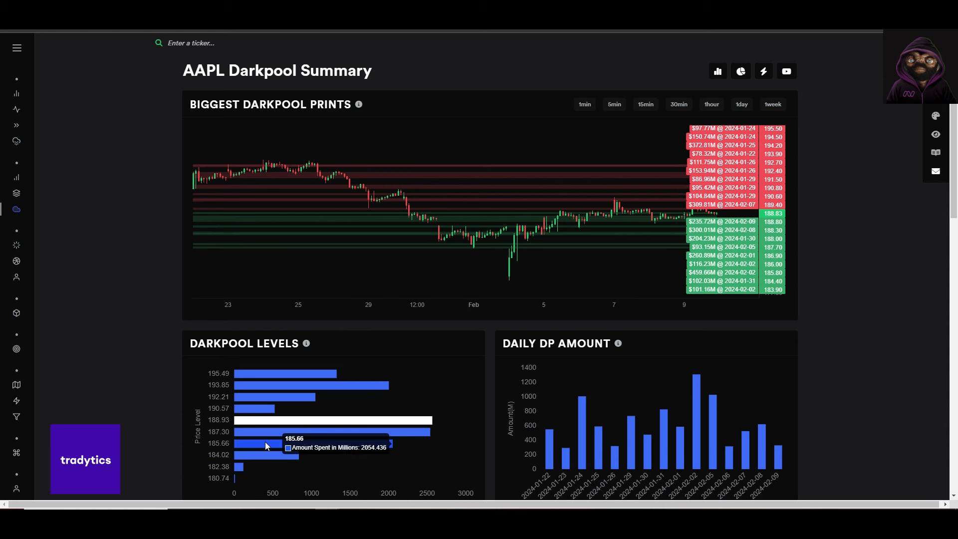
mouse_move(266, 438)
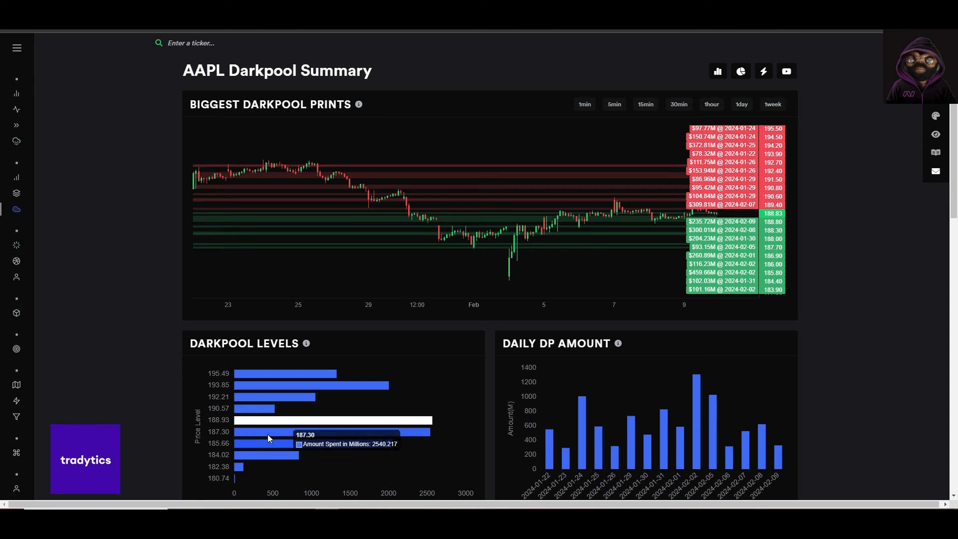
mouse_move(271, 446)
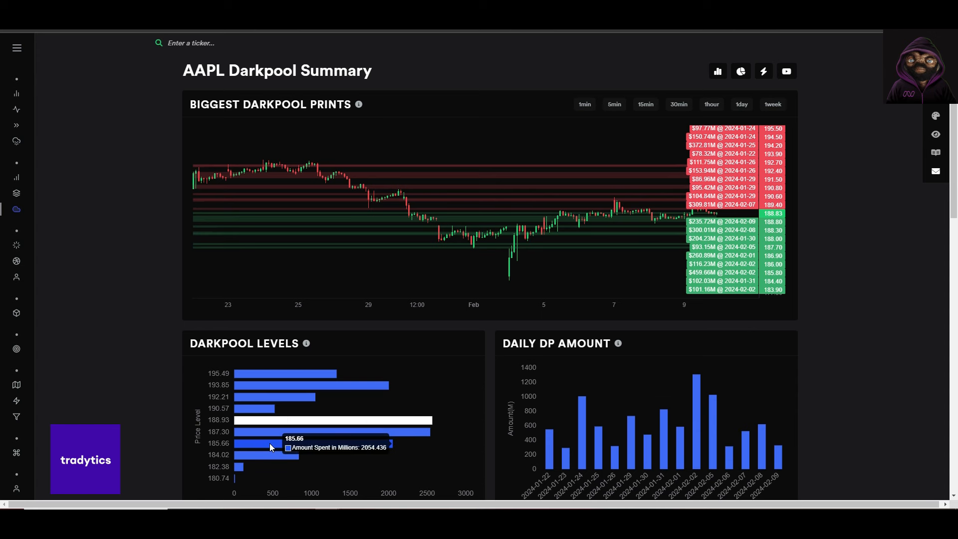
mouse_move(378, 406)
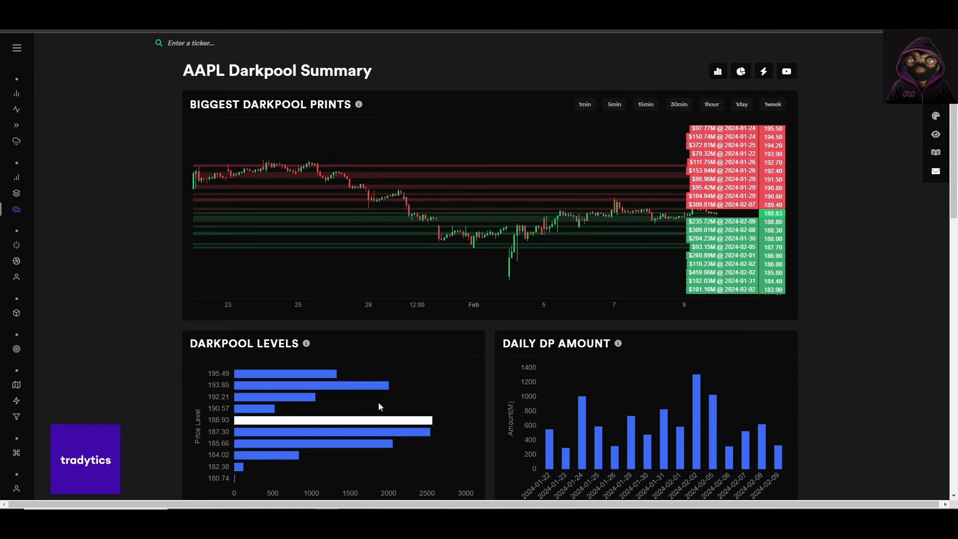
mouse_move(260, 424)
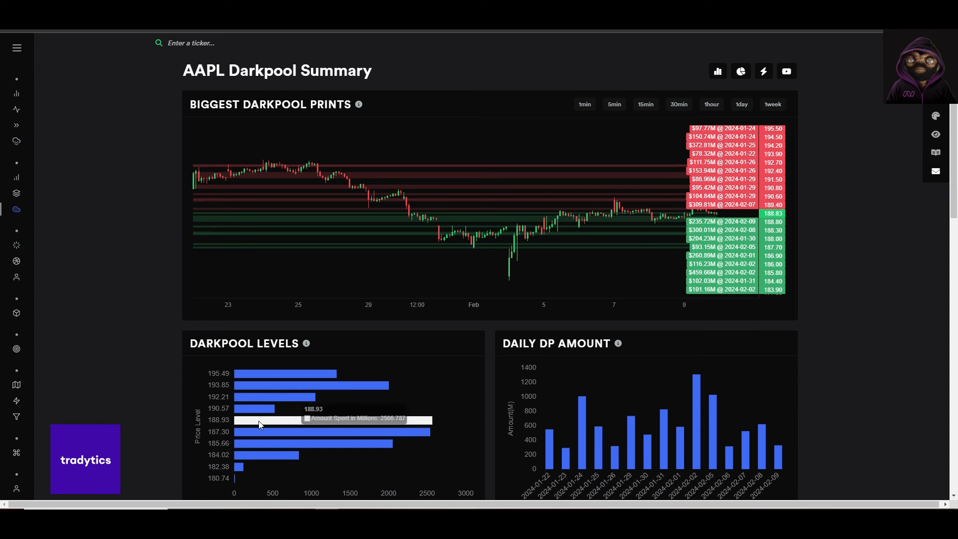
mouse_move(263, 407)
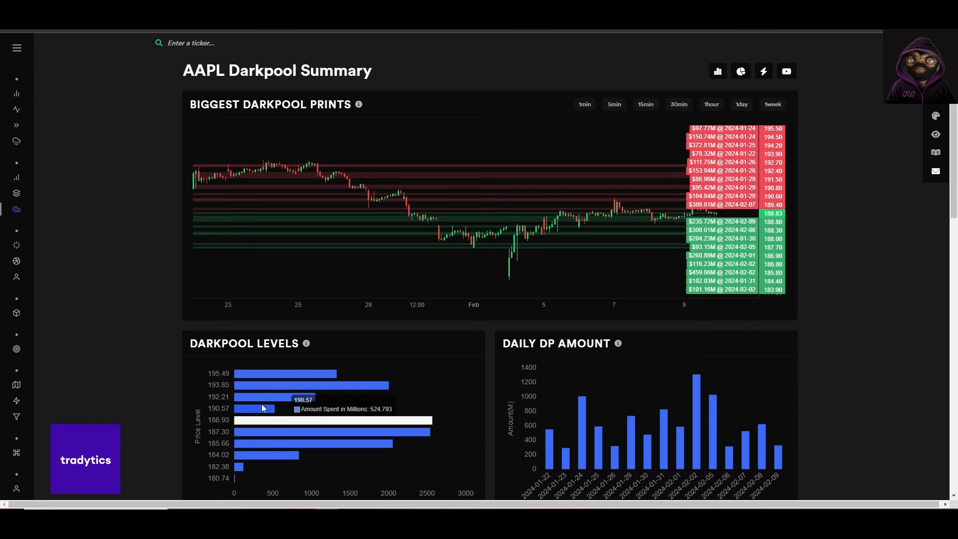
mouse_move(392, 403)
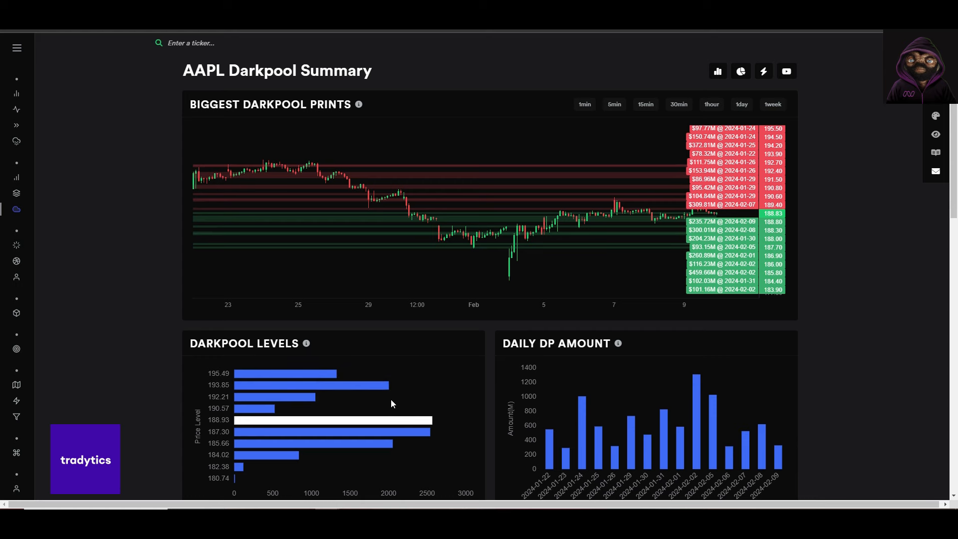
Return to the AAPL daily chart from the sidebar.
click(16, 88)
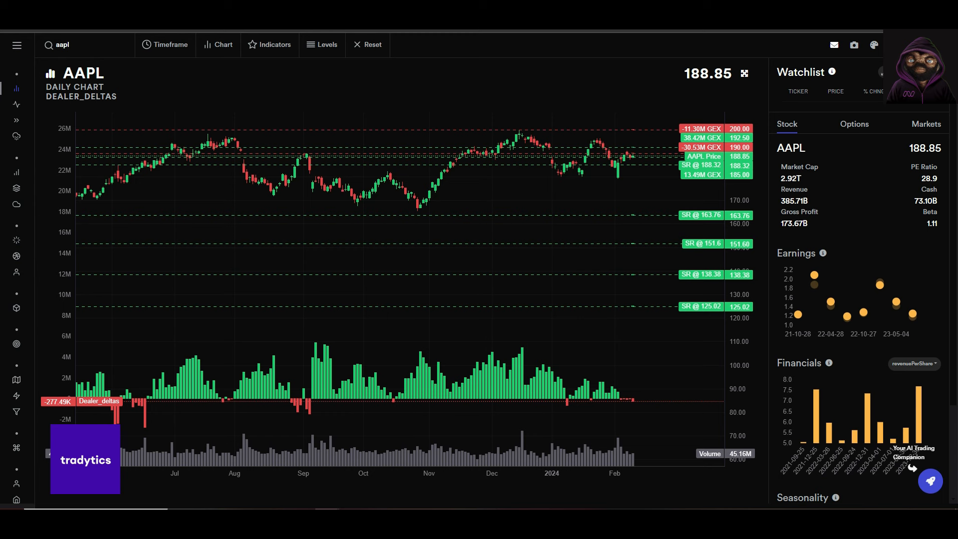
mouse_move(848, 181)
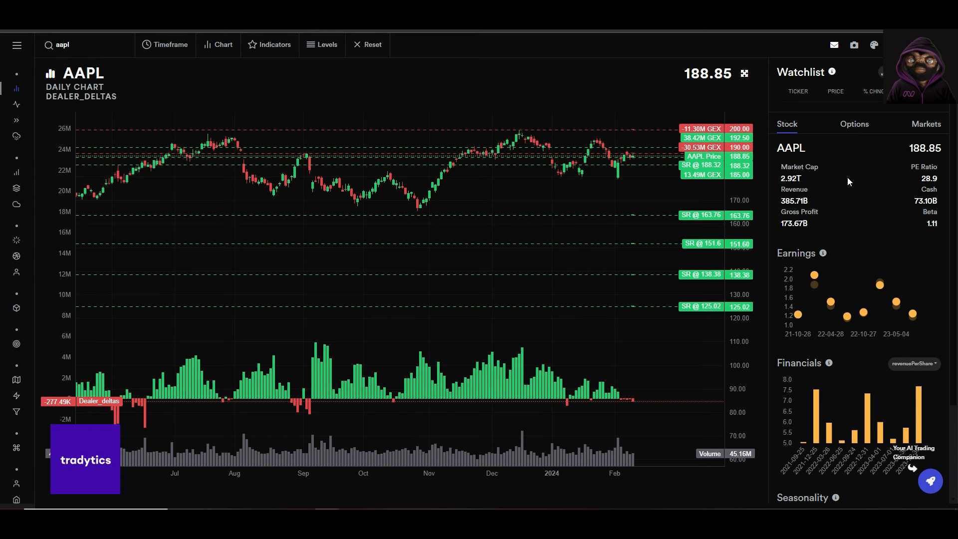
mouse_move(269, 196)
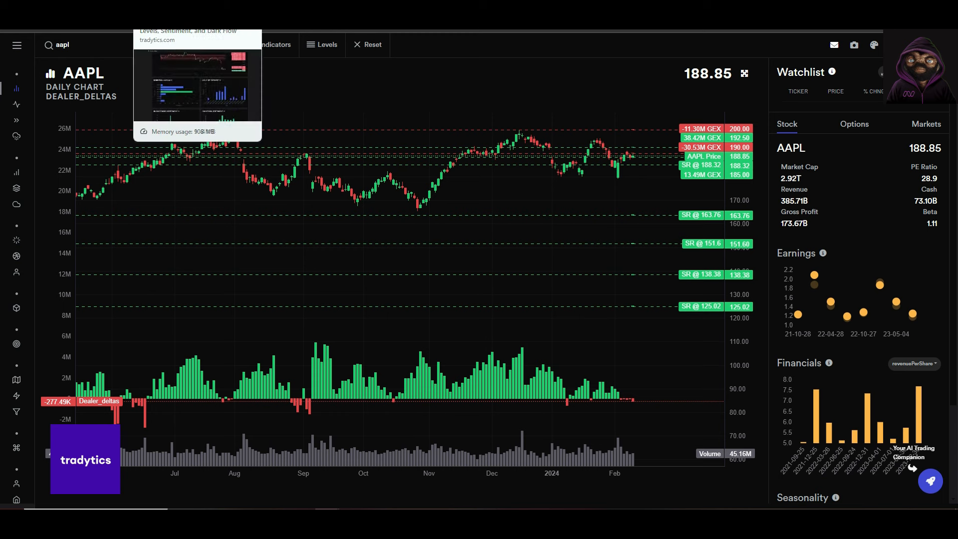
mouse_move(569, 199)
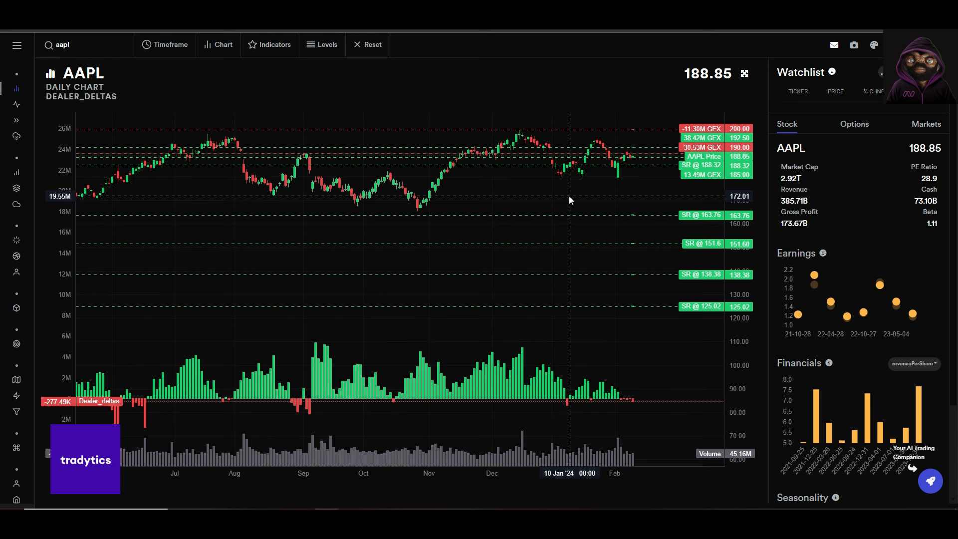
mouse_move(669, 182)
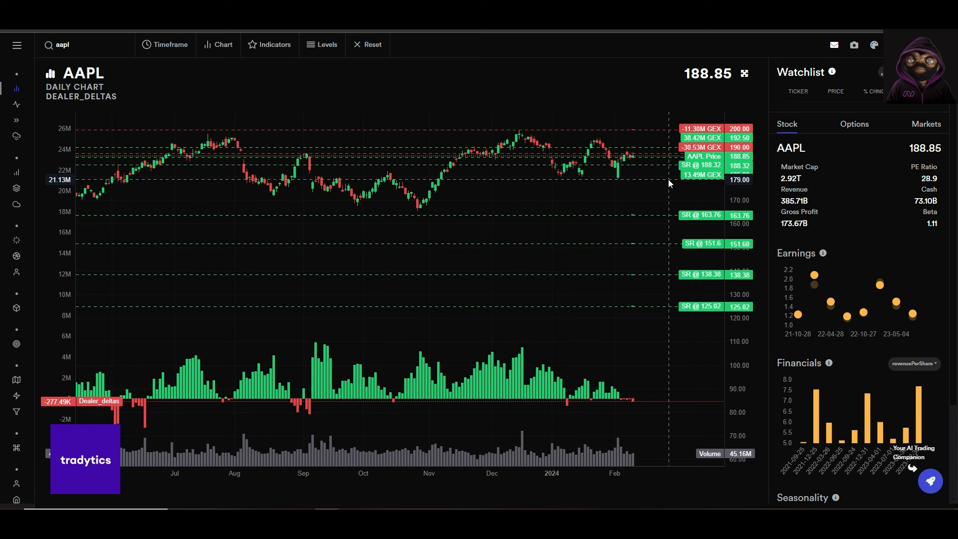
mouse_move(653, 181)
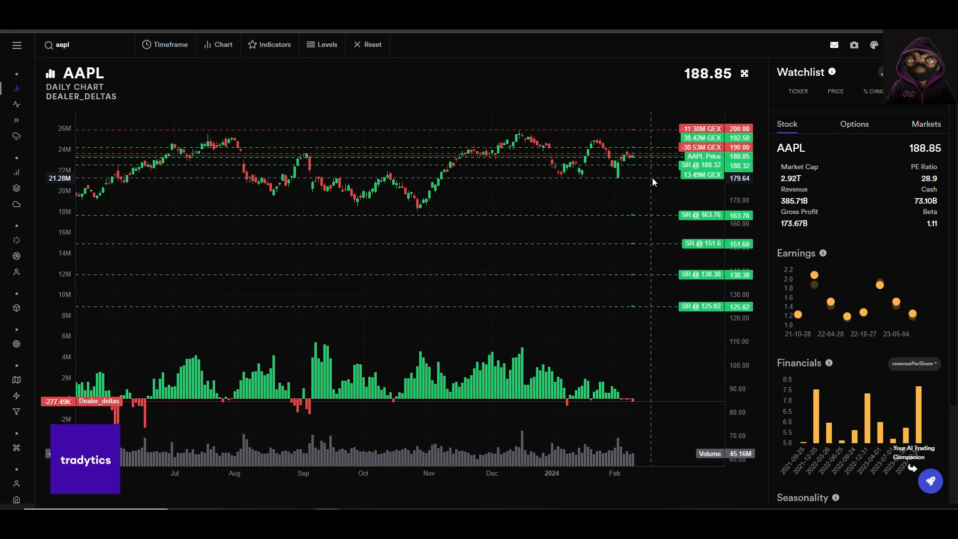
mouse_move(646, 176)
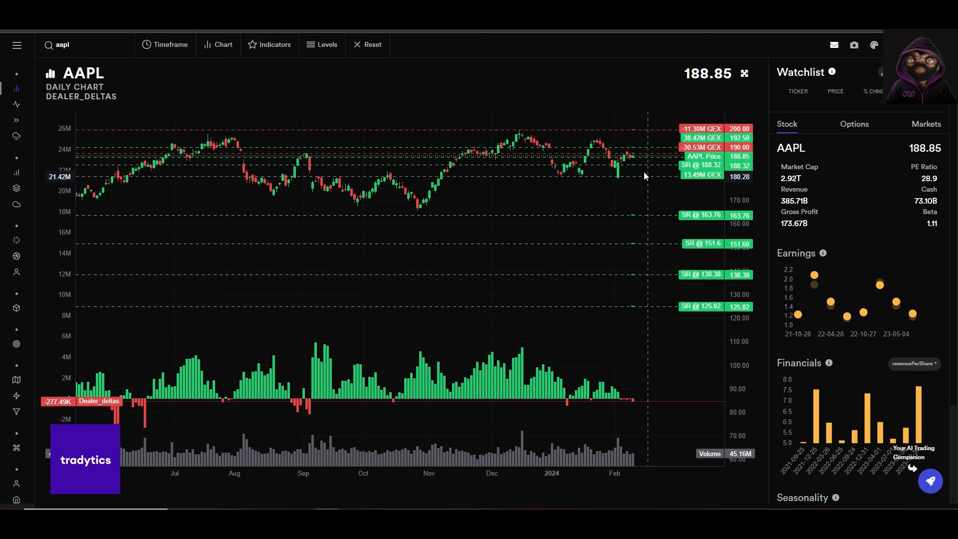
mouse_move(362, 91)
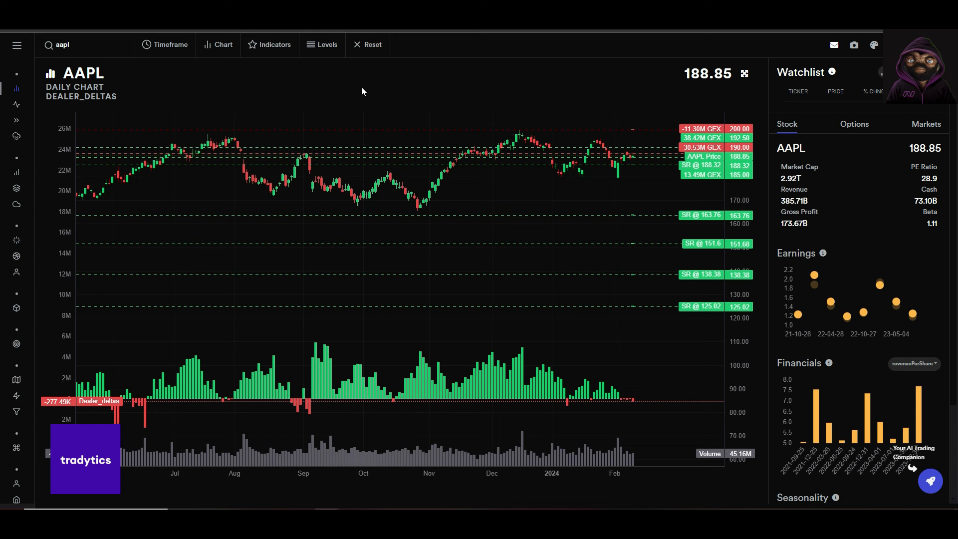
mouse_move(566, 267)
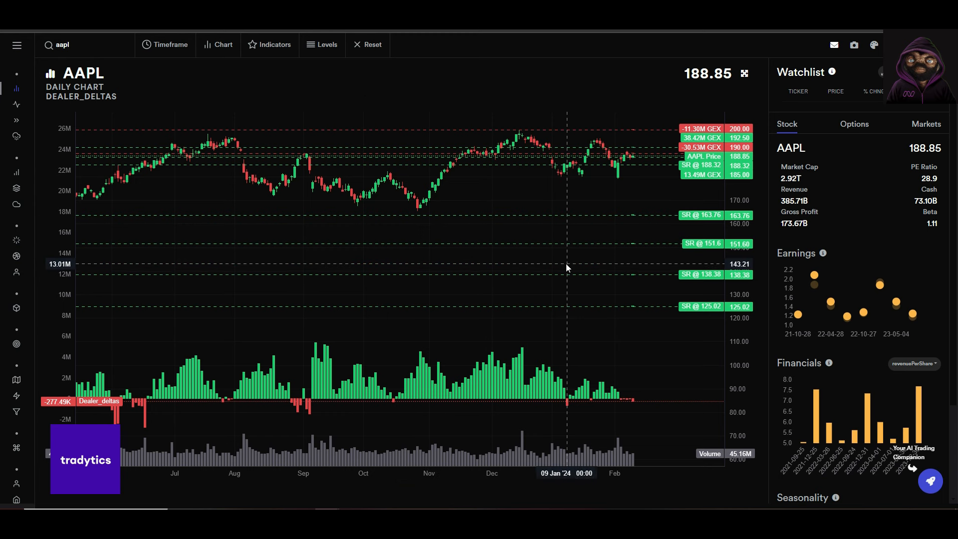
mouse_move(579, 198)
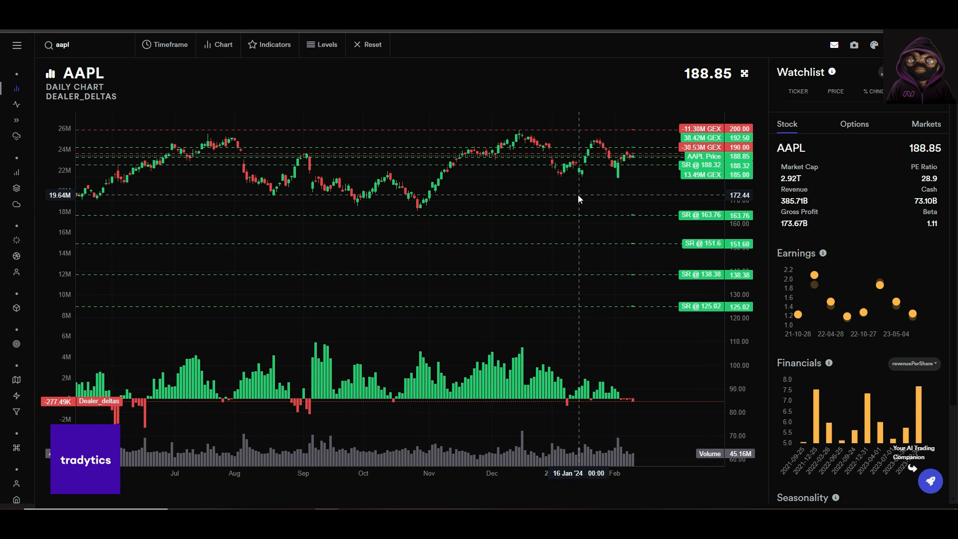